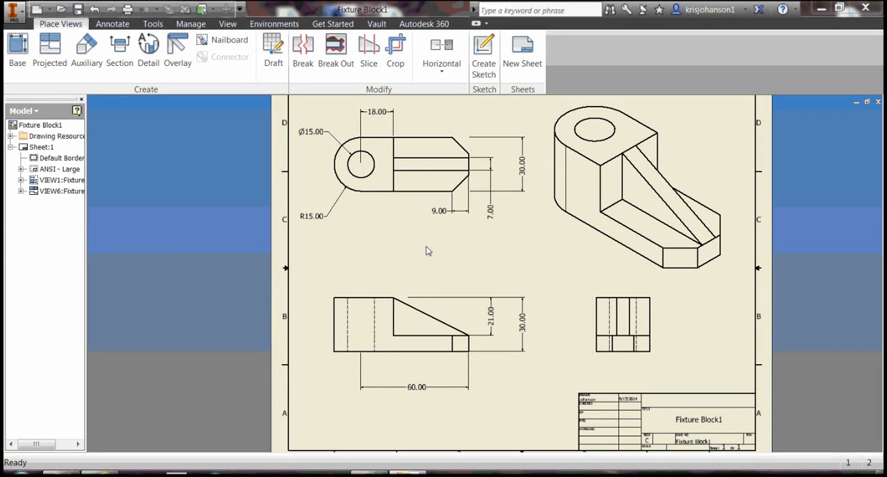
mouse_move(441, 251)
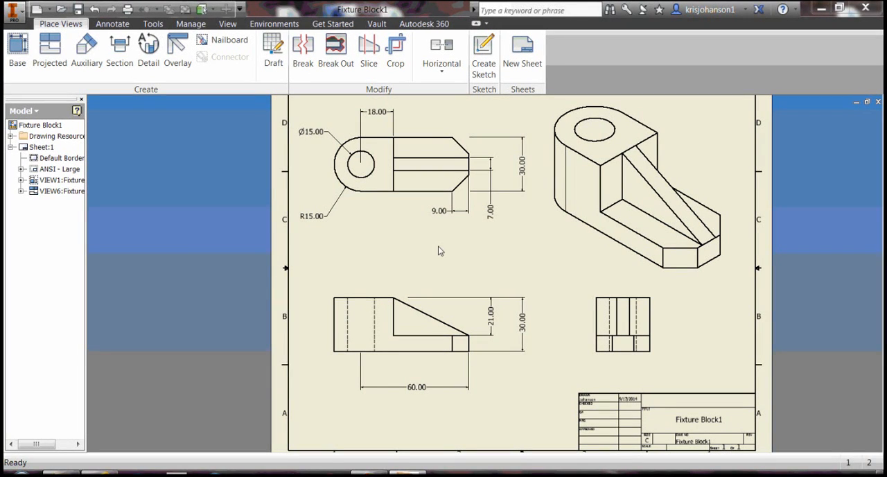
mouse_move(443, 252)
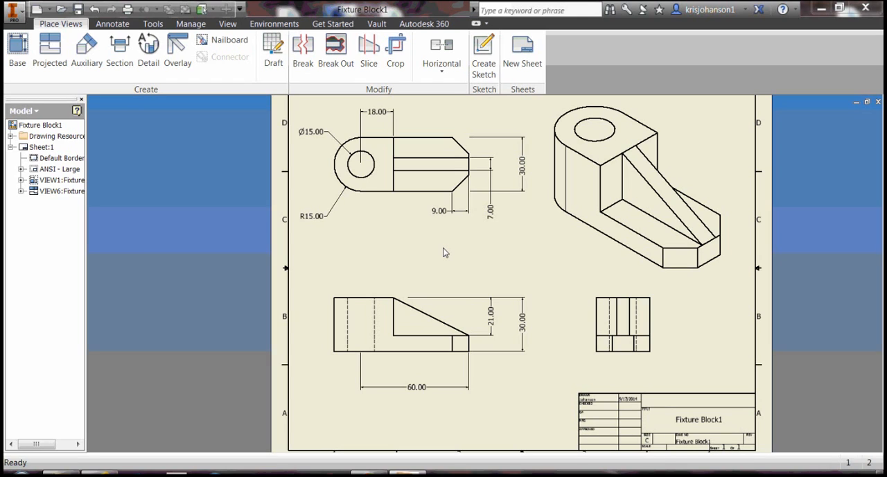
mouse_move(856, 103)
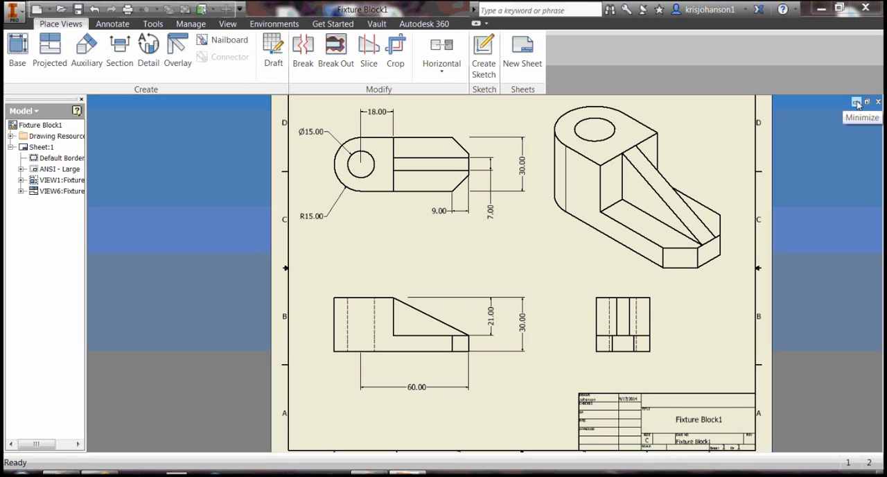
Minimize the Fixture Block1 drawing and create a new part from the Metric Standard (mm).ipt template
click(857, 103)
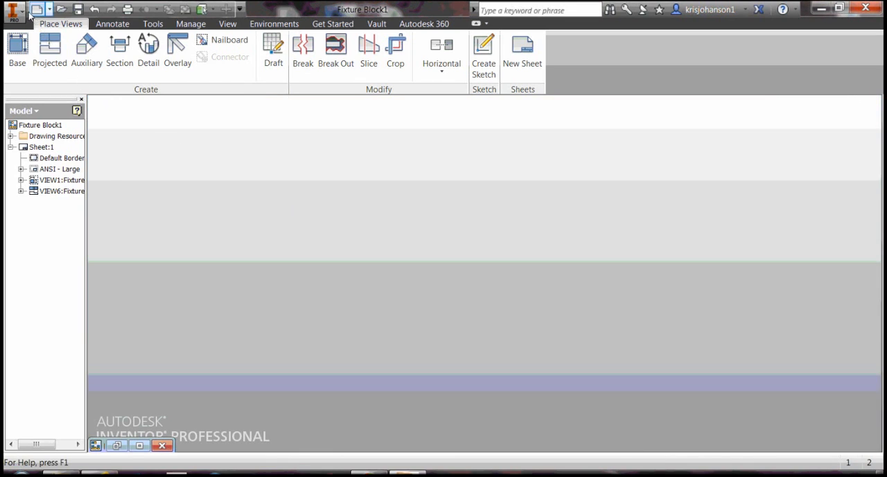
click(14, 10)
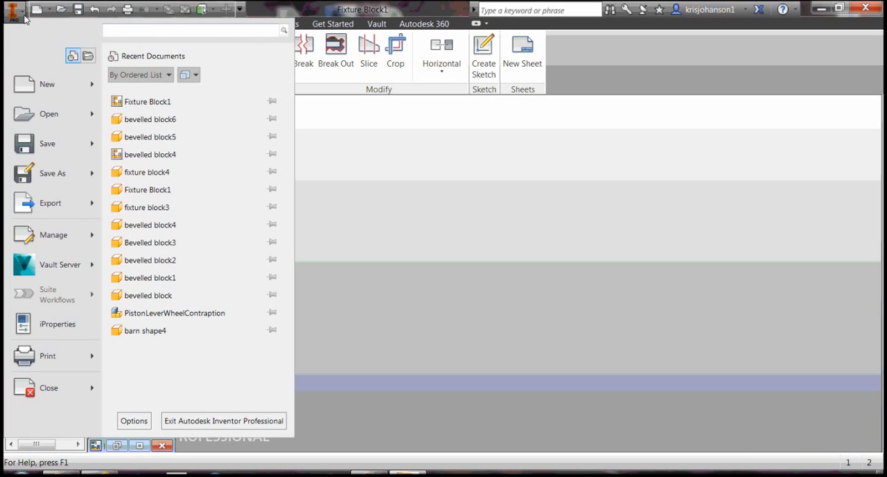
click(47, 83)
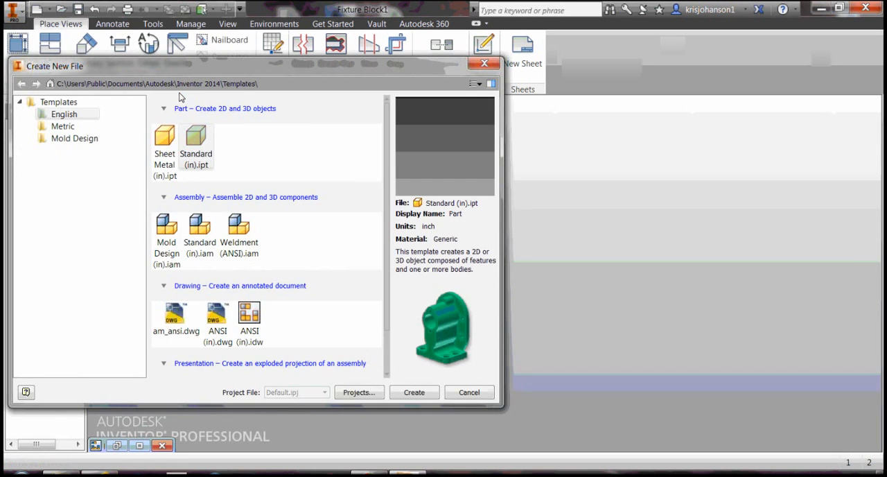
click(64, 126)
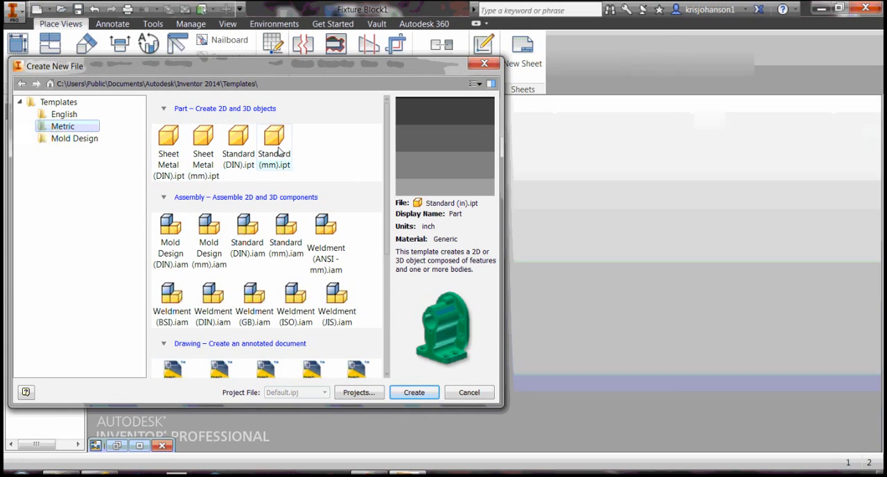
click(273, 144)
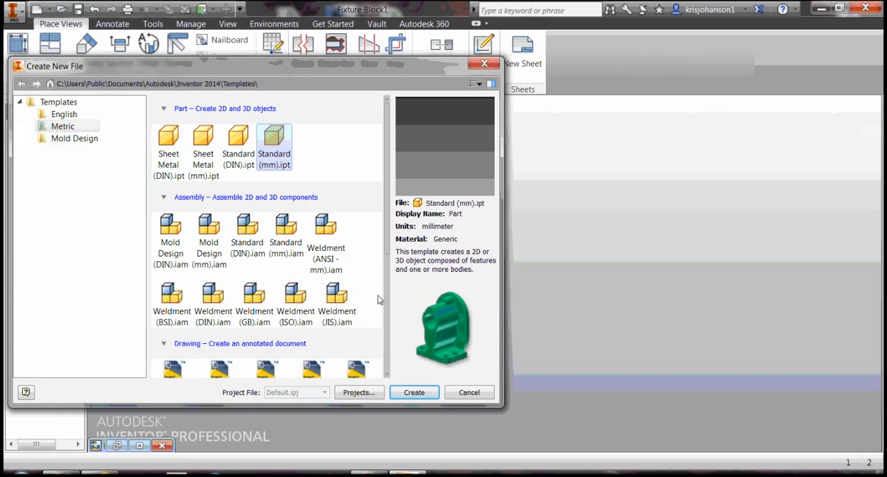
click(413, 392)
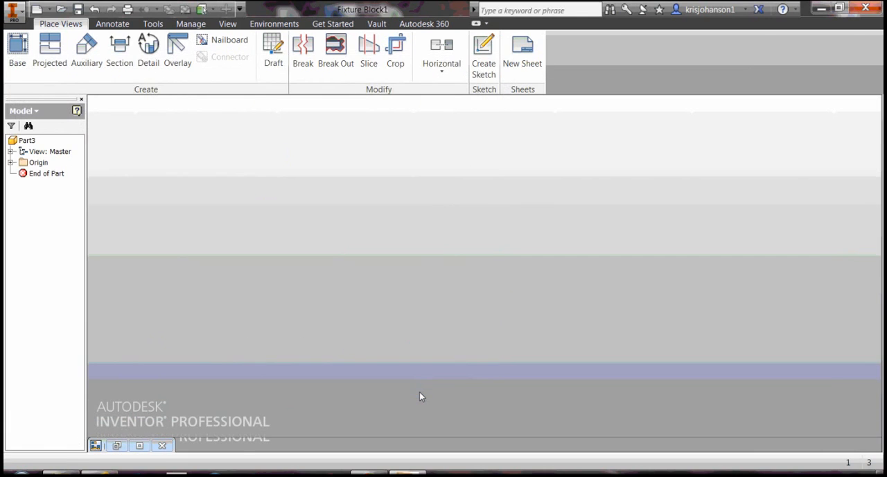
Maximize the Part3 window and start Sketch1 on an origin plane
click(221, 443)
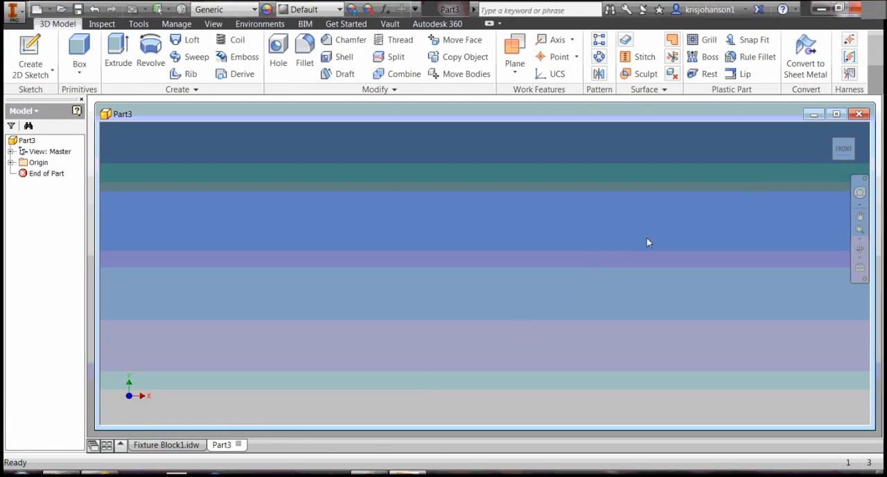
click(836, 114)
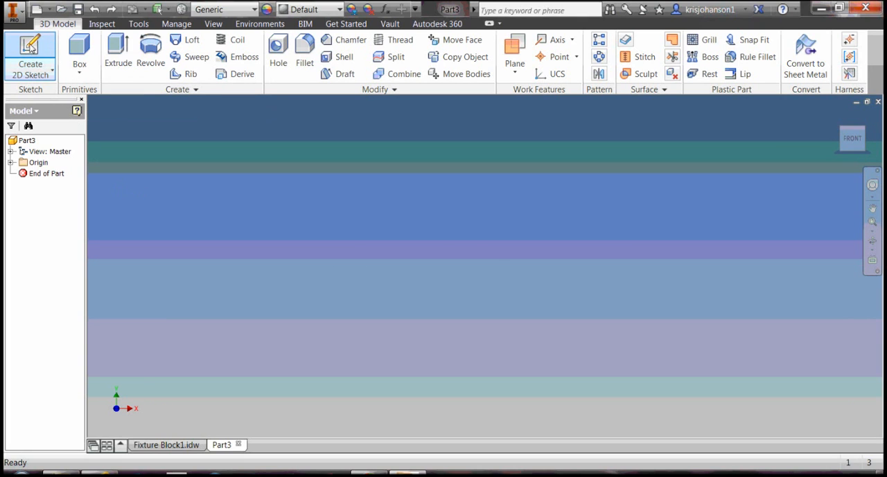
click(31, 55)
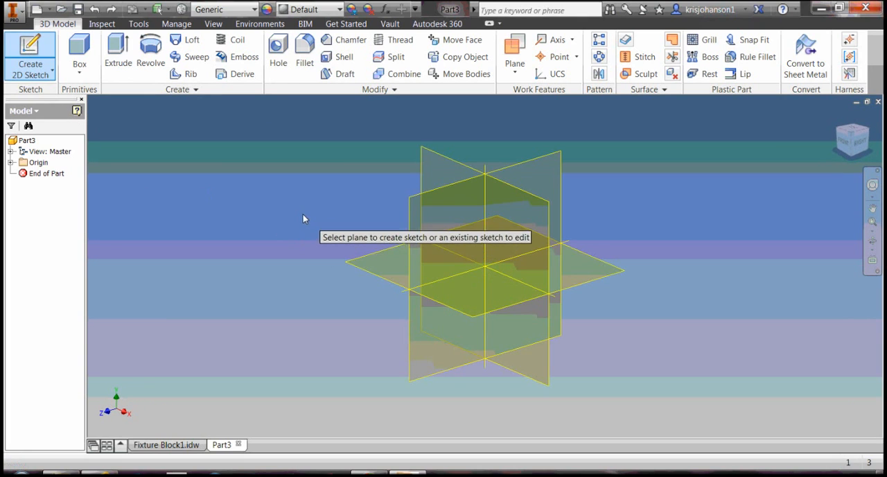
mouse_move(437, 174)
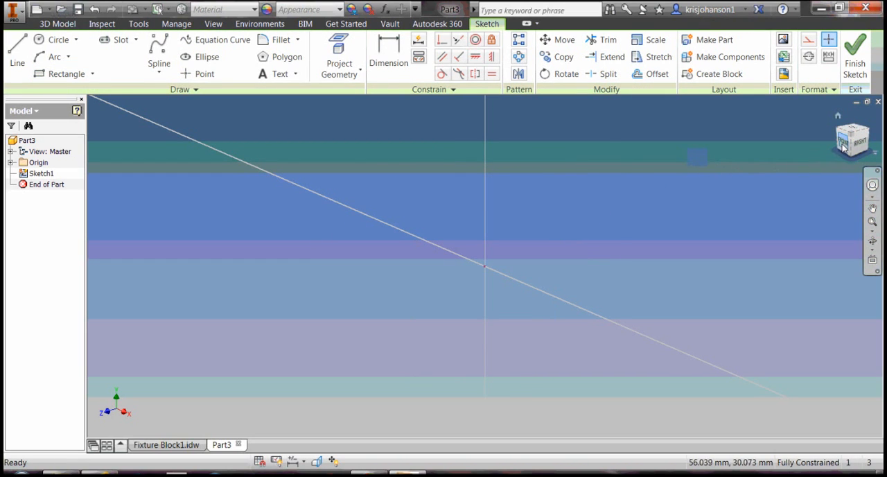
click(852, 139)
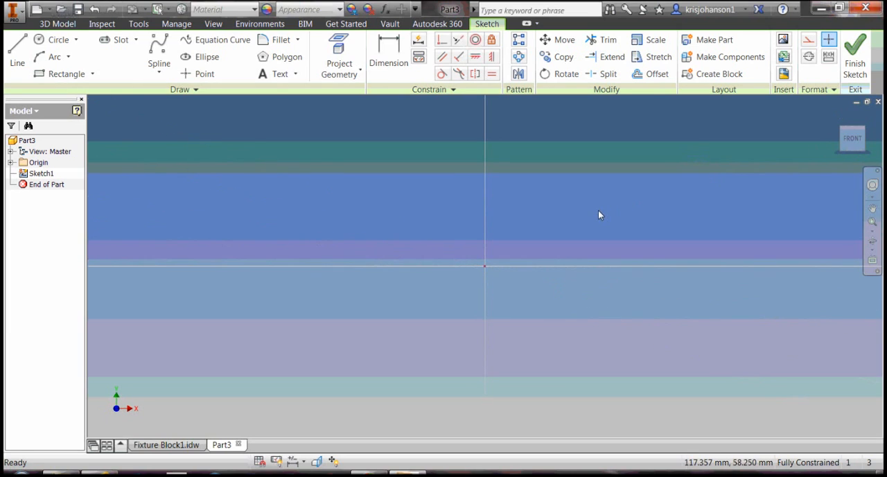
mouse_move(547, 205)
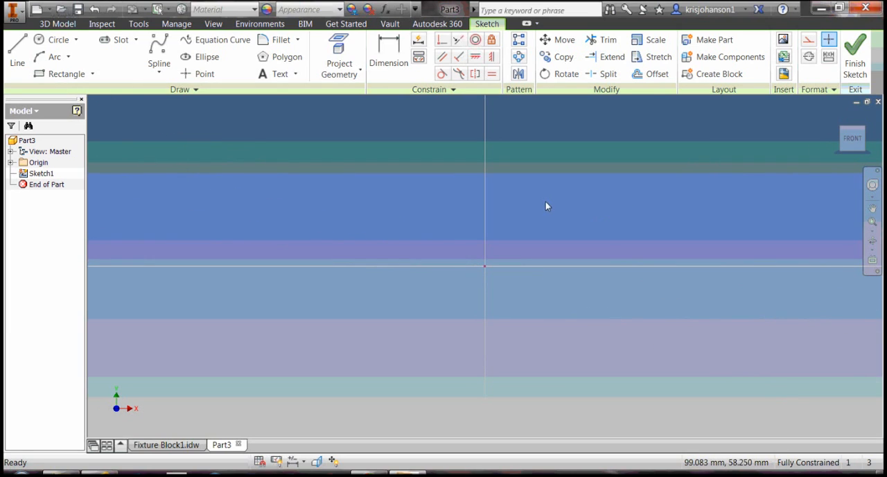
mouse_move(118, 106)
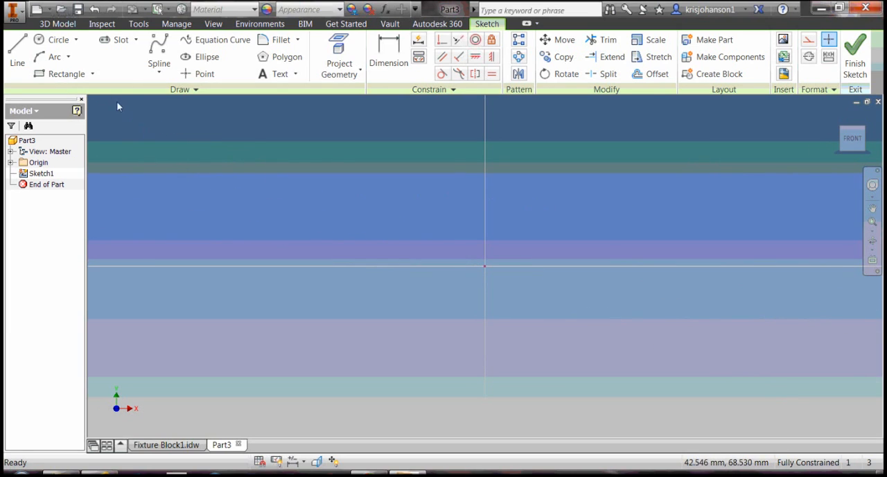
Draw a two-point rectangle spanning the sketch origin
click(94, 73)
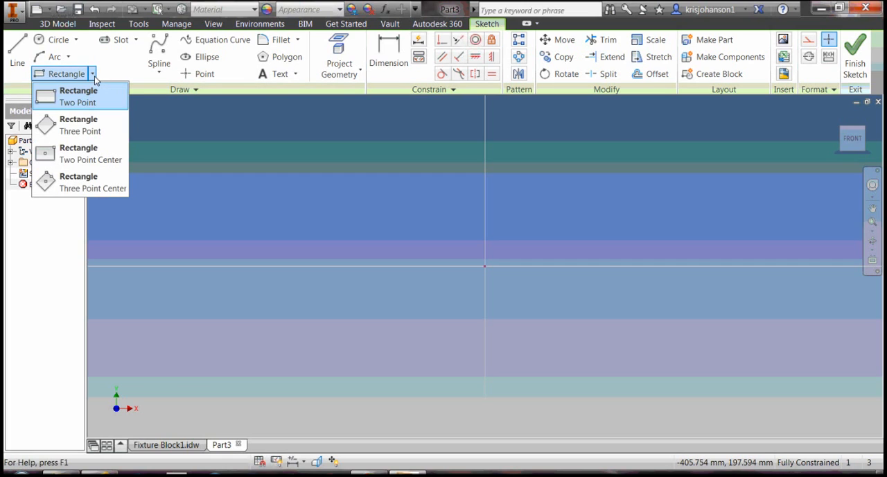
click(77, 96)
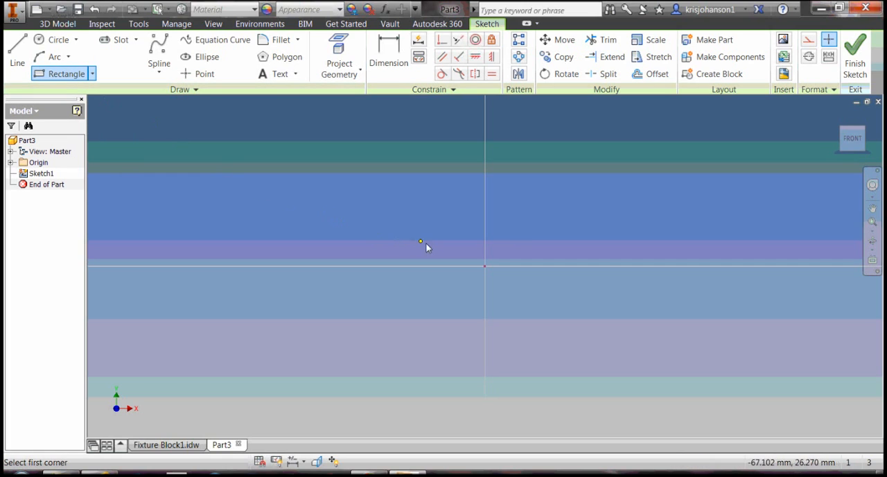
mouse_move(449, 249)
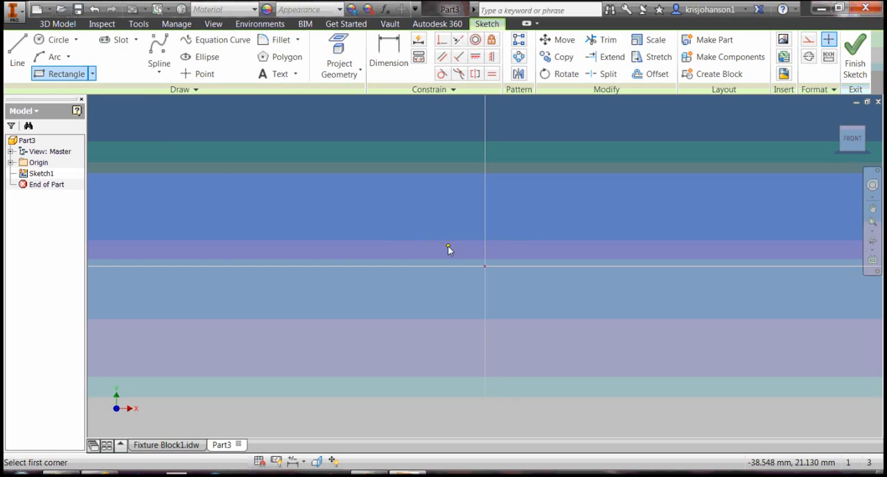
mouse_move(451, 251)
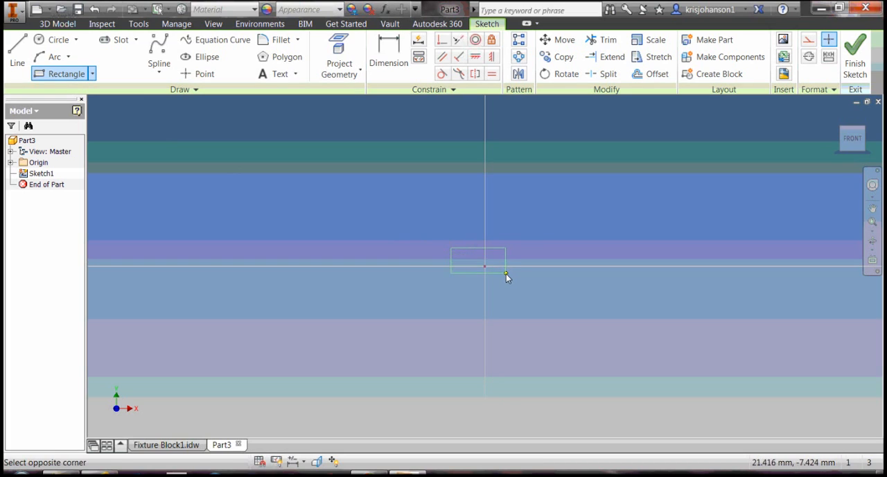
click(507, 274)
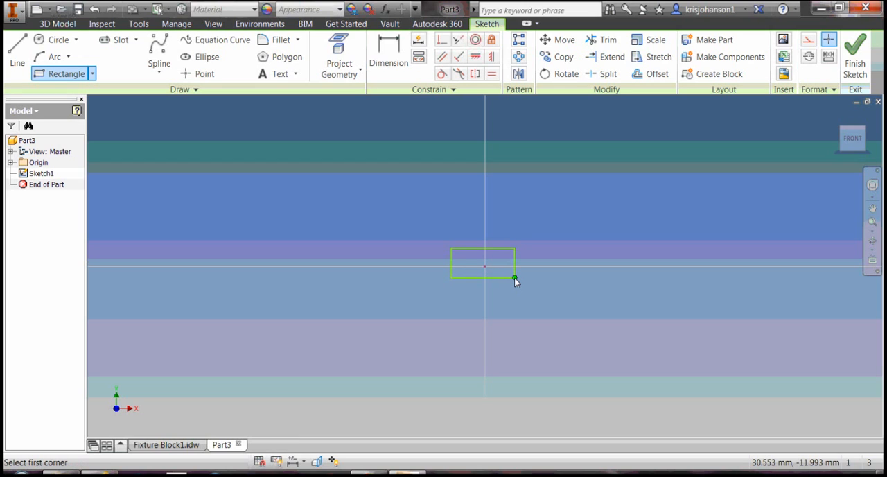
mouse_move(464, 264)
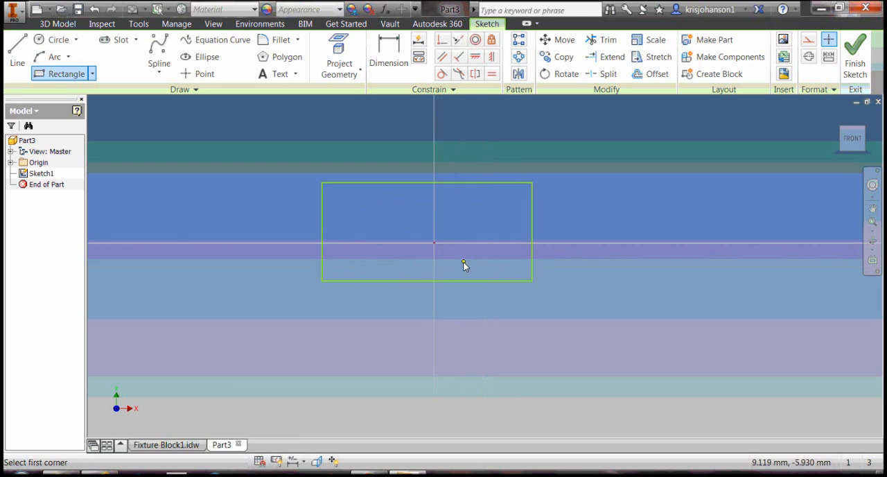
click(388, 52)
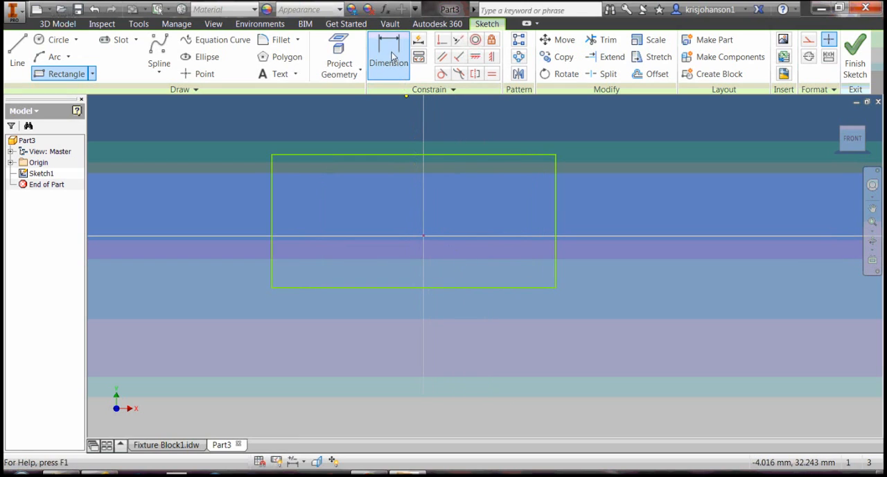
Dimension the rectangle's bottom edge to 60 mm and place its height dimension
click(388, 55)
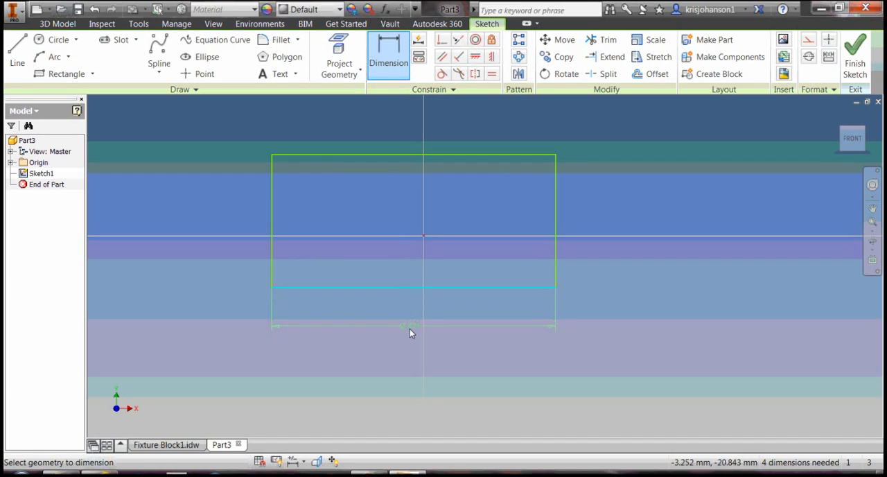
click(413, 326)
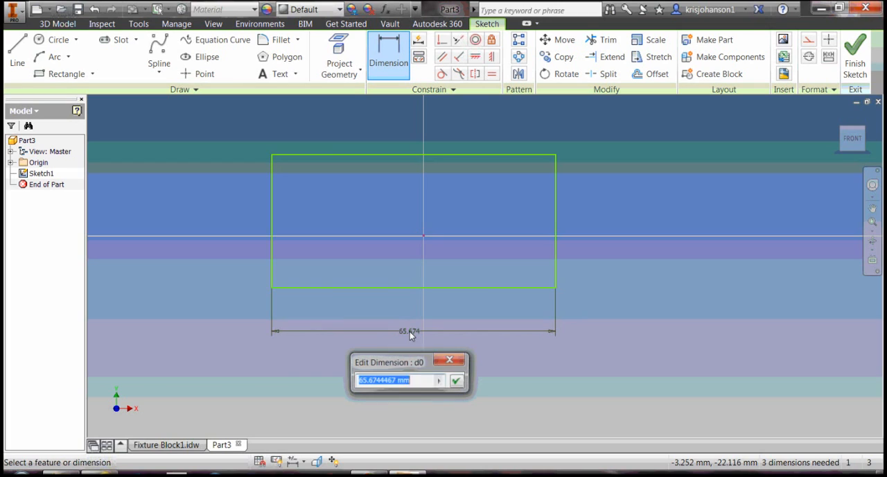
text(60)
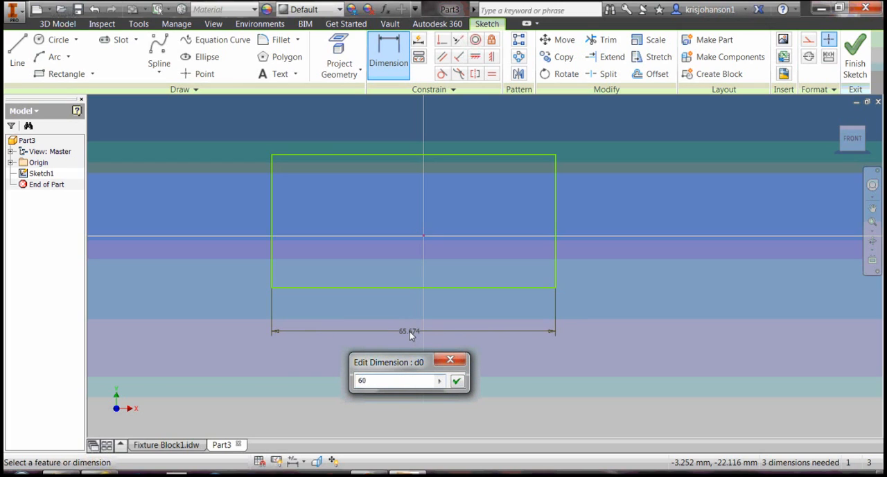
click(458, 380)
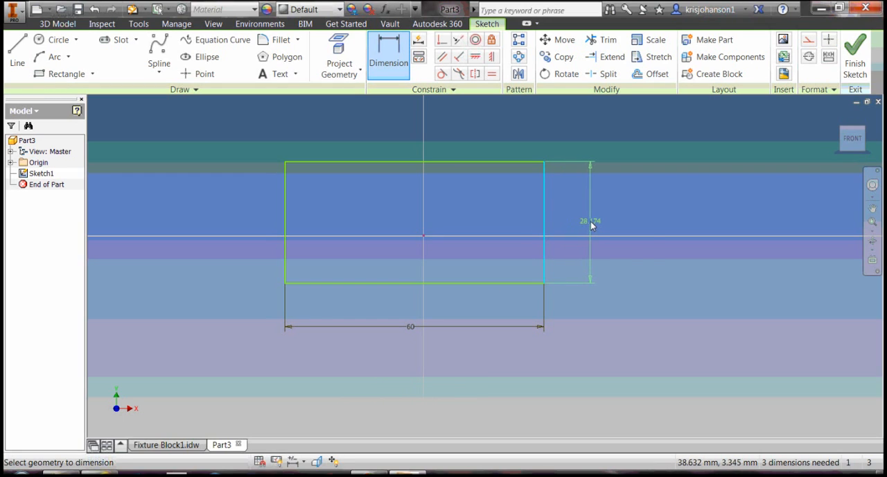
click(591, 220)
text(30)
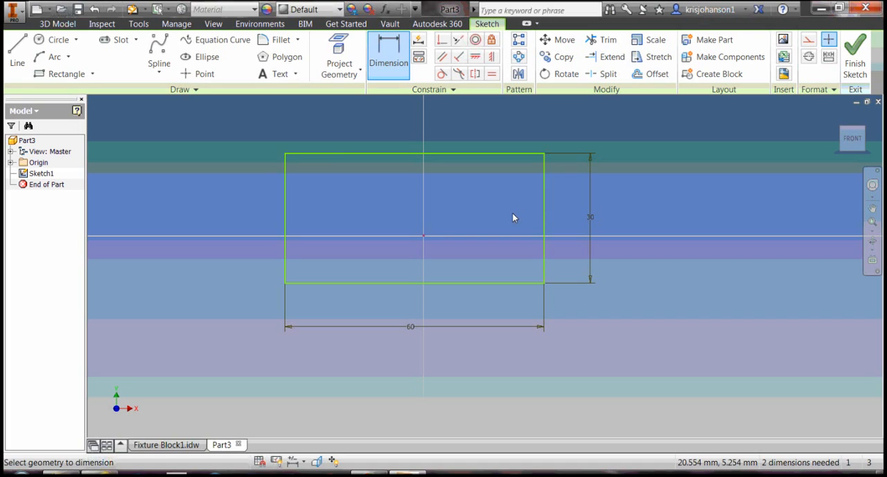
mouse_move(424, 242)
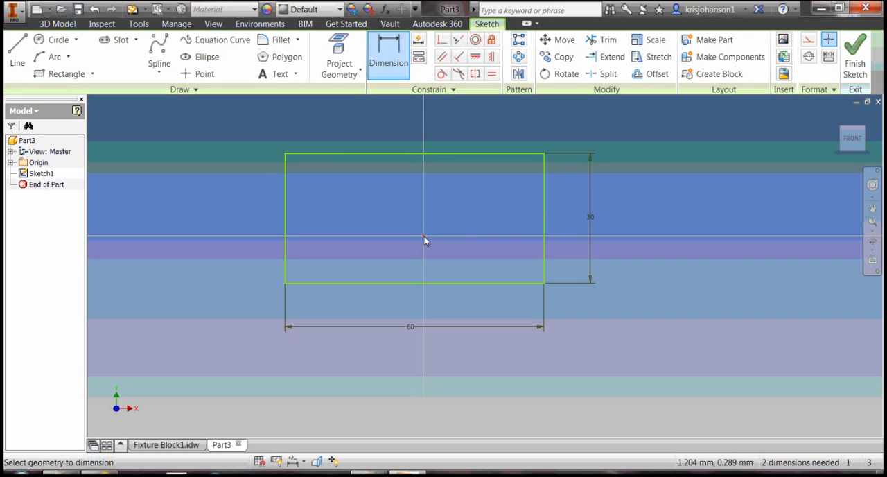
mouse_move(438, 260)
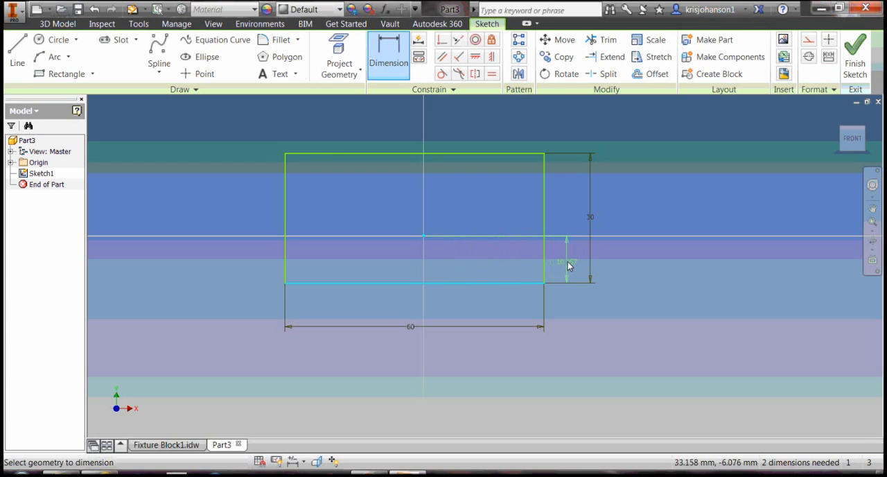
Offset the rectangle 15 mm below the X axis and 30 mm from the Y axis, fully constraining it
click(568, 264)
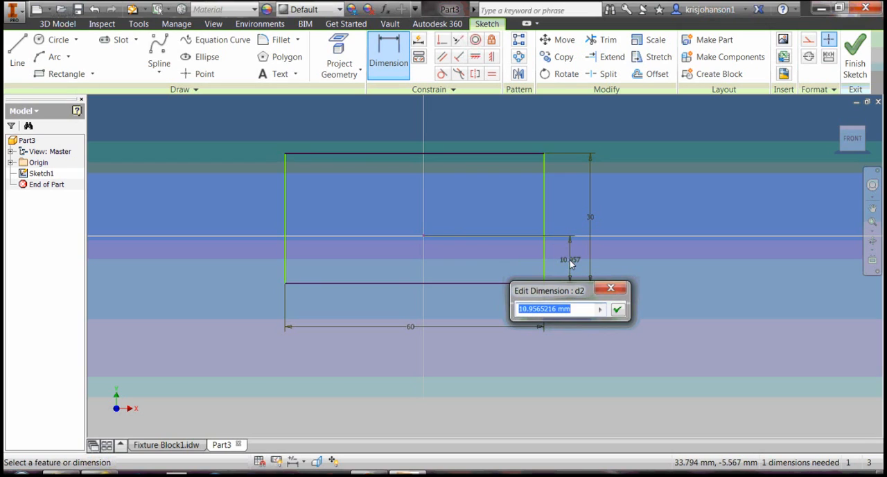
text(15)
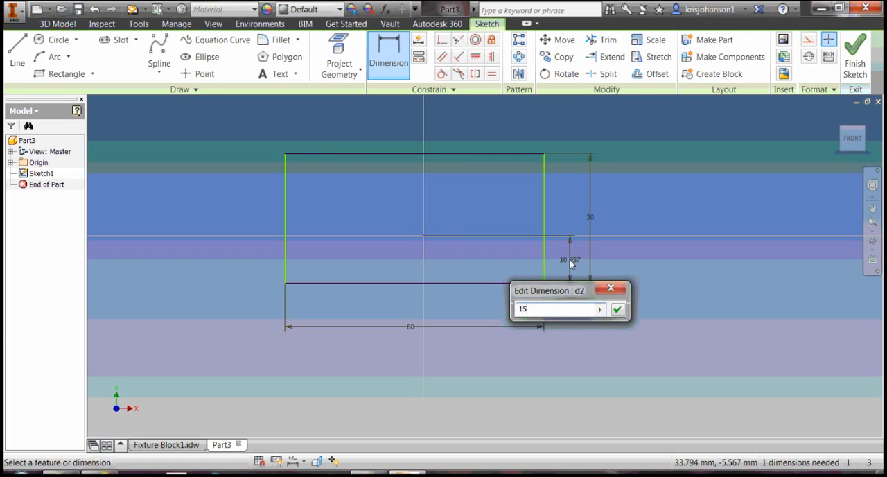
click(616, 309)
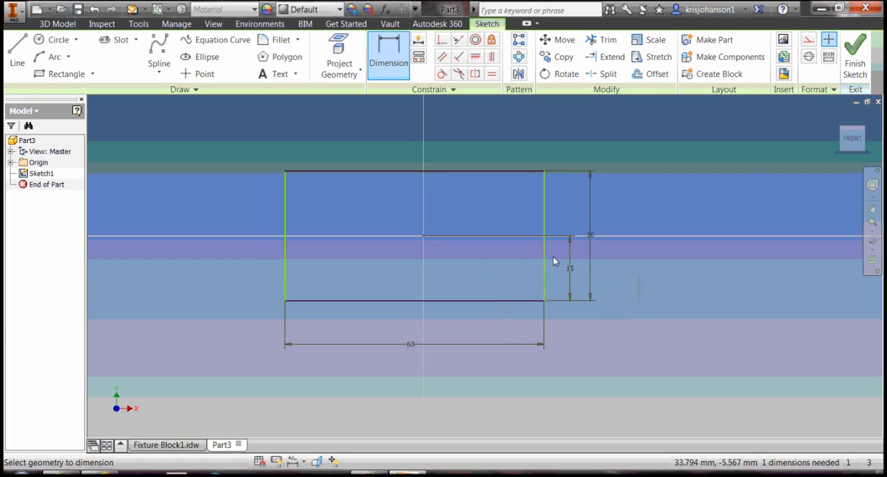
mouse_move(424, 239)
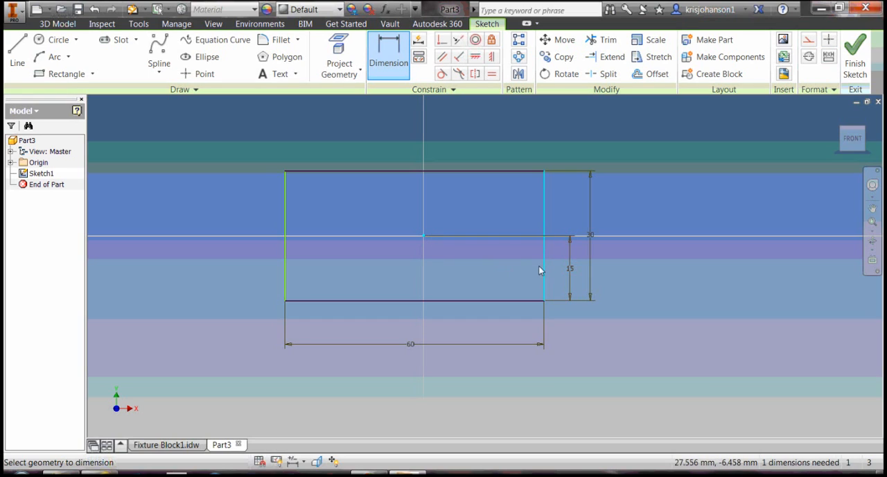
mouse_move(494, 322)
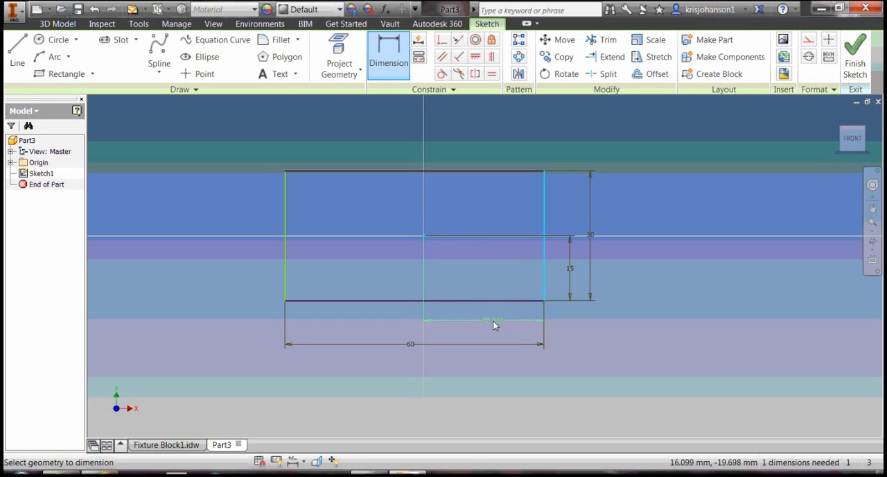
click(494, 321)
text(30)
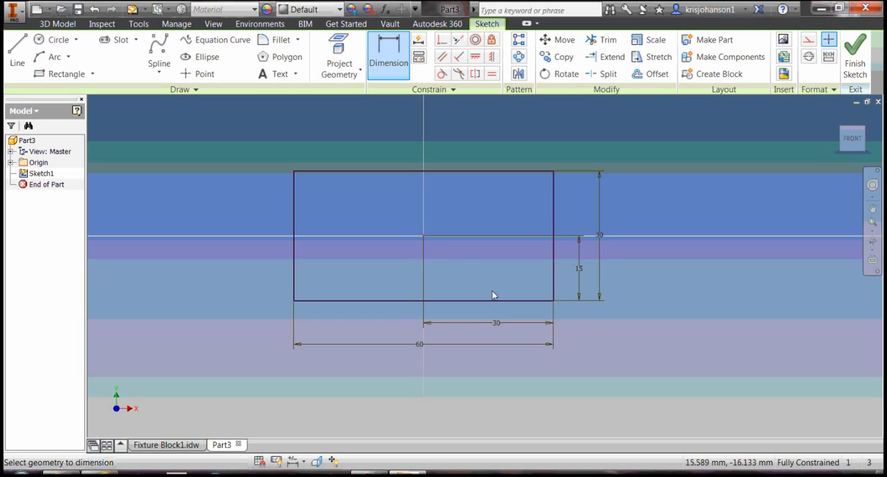
mouse_move(335, 212)
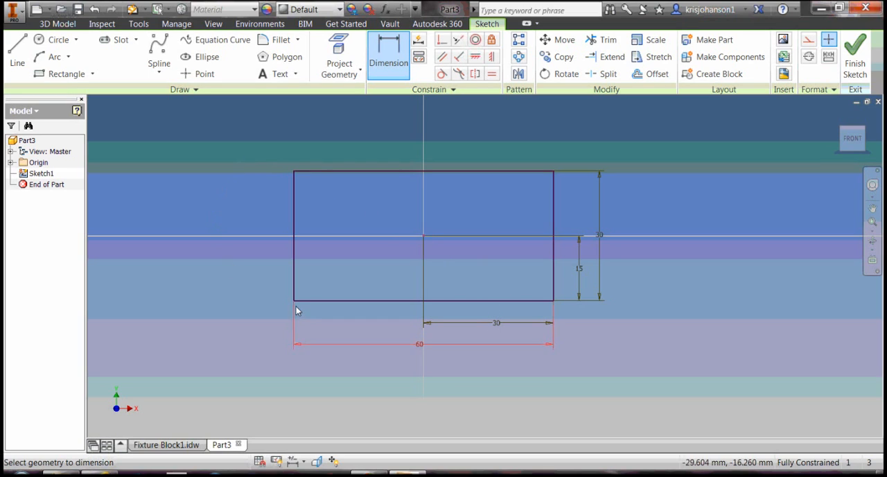
click(166, 443)
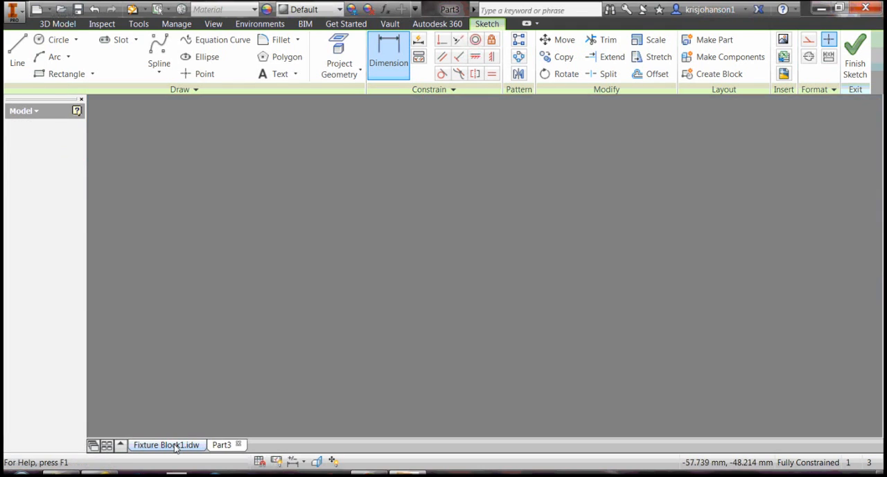
click(166, 443)
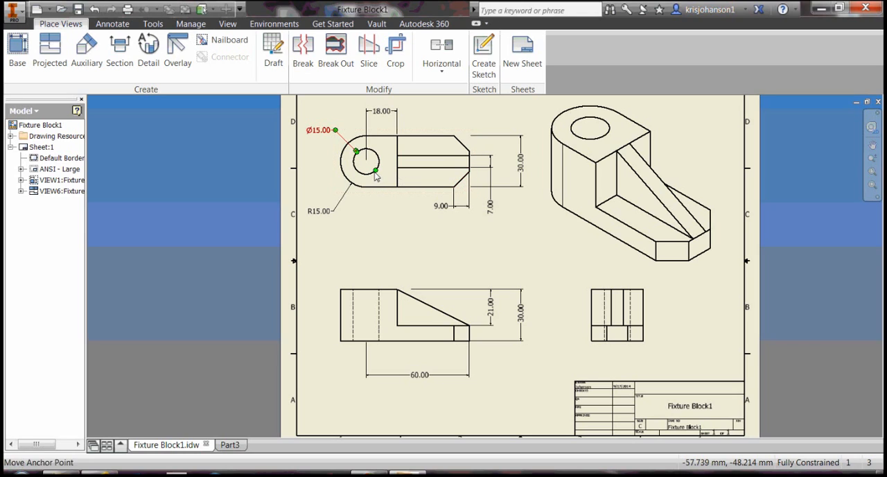
click(230, 444)
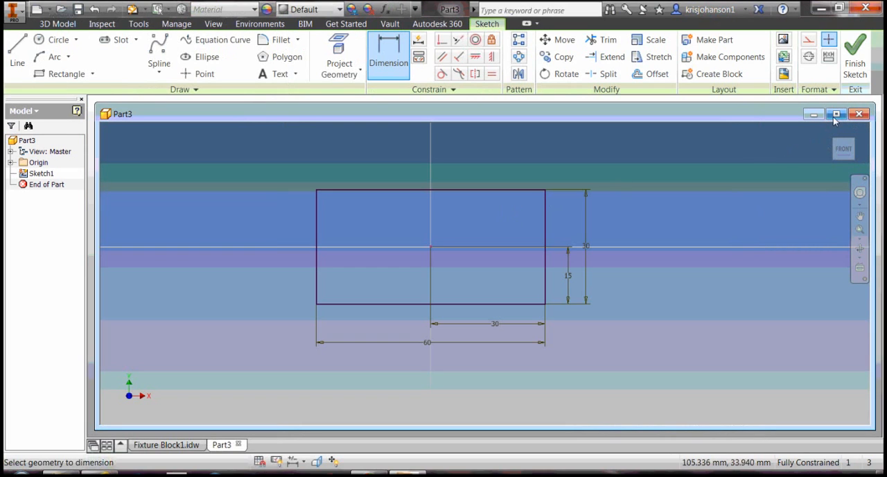
Close the rectangle's left end with a three-point arc bulging outward between its left corners
click(836, 113)
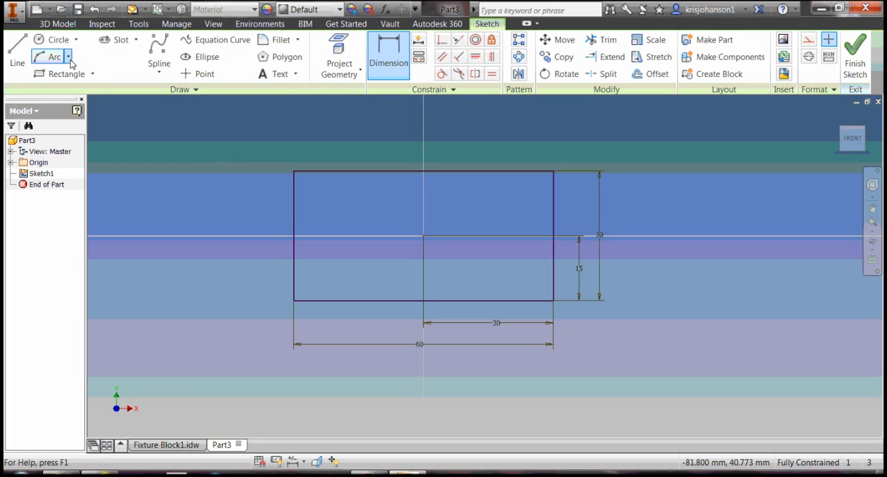
click(53, 55)
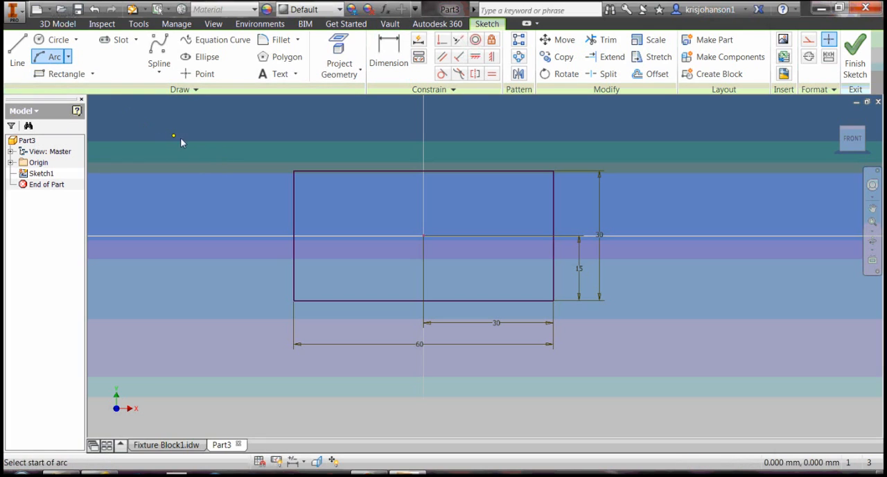
mouse_move(293, 171)
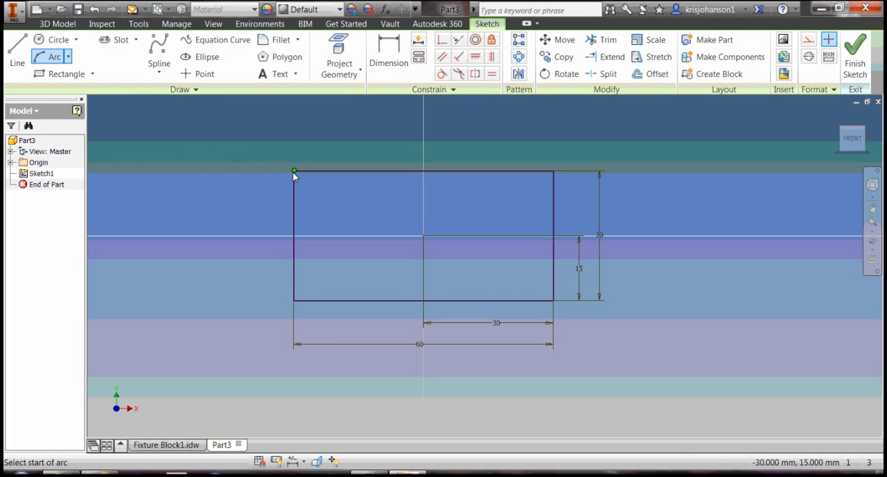
click(294, 170)
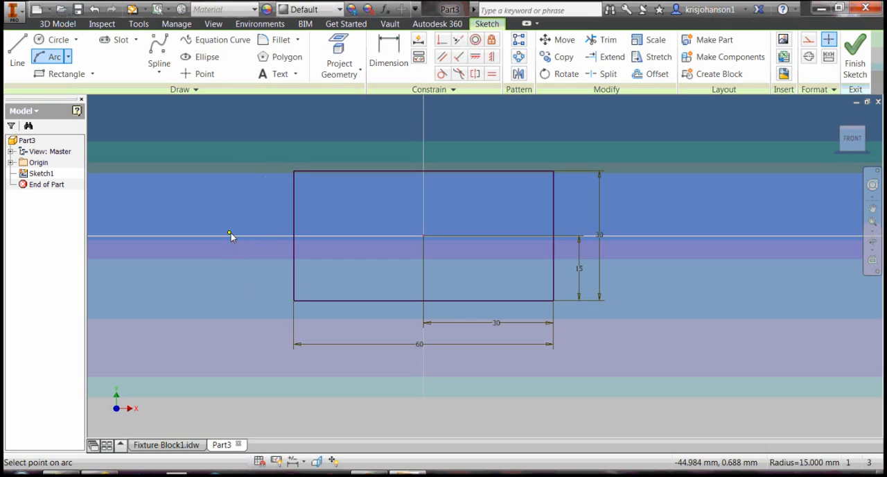
click(233, 235)
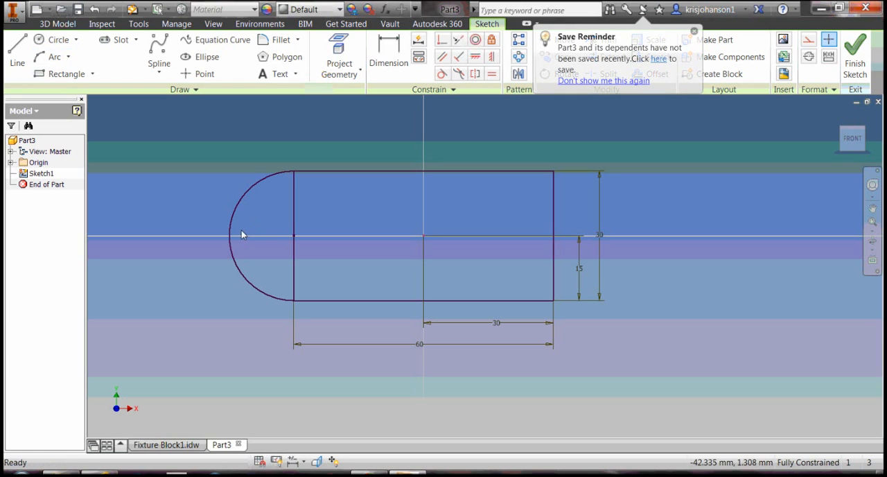
mouse_move(262, 222)
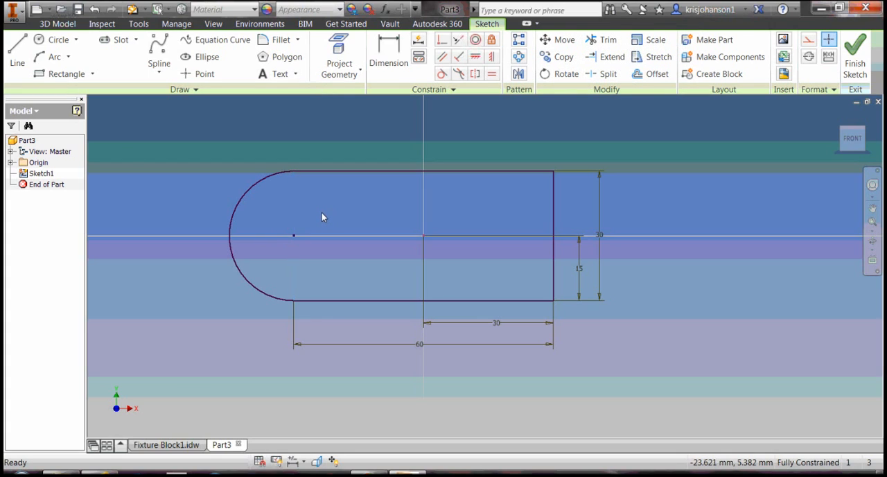
mouse_move(283, 249)
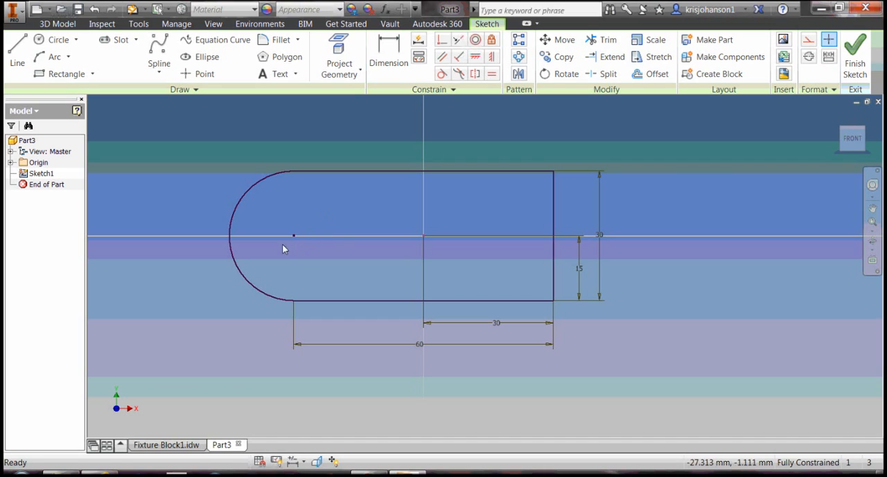
mouse_move(155, 123)
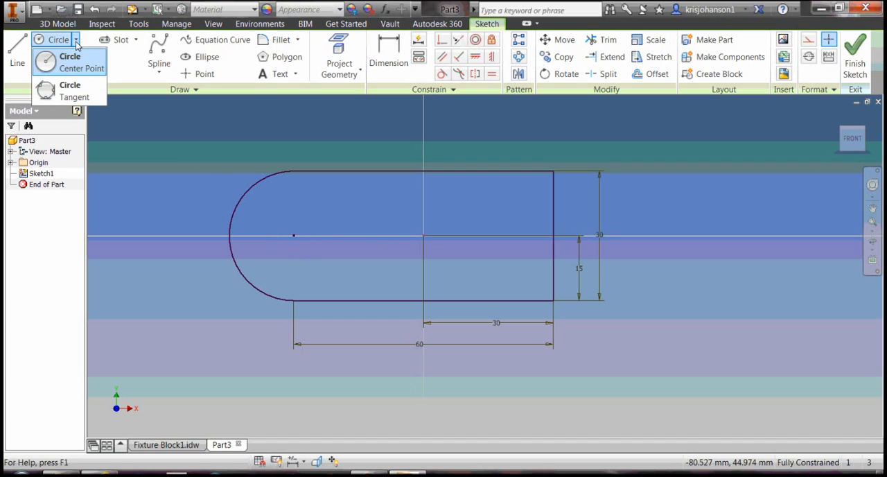
Draw a circle concentric with the left arc's centre inside the rounded end
click(69, 62)
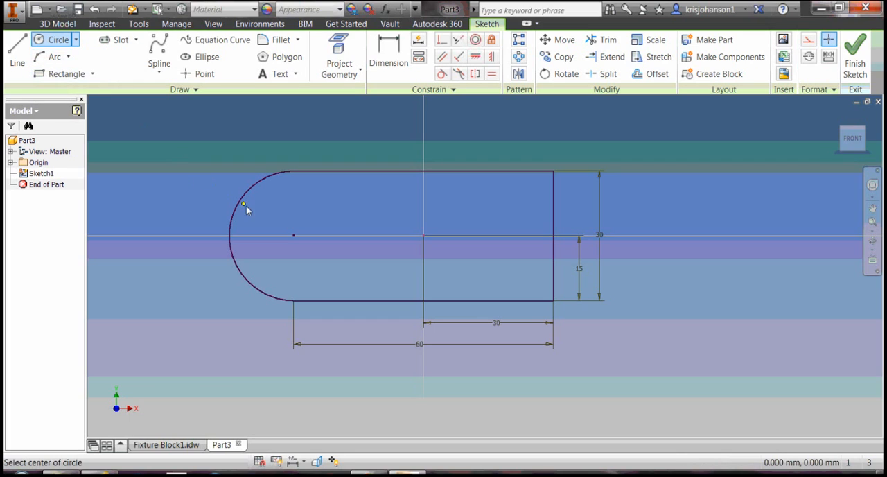
mouse_move(294, 239)
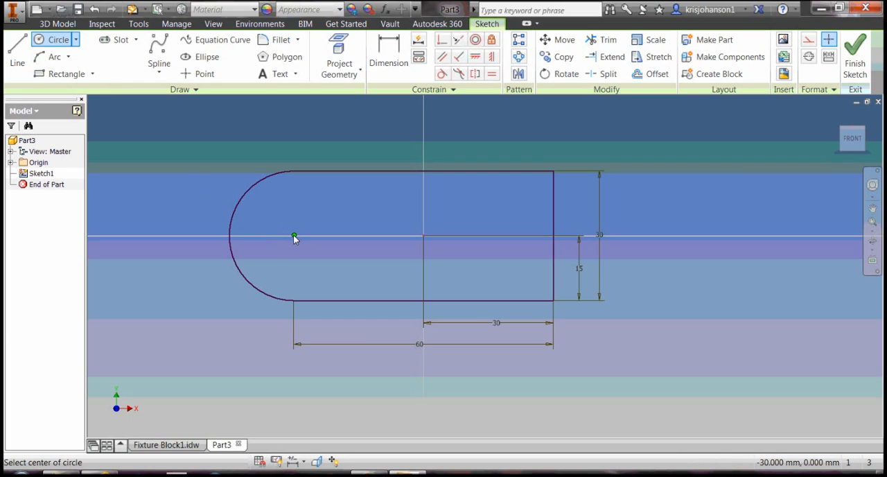
click(294, 236)
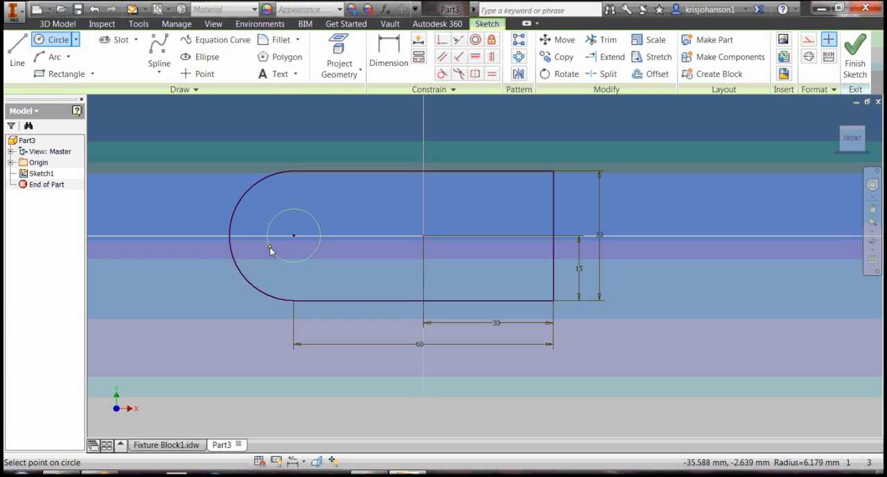
click(271, 249)
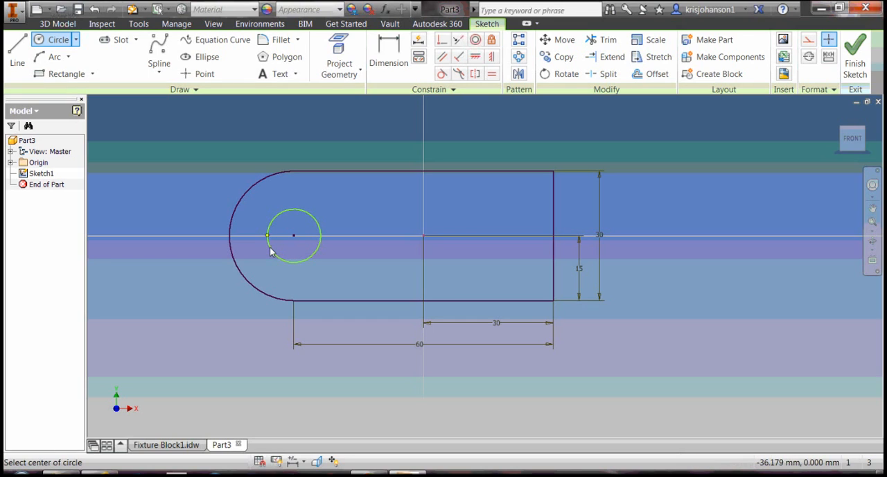
click(293, 236)
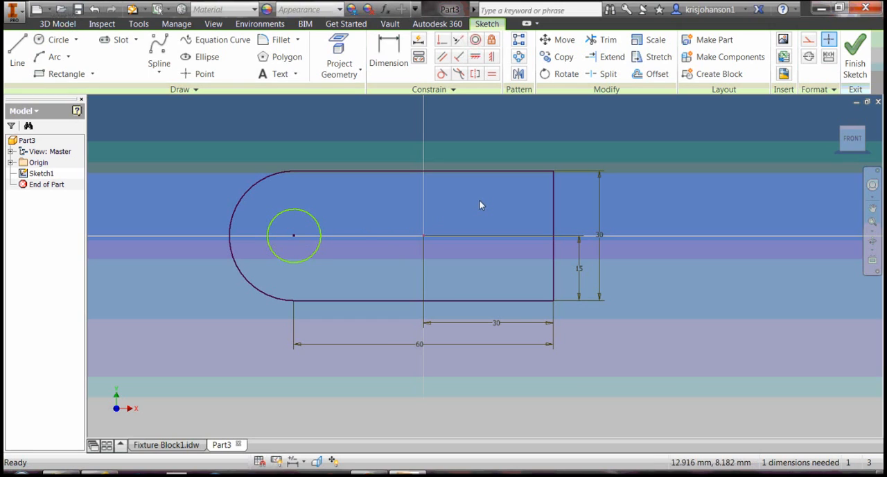
mouse_move(488, 211)
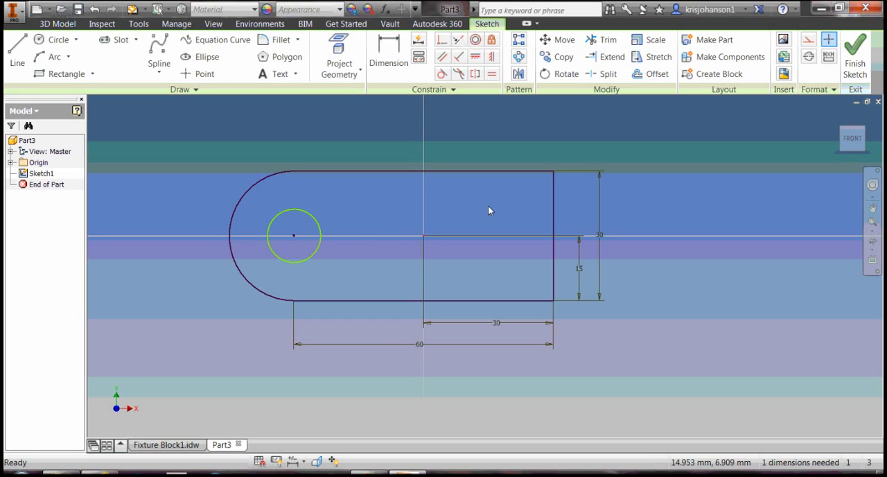
mouse_move(546, 205)
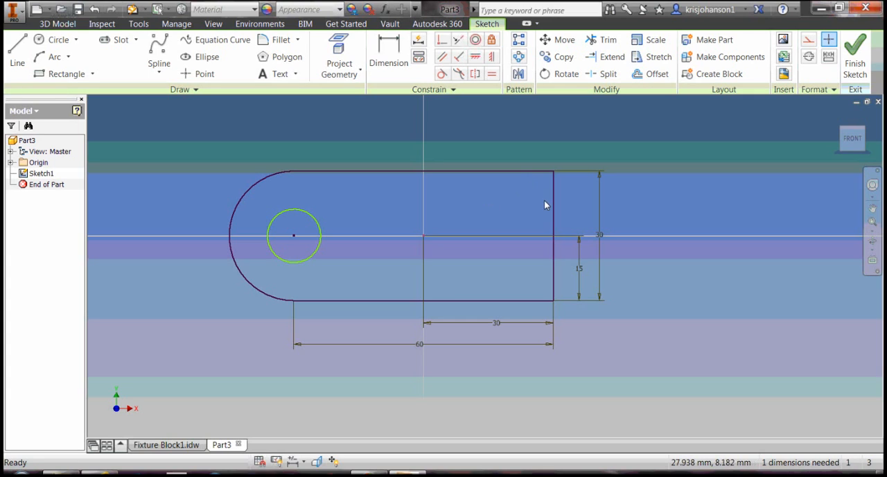
mouse_move(519, 186)
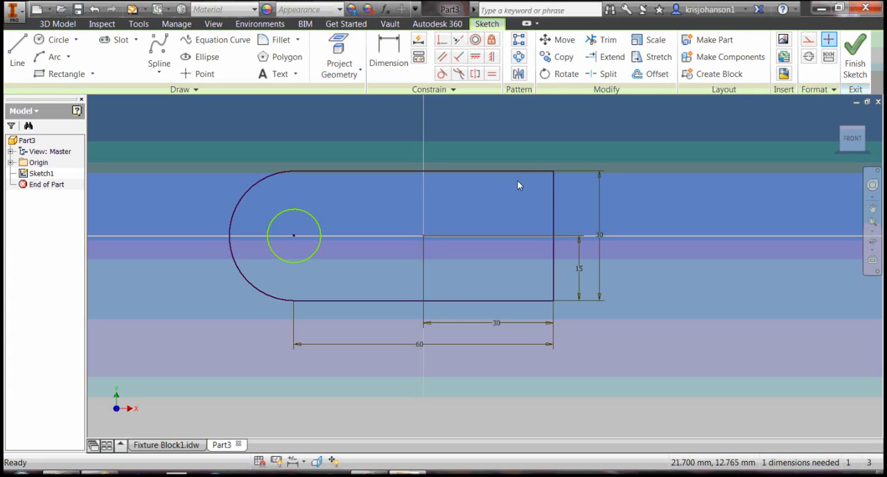
mouse_move(361, 148)
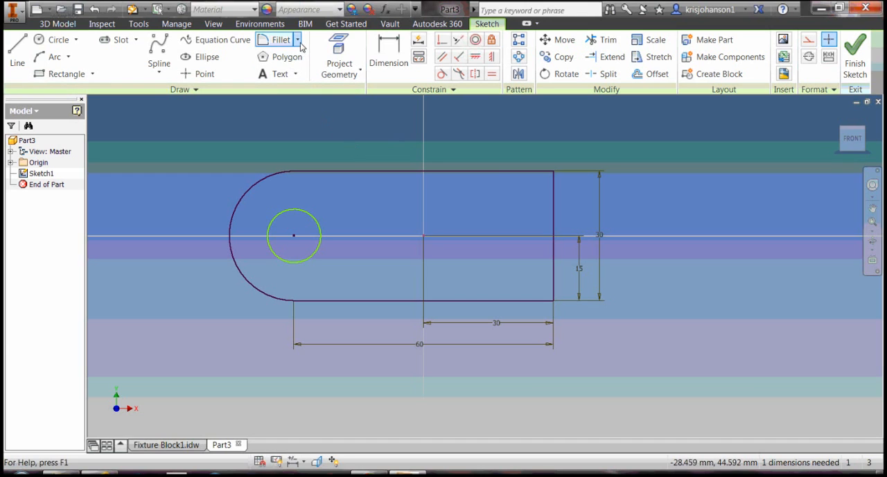
Start a 2D Chamfer with a 9 mm distance for the right-hand corners
click(297, 39)
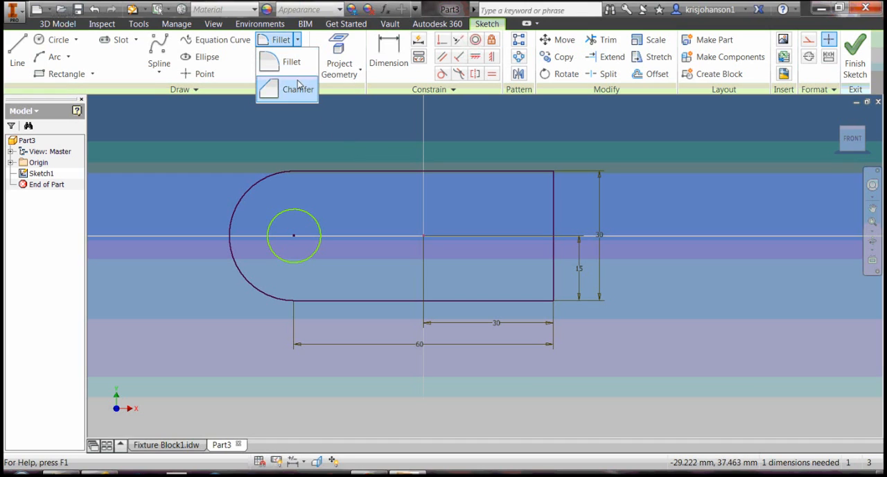
click(298, 89)
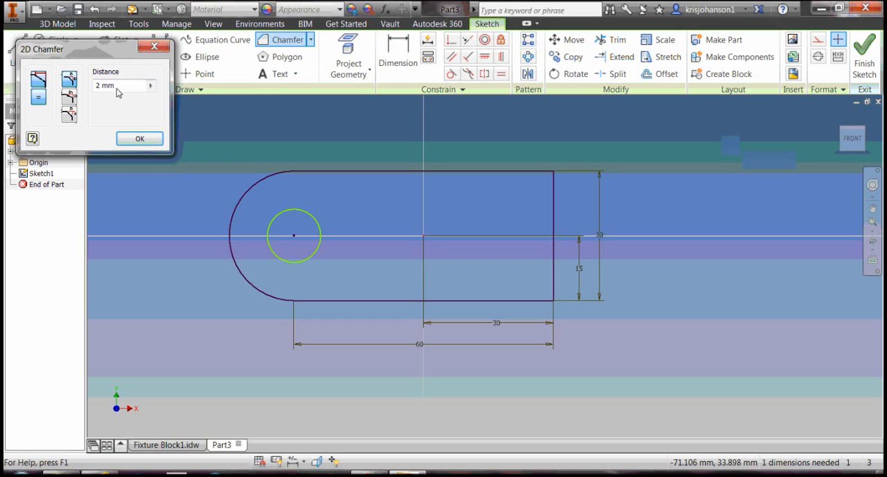
triple_click(124, 86)
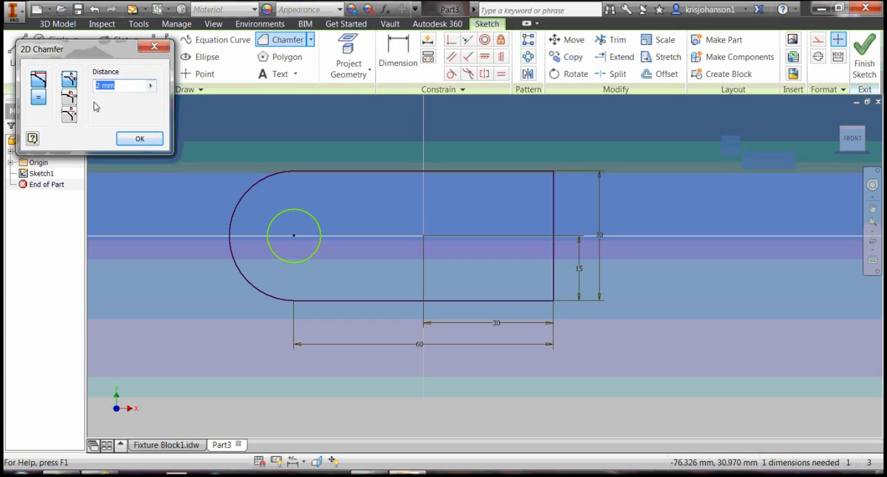
text(9)
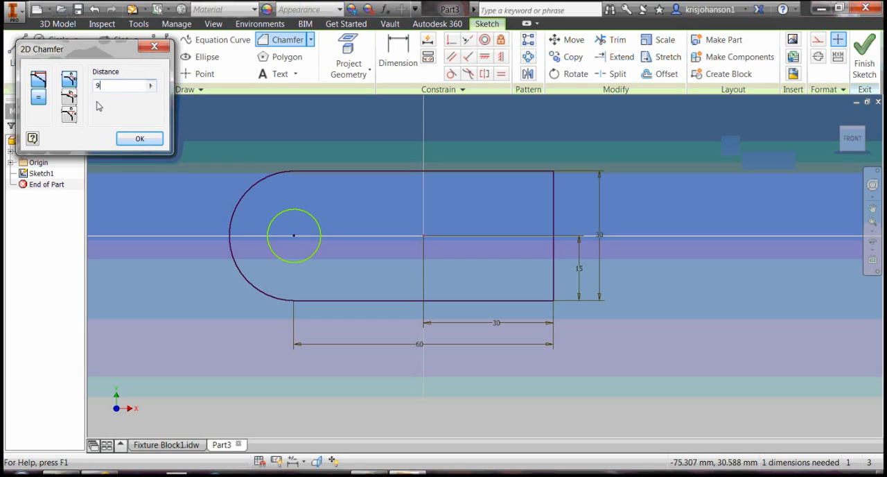
mouse_move(404, 144)
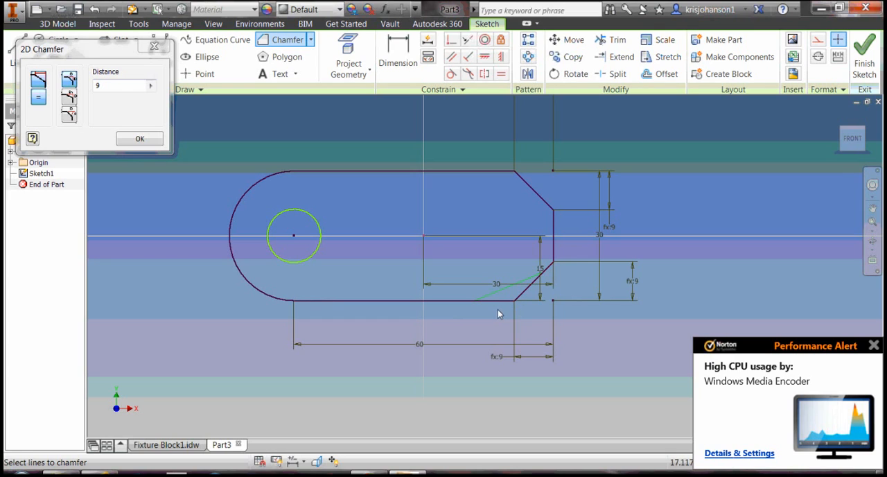
mouse_move(862, 349)
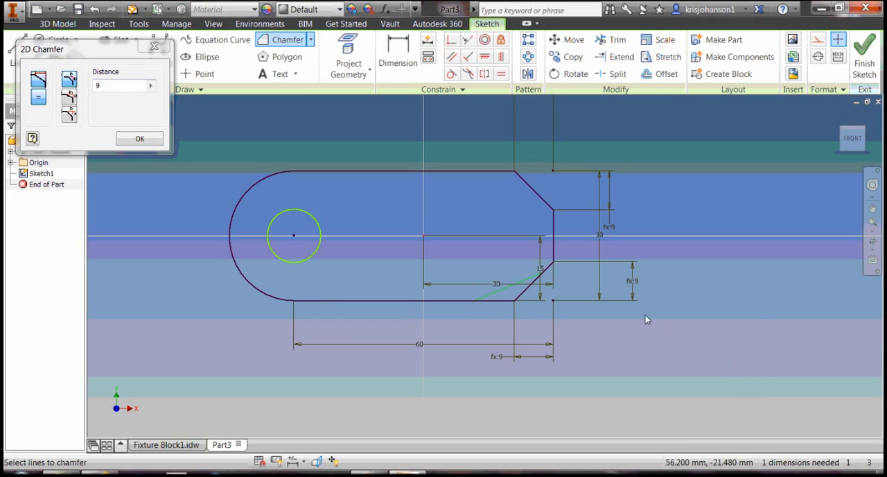
mouse_move(416, 215)
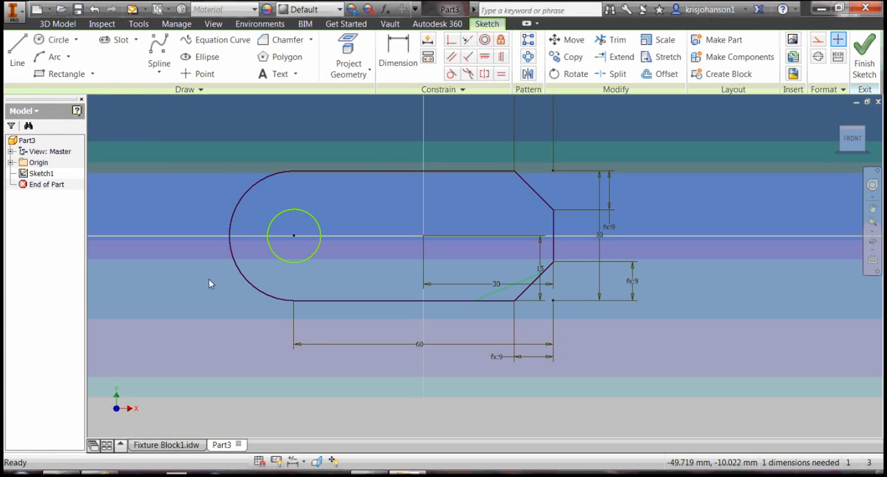
mouse_move(268, 252)
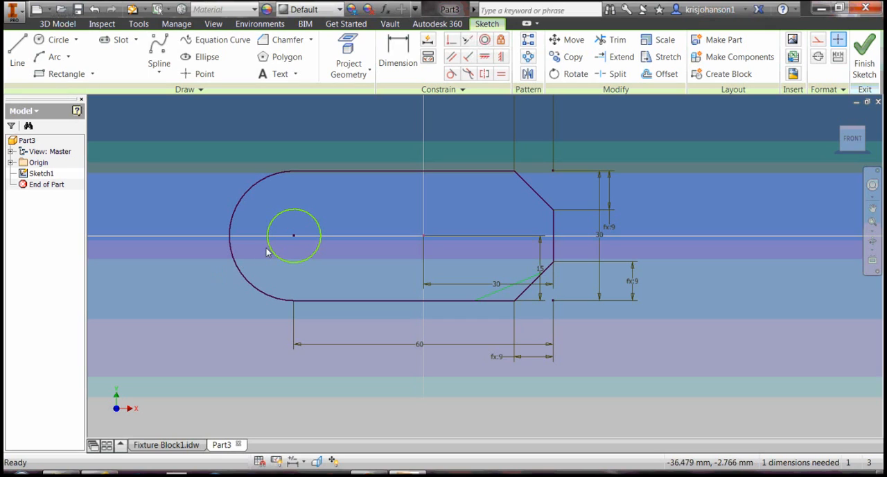
Dimension the circle to a 15 mm diameter, fully constraining the sketch
click(398, 55)
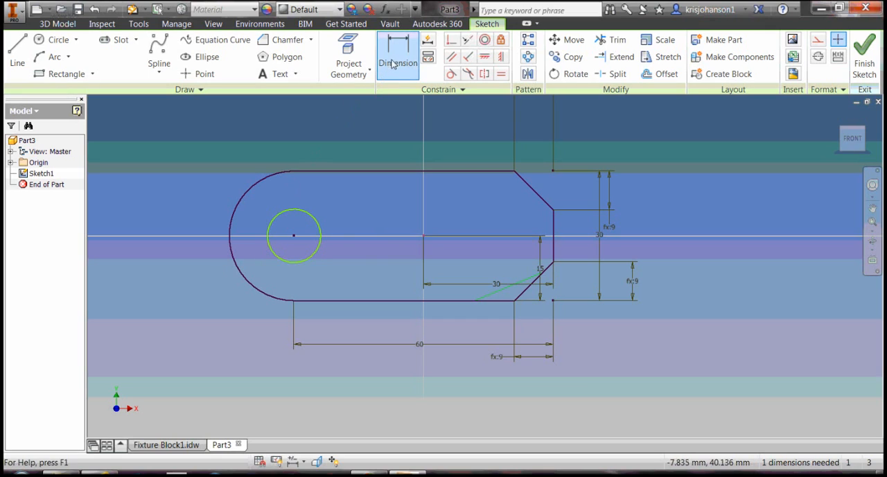
click(396, 55)
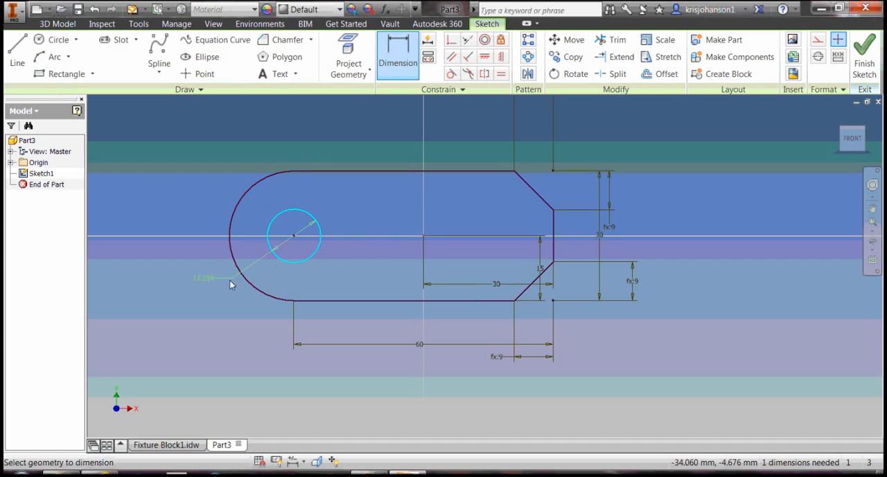
click(231, 284)
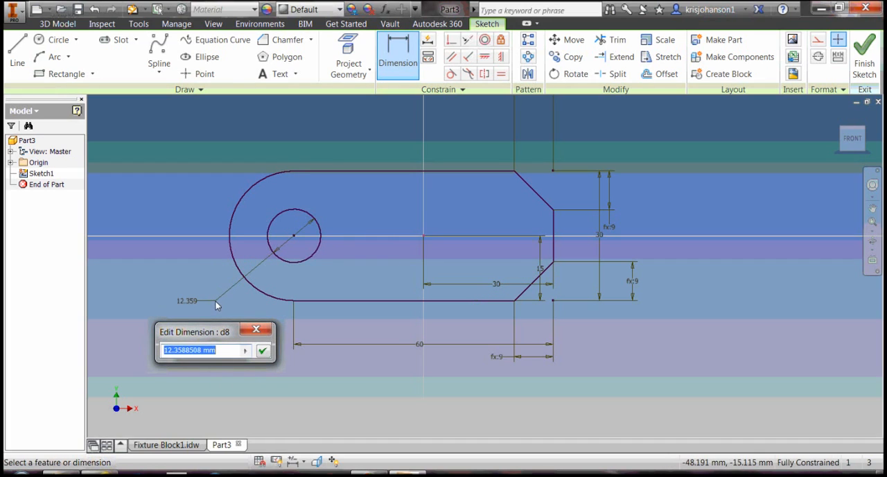
text(15)
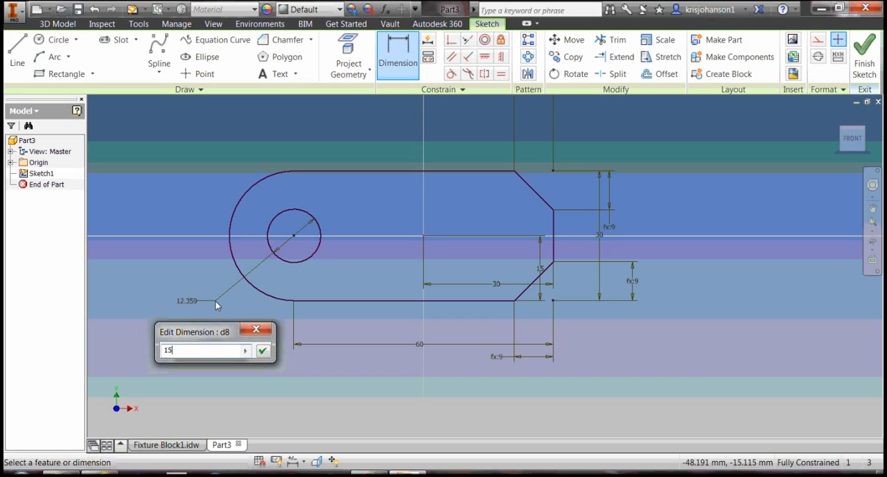
click(262, 349)
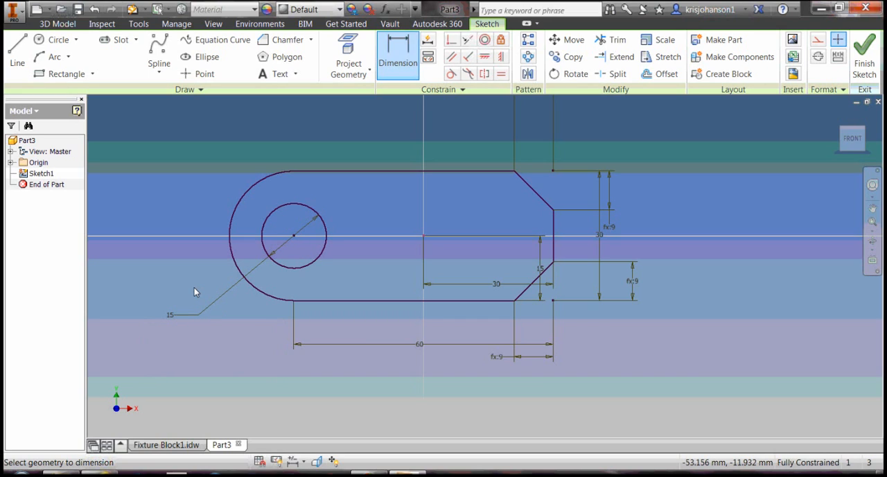
mouse_move(243, 302)
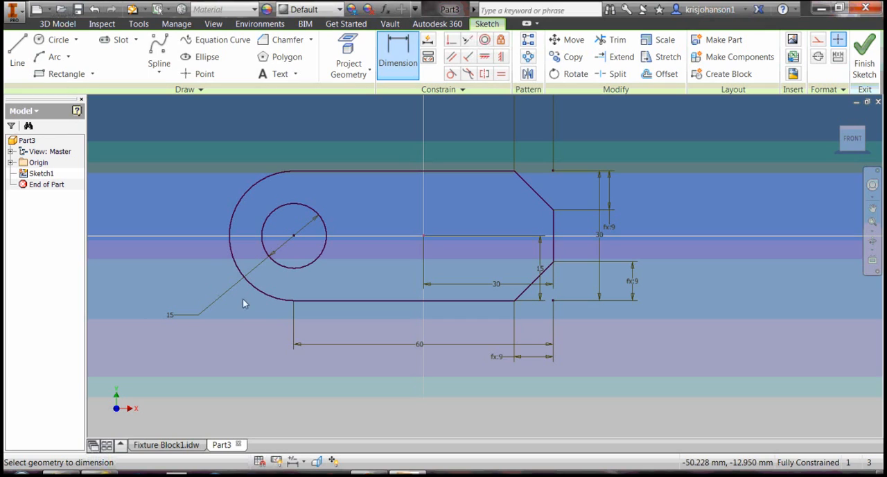
mouse_move(726, 197)
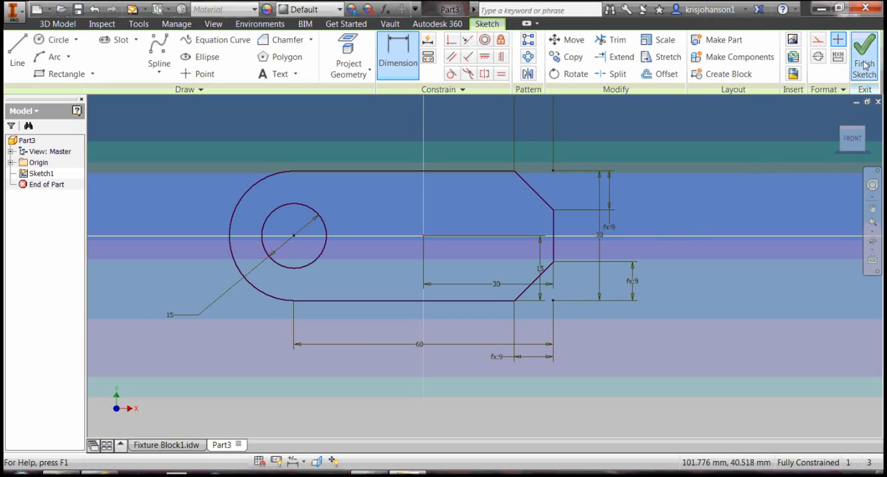
Finish the sketch and extrude the profile with hole 30 mm in the default direction as Extrusion1
click(862, 55)
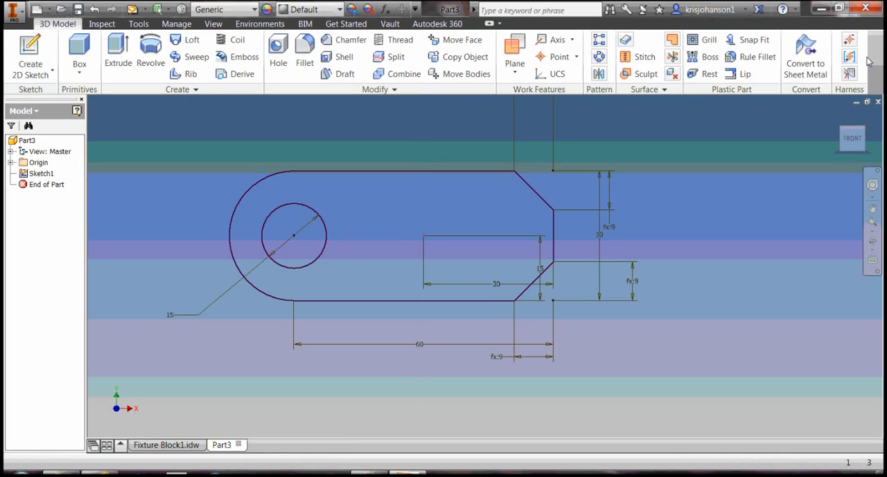
mouse_move(738, 97)
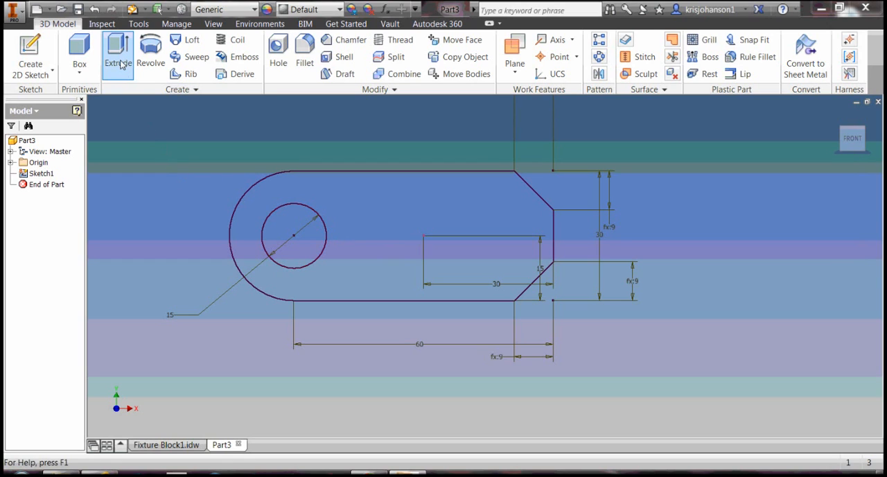
click(118, 53)
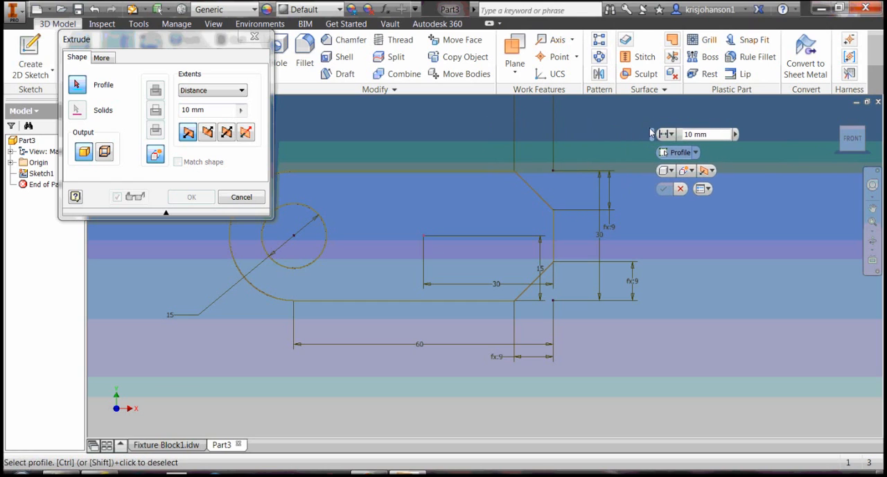
click(436, 203)
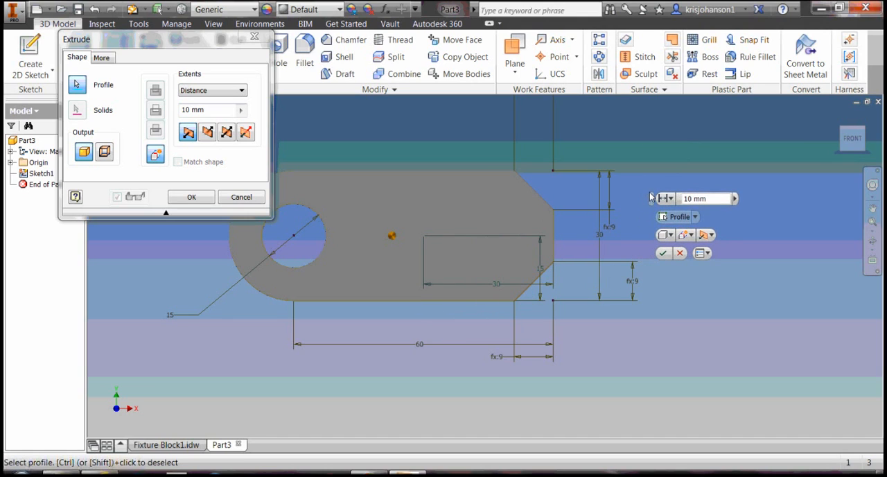
mouse_move(573, 182)
text(30)
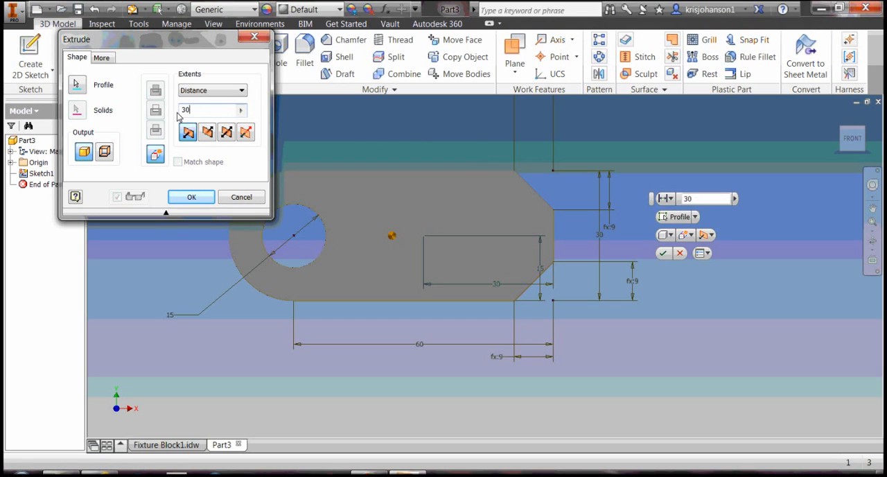
mouse_move(326, 127)
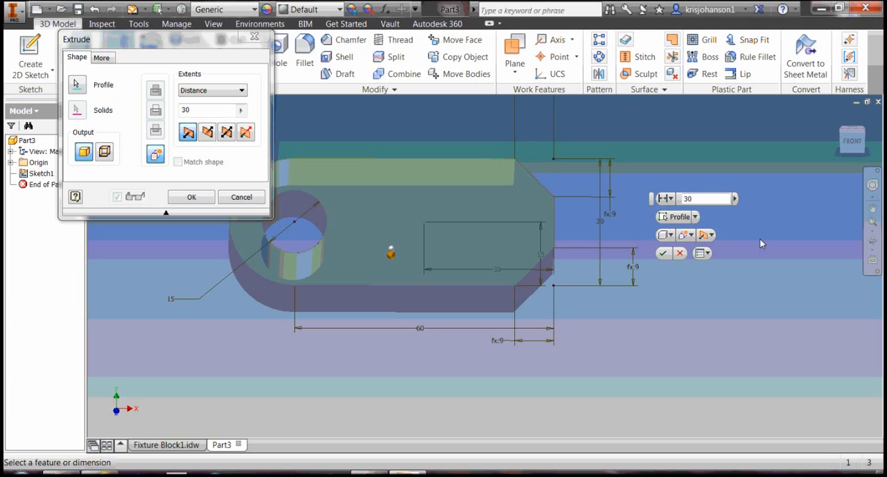
mouse_move(742, 250)
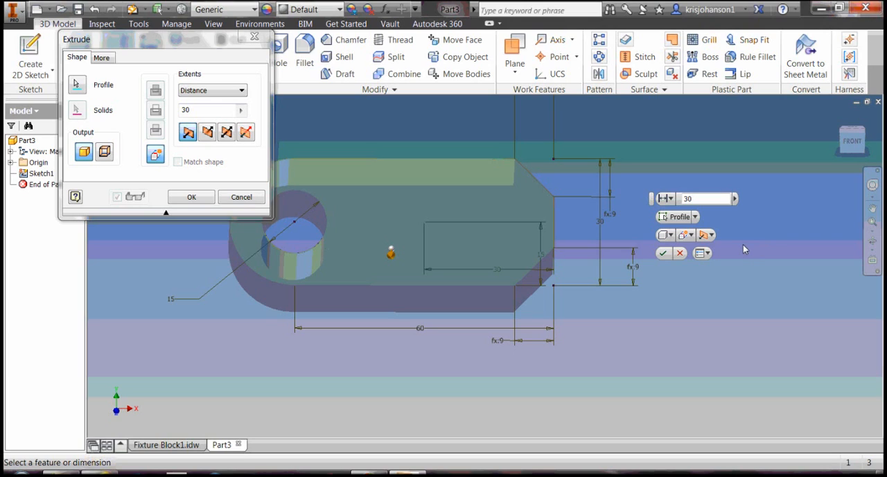
mouse_move(317, 205)
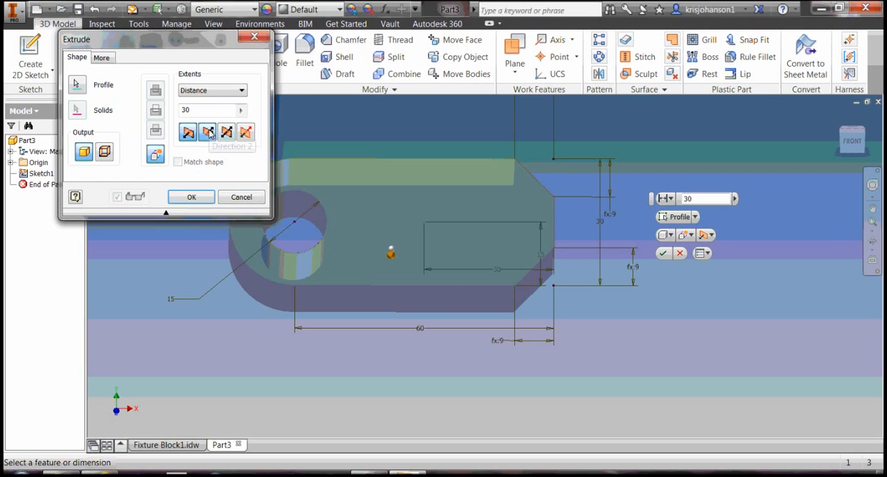
click(206, 132)
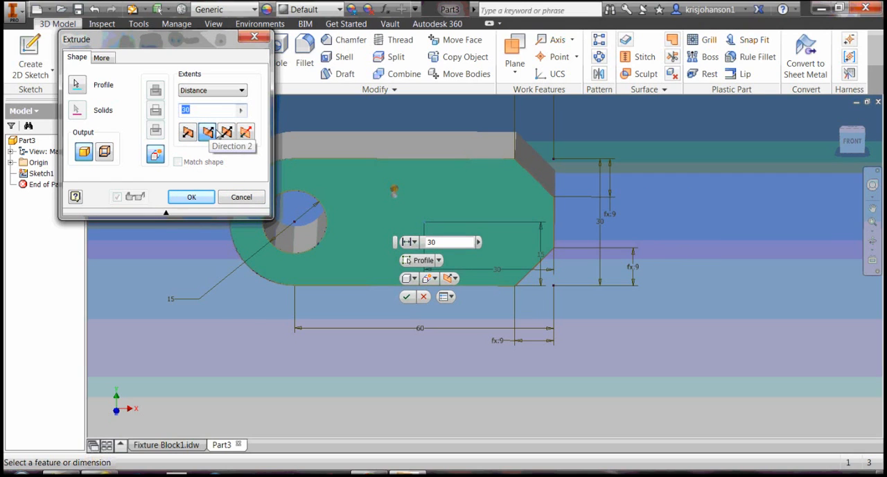
click(225, 132)
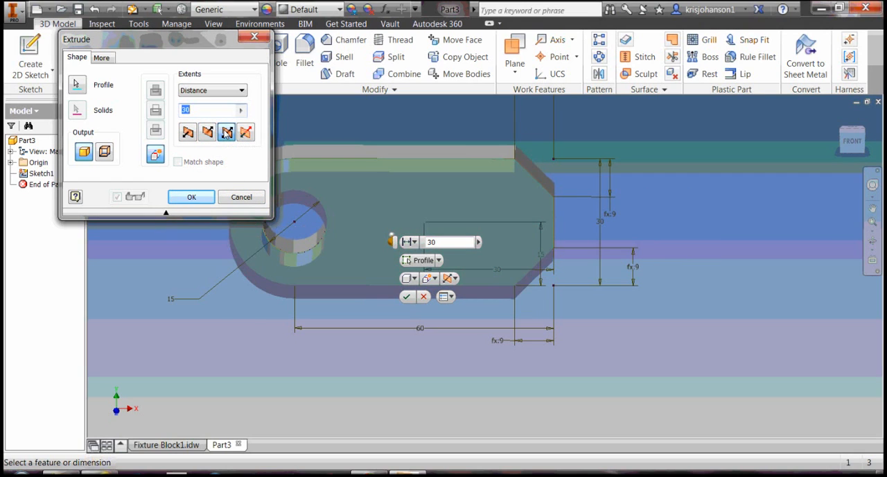
click(187, 131)
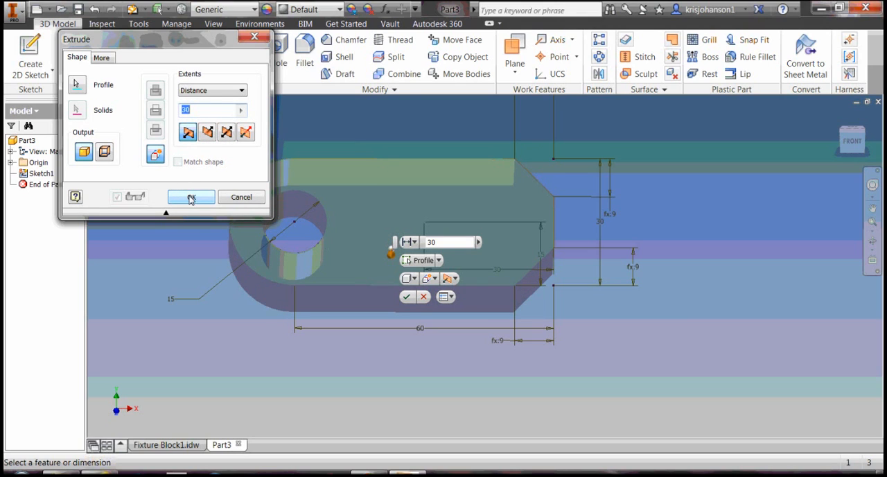
click(191, 197)
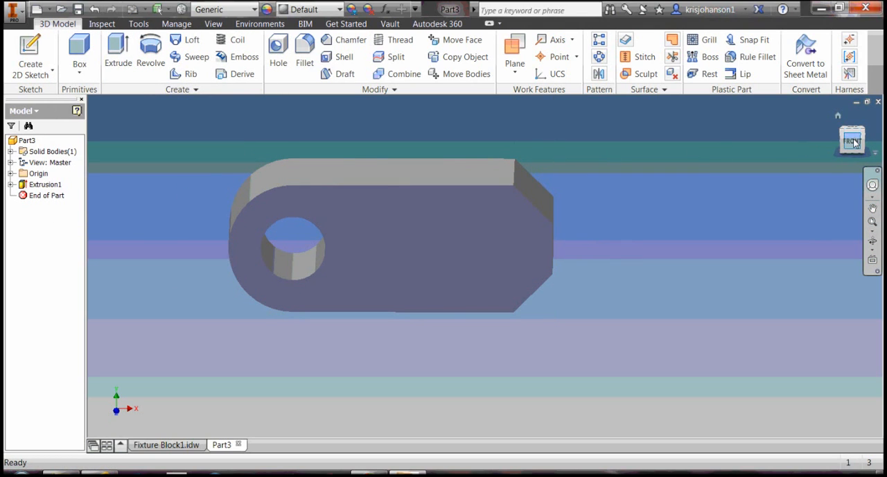
View the block head-on from the front, then return to the Fixture Block1 drawing
click(851, 139)
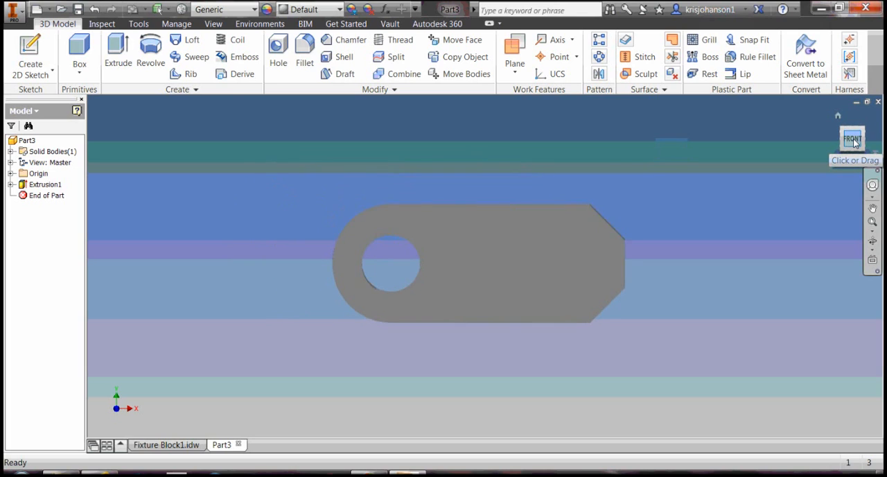
click(854, 139)
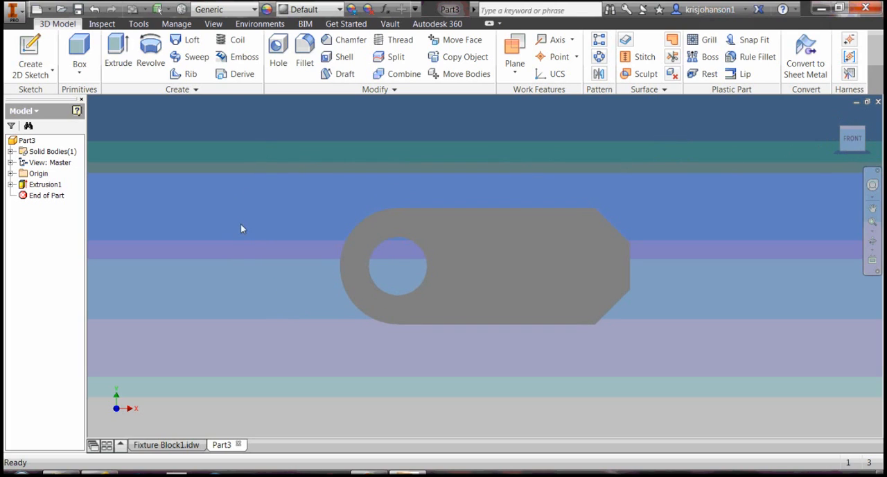
click(166, 444)
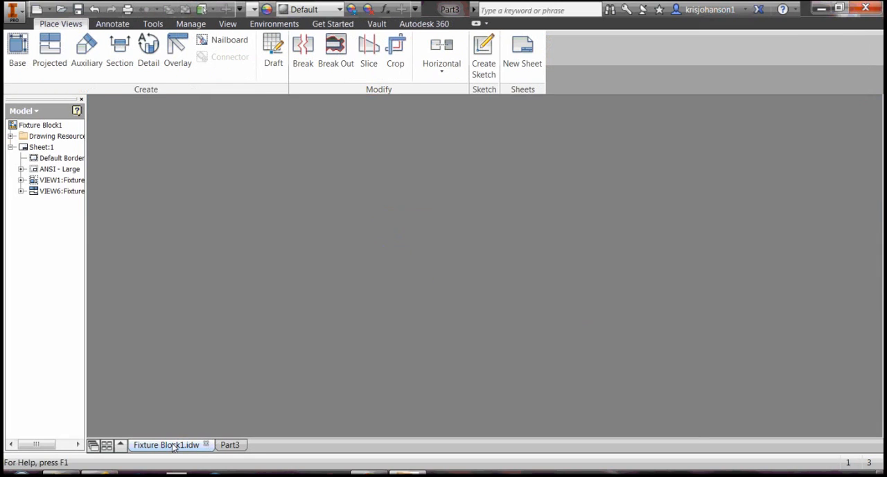
Review the isometric view on the Fixture Block1 sheet, then switch to the Part3 model document
click(166, 443)
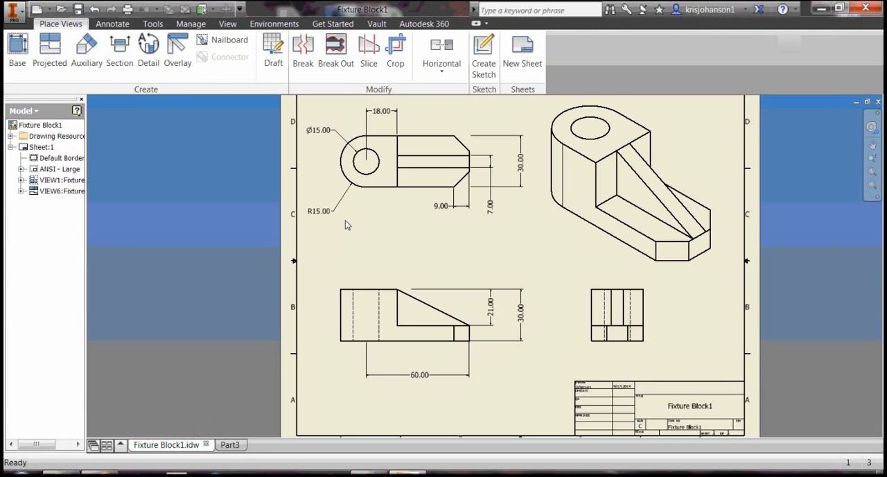
click(380, 110)
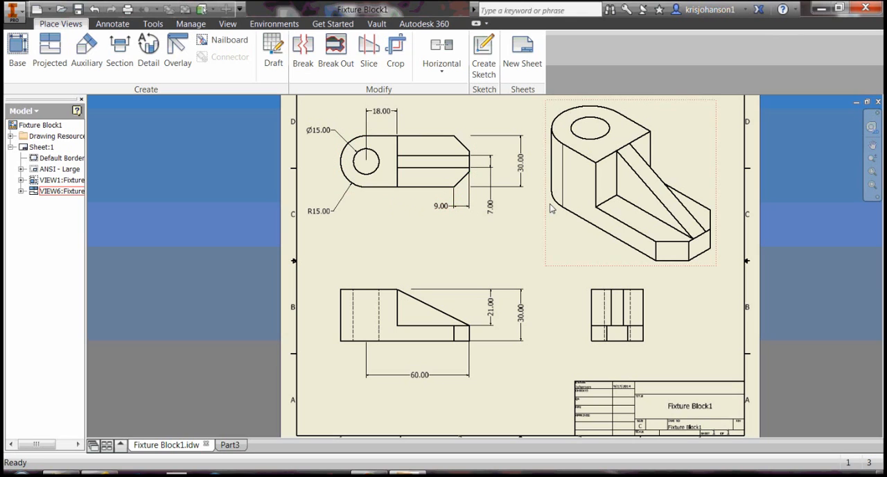
mouse_move(579, 172)
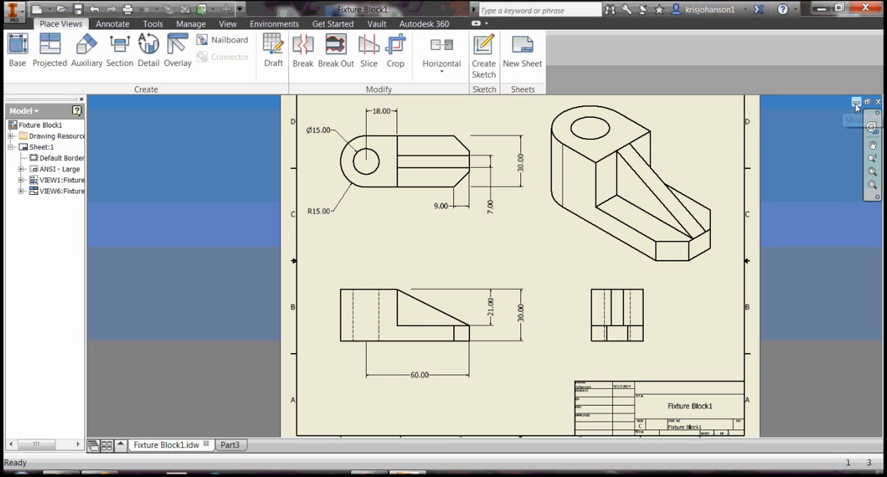
click(221, 443)
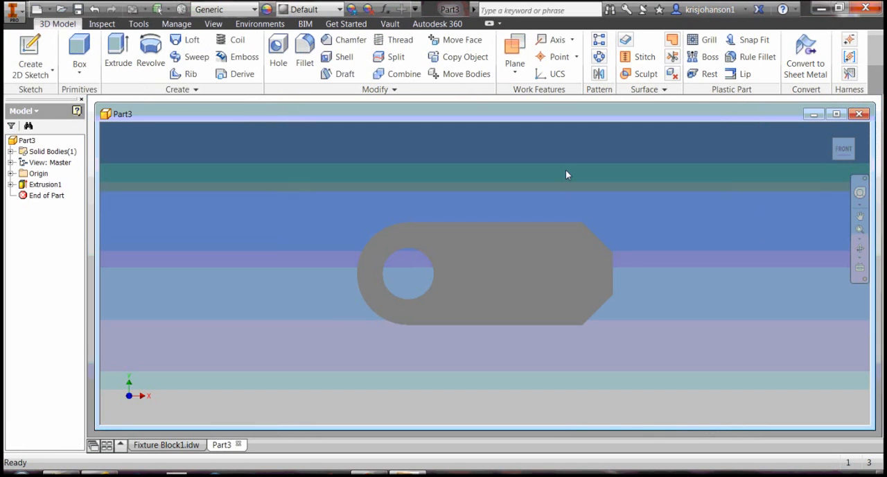
Maximize Part3 and begin a new 2D sketch on the plate's front face
click(836, 113)
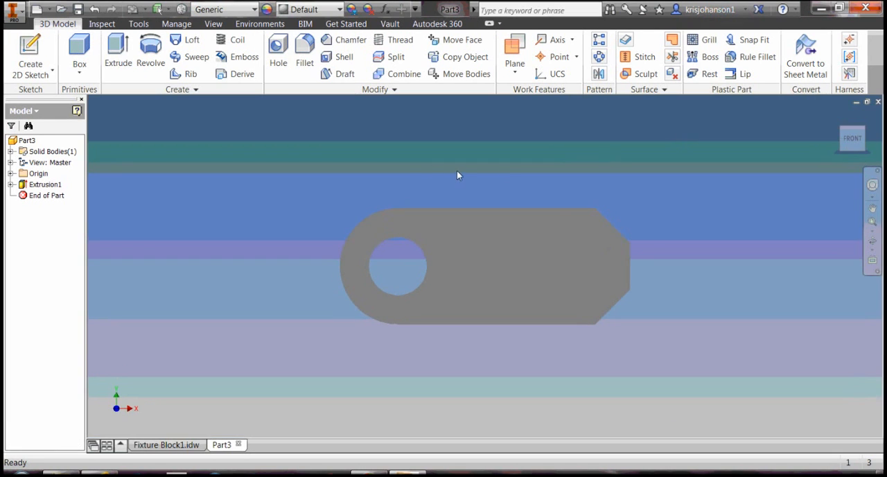
click(30, 56)
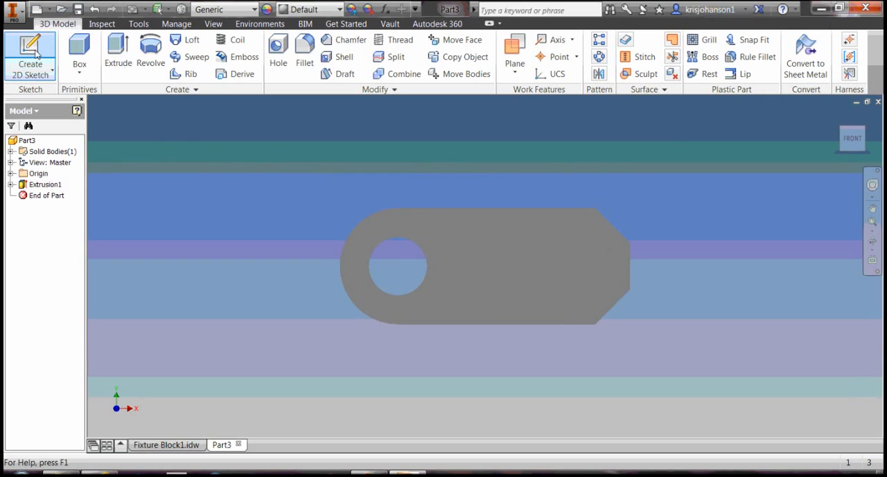
click(30, 56)
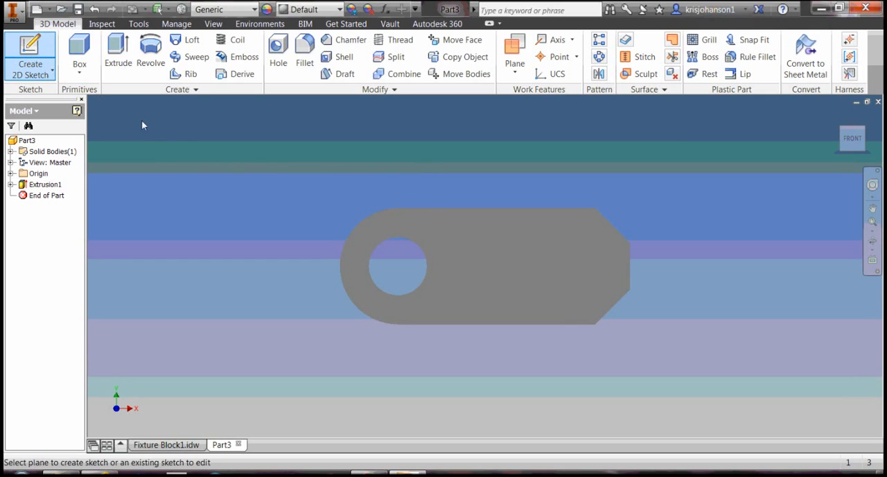
mouse_move(351, 205)
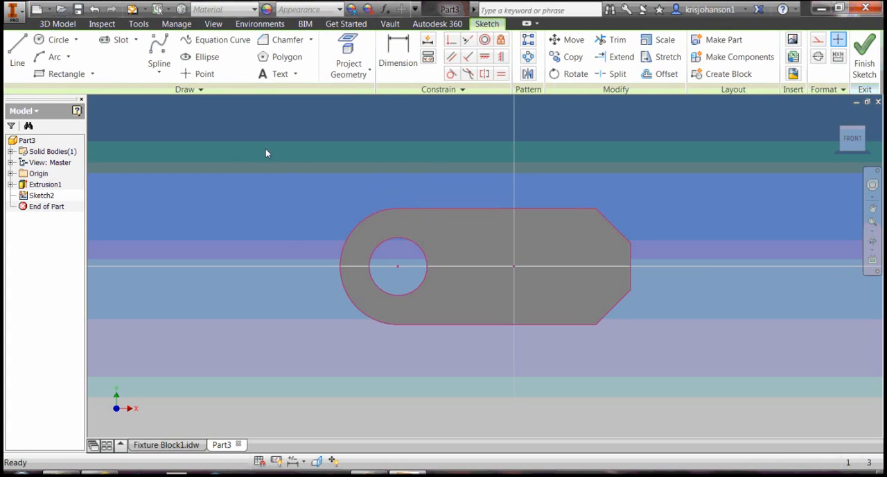
Draw a vertical line across the plate and horizontal lines from it to the plate's right end
click(16, 53)
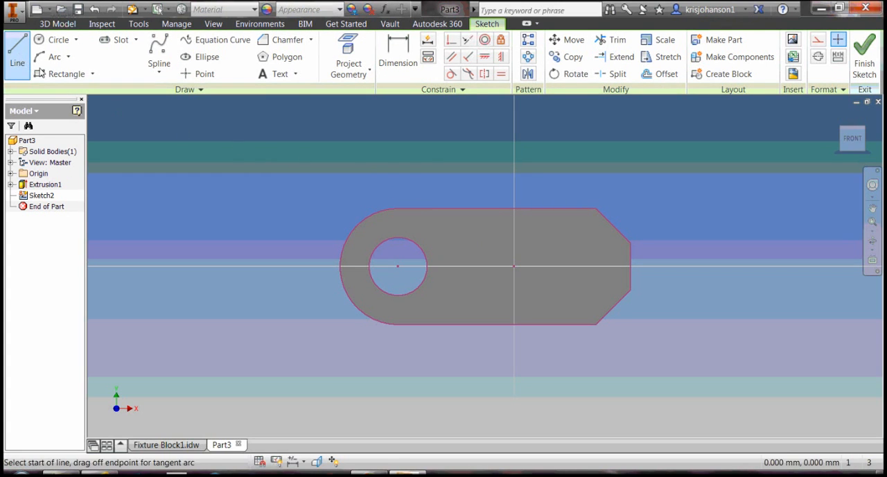
mouse_move(456, 216)
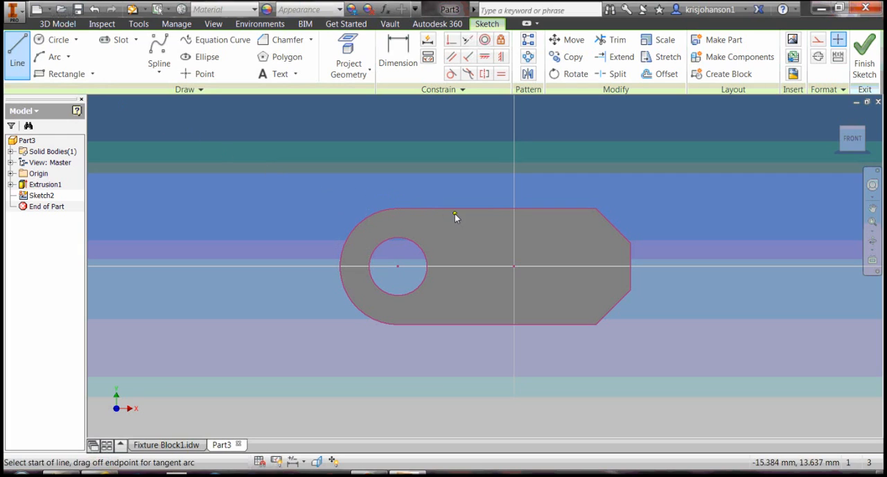
click(457, 214)
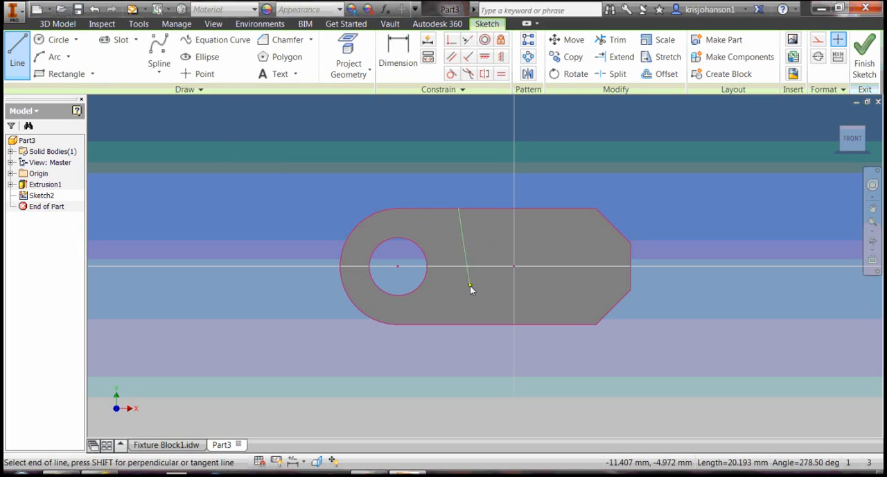
mouse_move(458, 327)
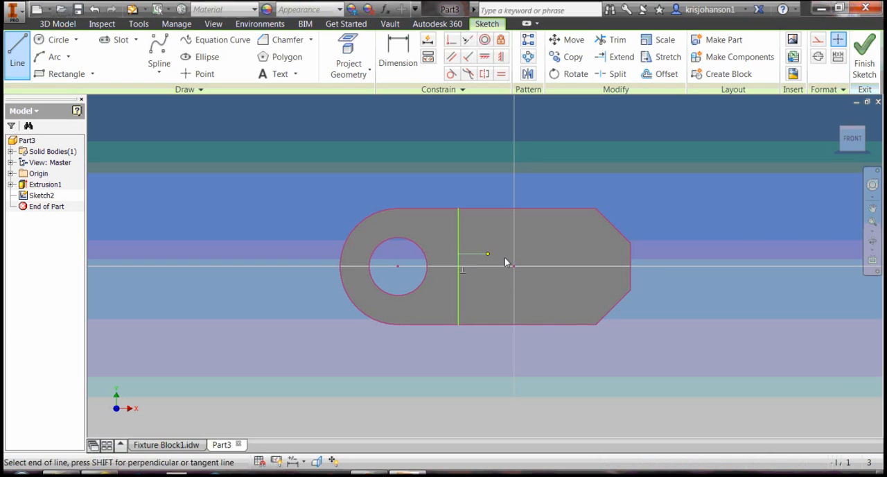
mouse_move(613, 255)
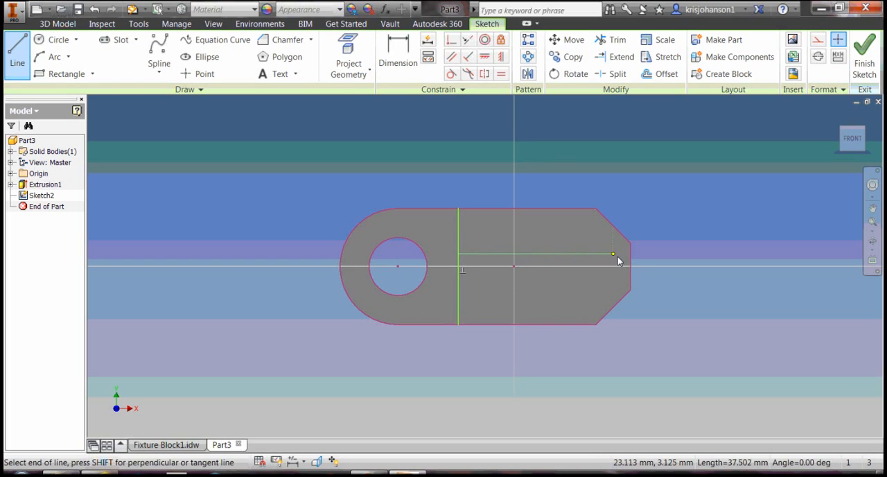
click(613, 255)
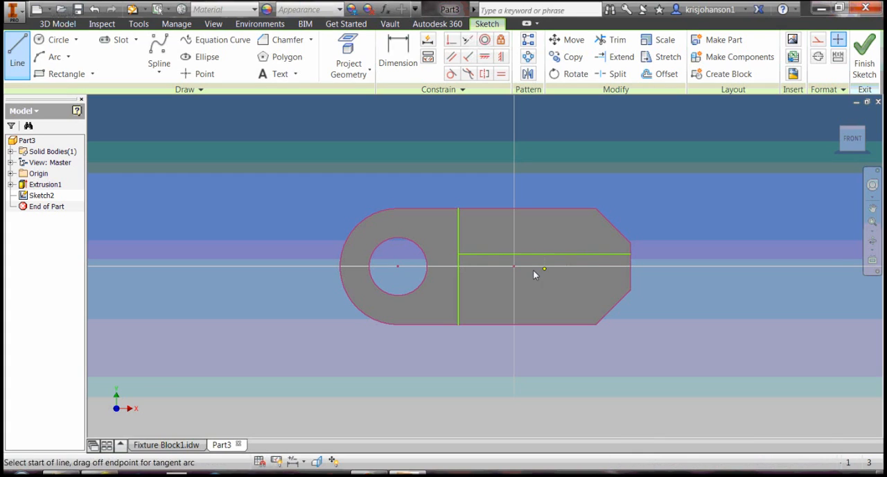
mouse_move(463, 284)
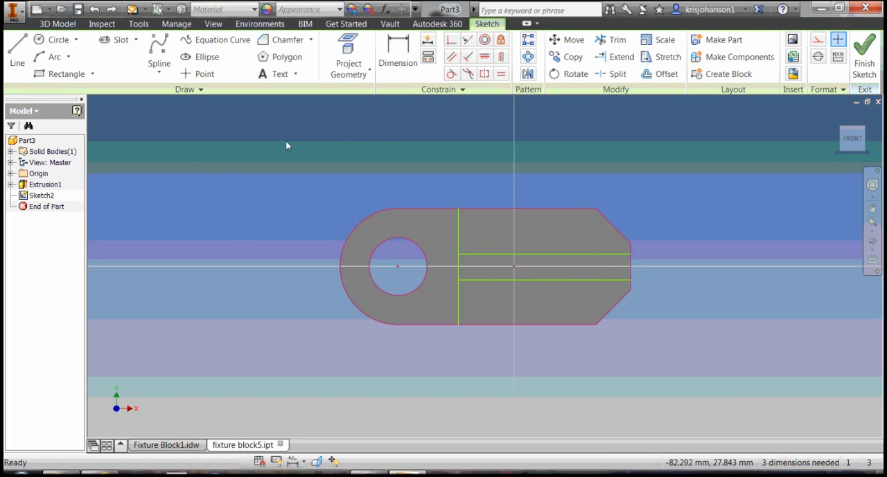
mouse_move(405, 137)
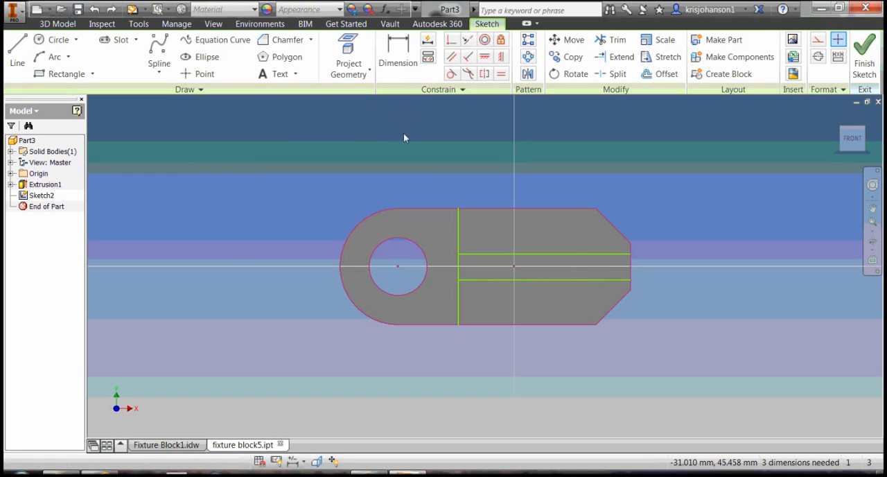
Dimension the hole-to-line distance and the horizontal line spacings until fully constrained, then finish the sketch
click(398, 55)
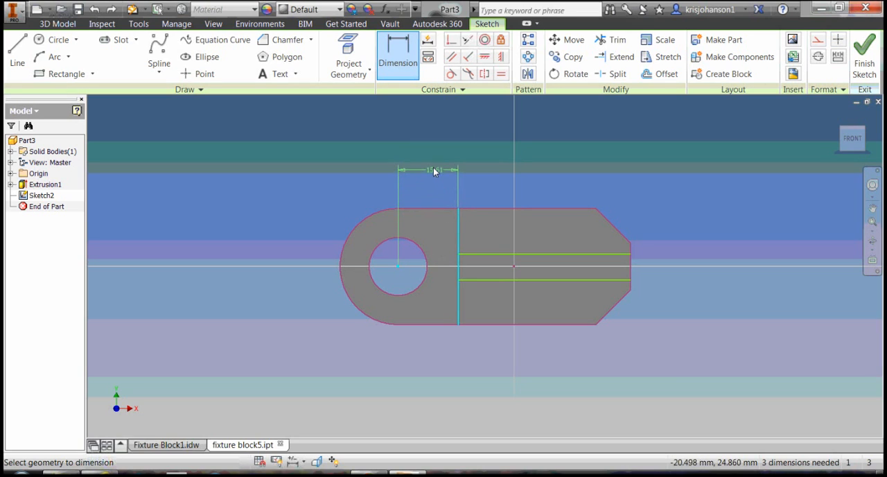
click(428, 171)
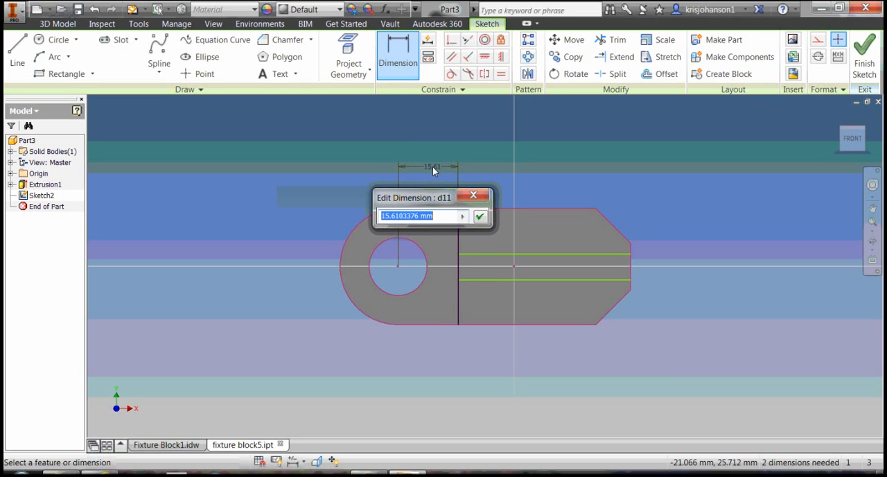
click(479, 216)
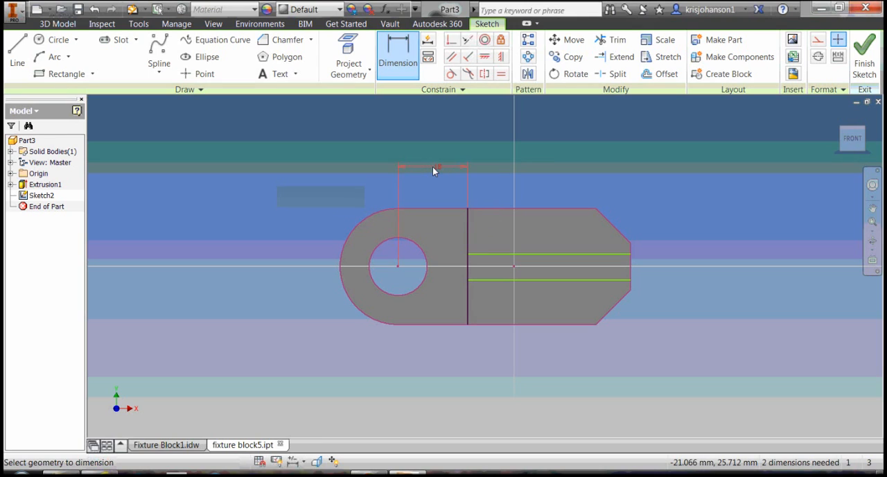
mouse_move(432, 173)
text(7)
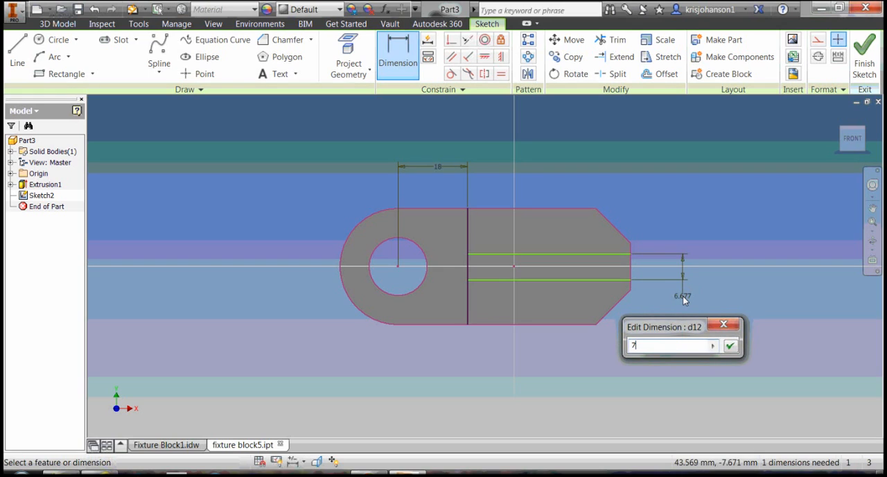
click(730, 345)
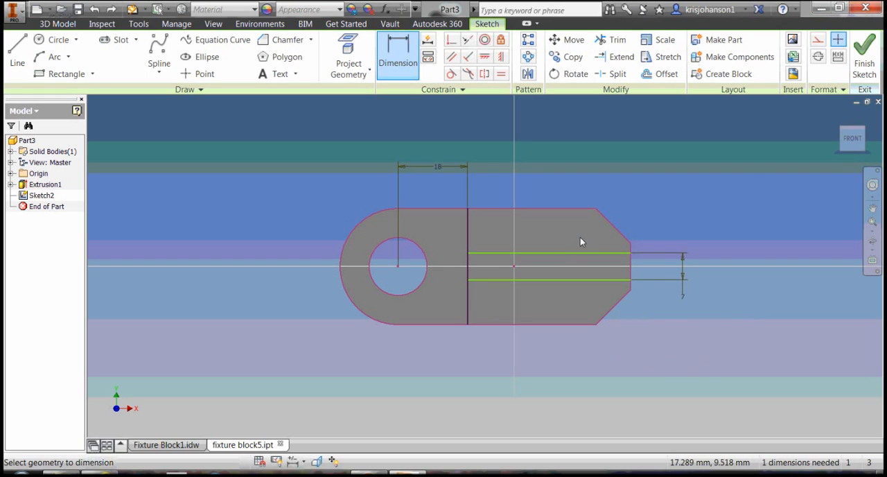
mouse_move(516, 269)
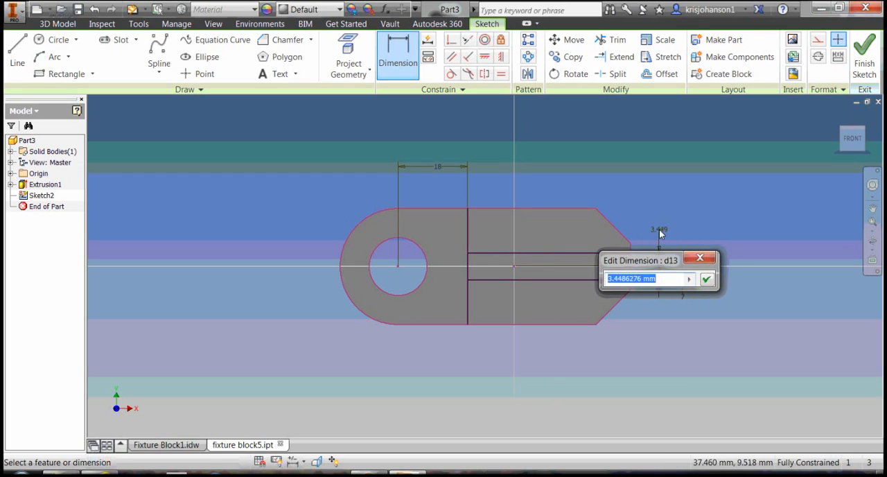
text(3.)
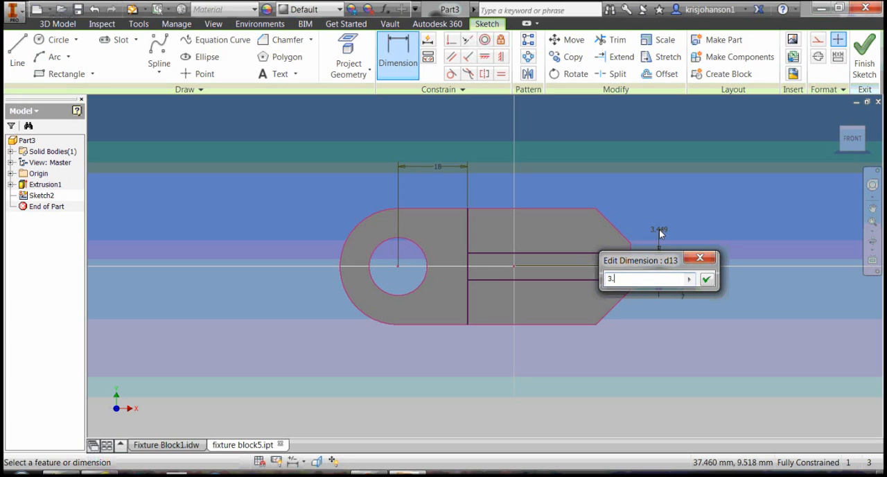
click(707, 279)
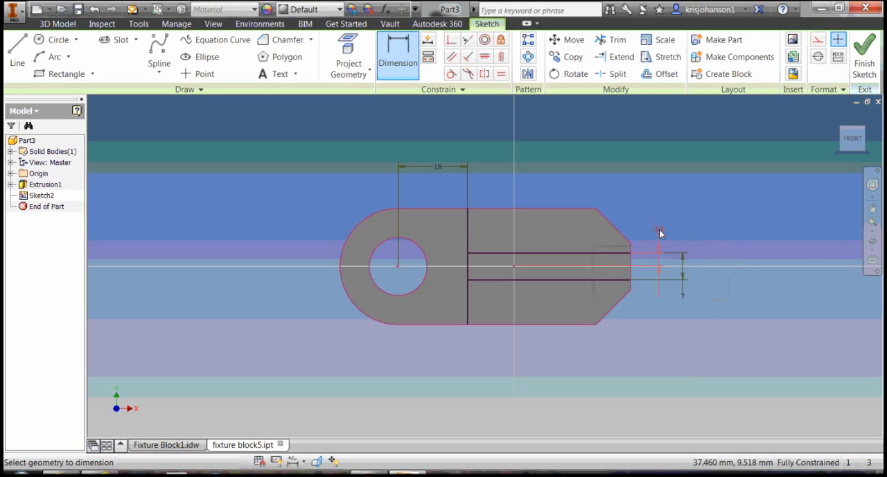
click(17, 49)
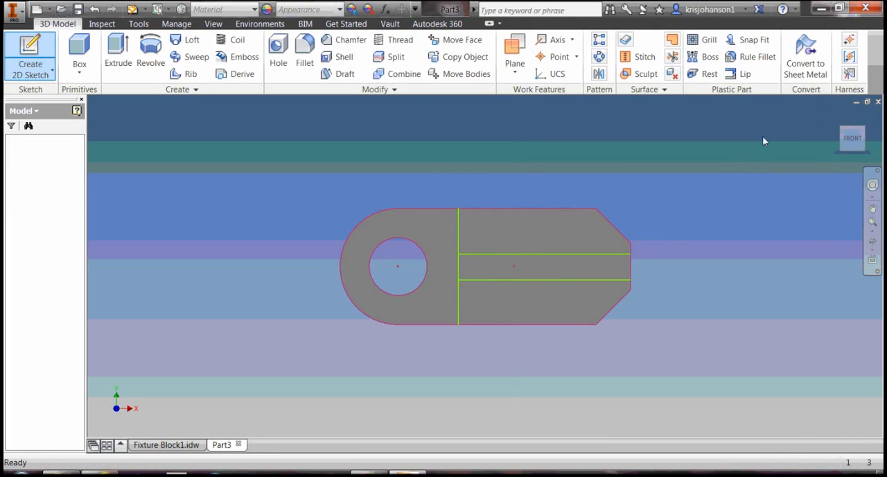
Extrude the arm profile 21 mm in Direction 2, orbiting to check the preview
click(117, 57)
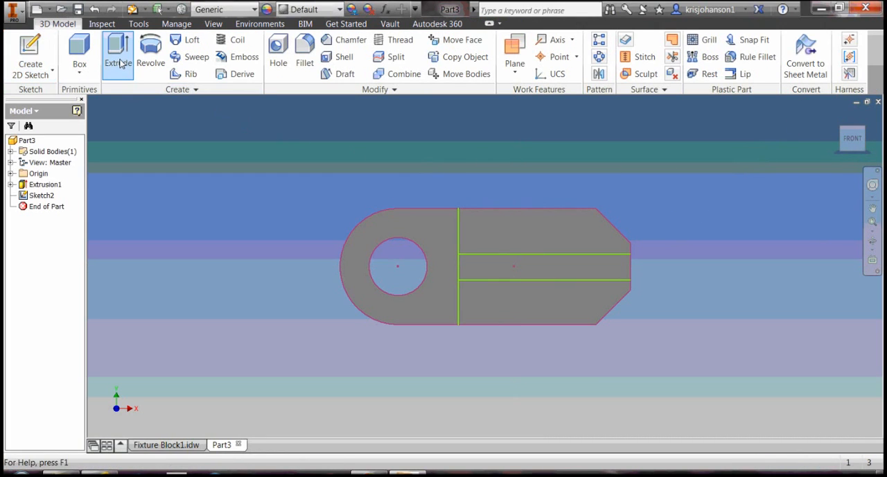
click(117, 52)
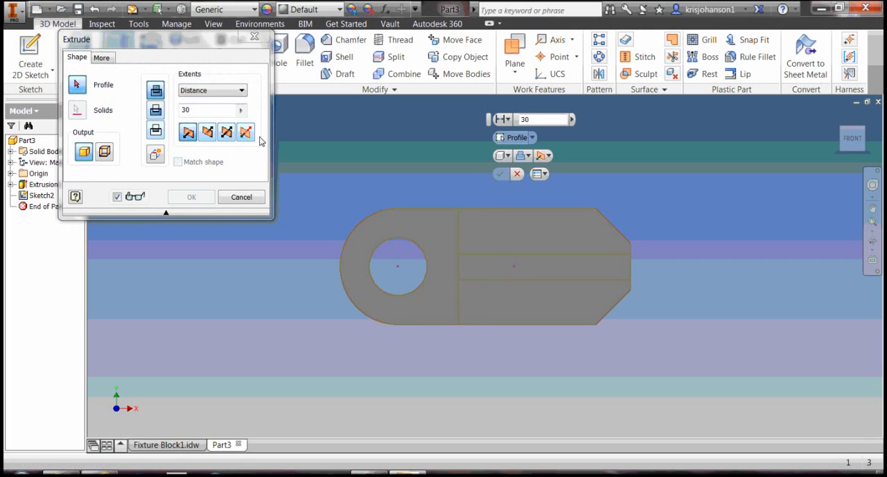
click(543, 230)
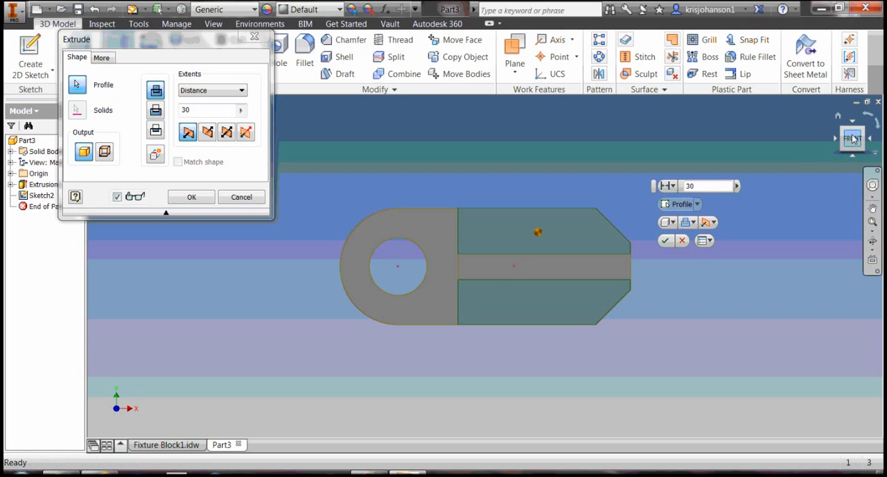
mouse_move(852, 136)
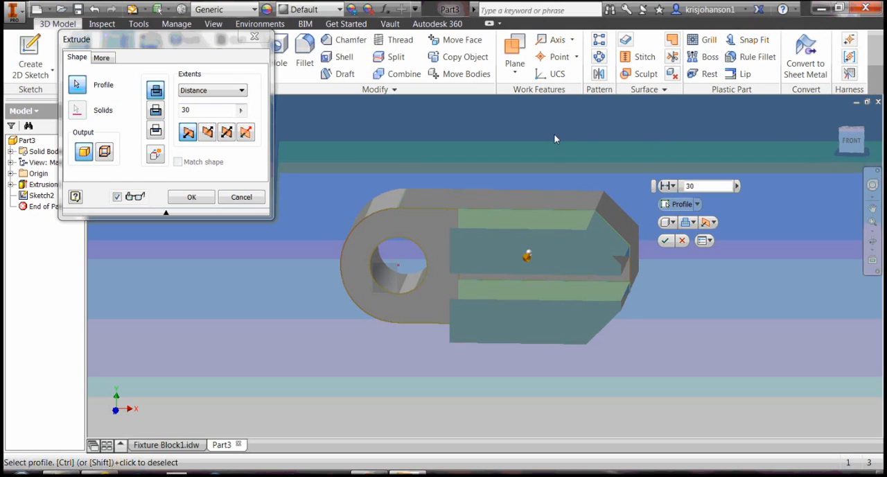
mouse_move(330, 155)
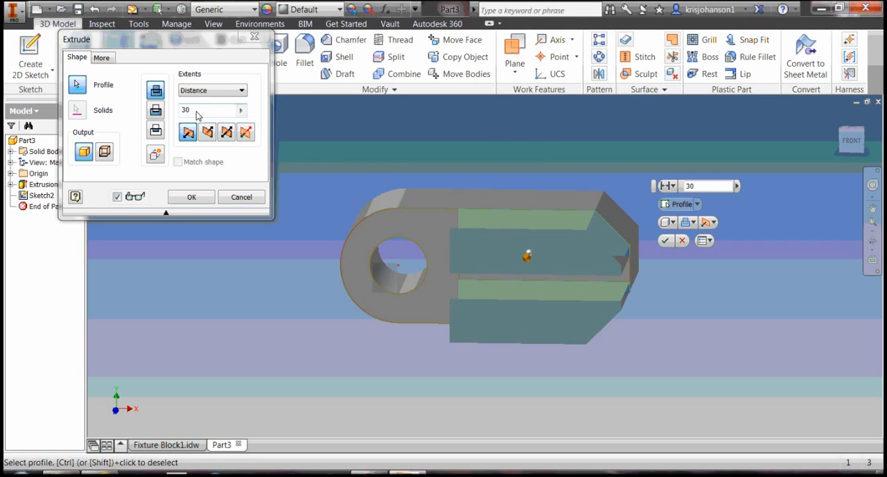
mouse_move(208, 132)
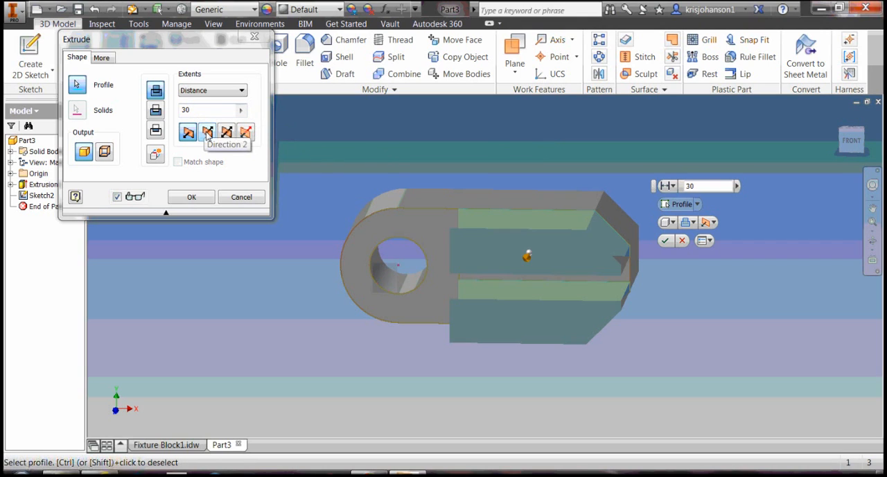
click(207, 134)
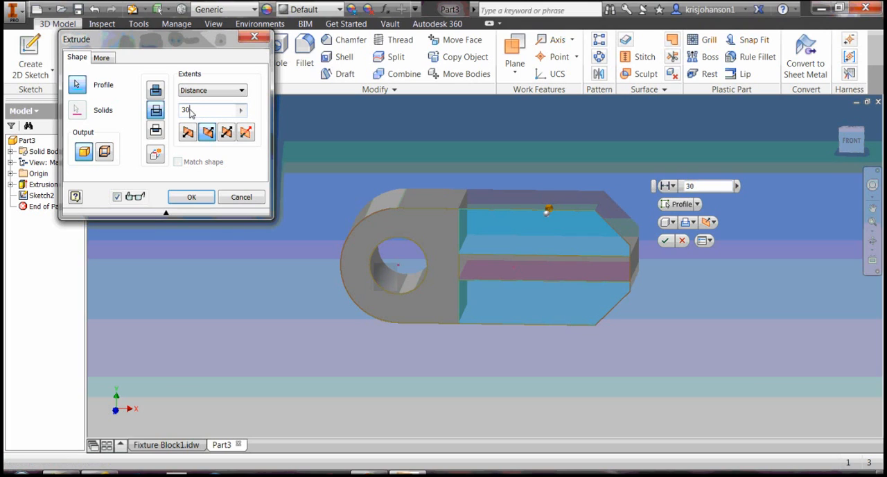
triple_click(207, 111)
text(2)
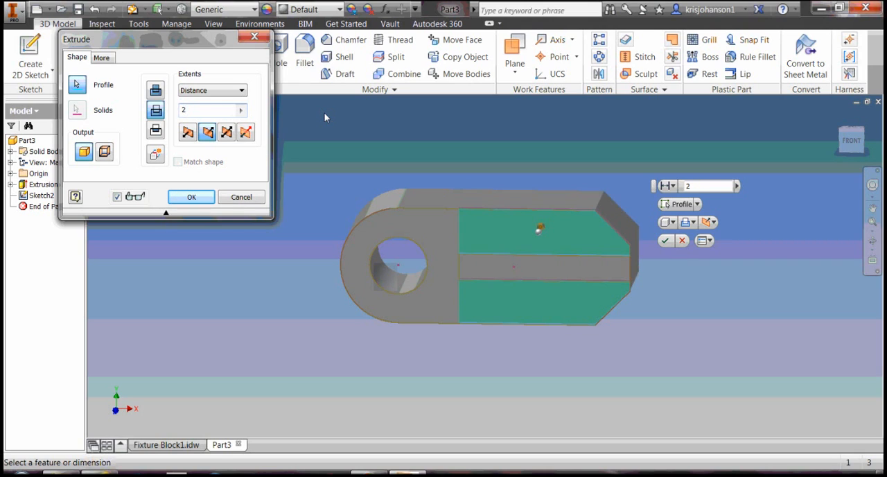
text(1)
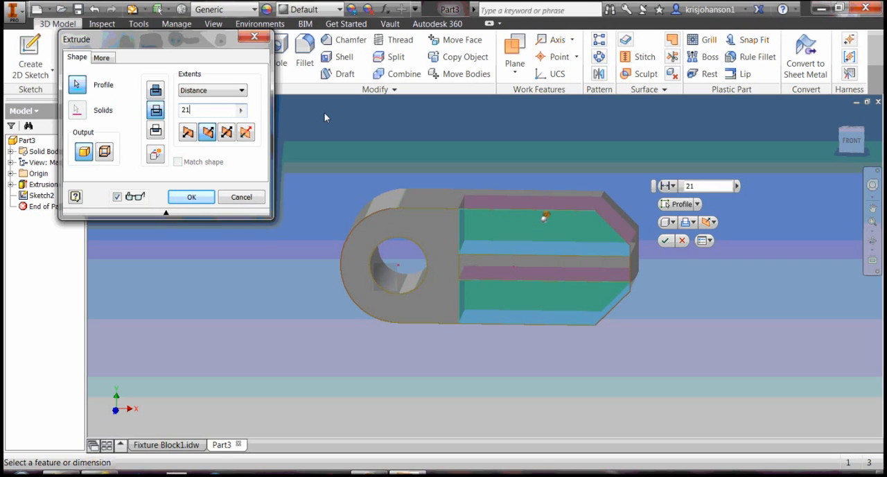
mouse_move(516, 156)
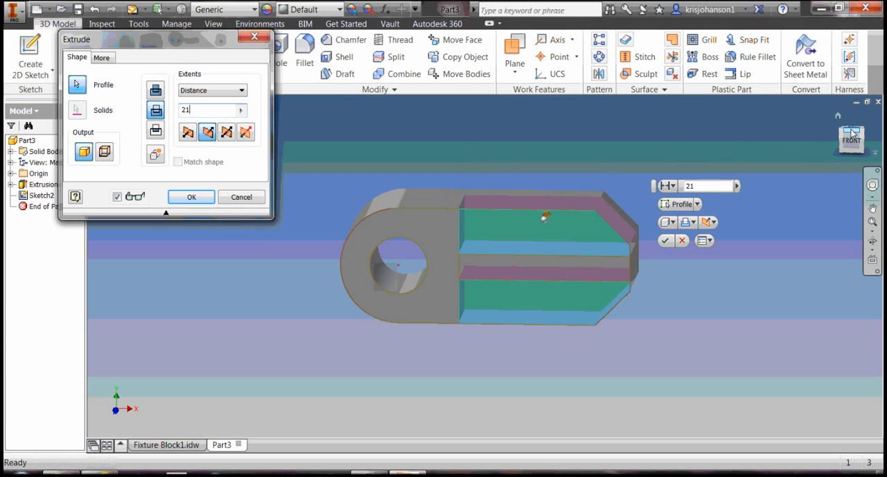
click(851, 141)
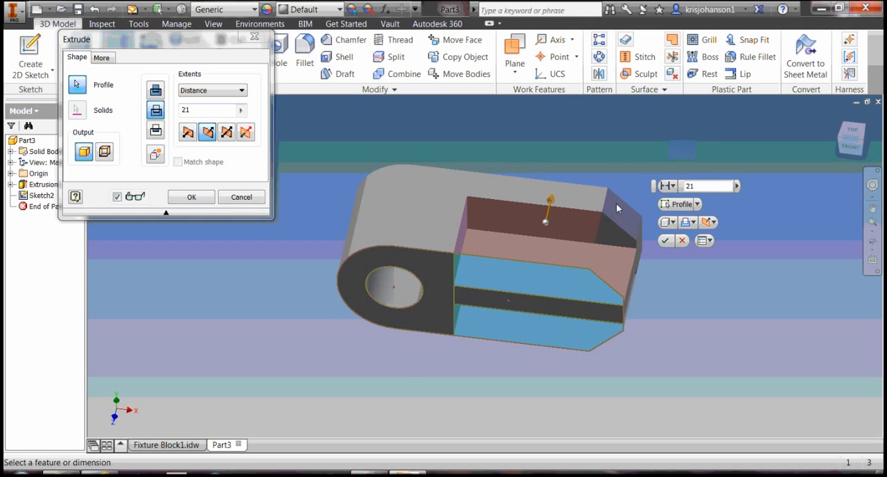
mouse_move(613, 220)
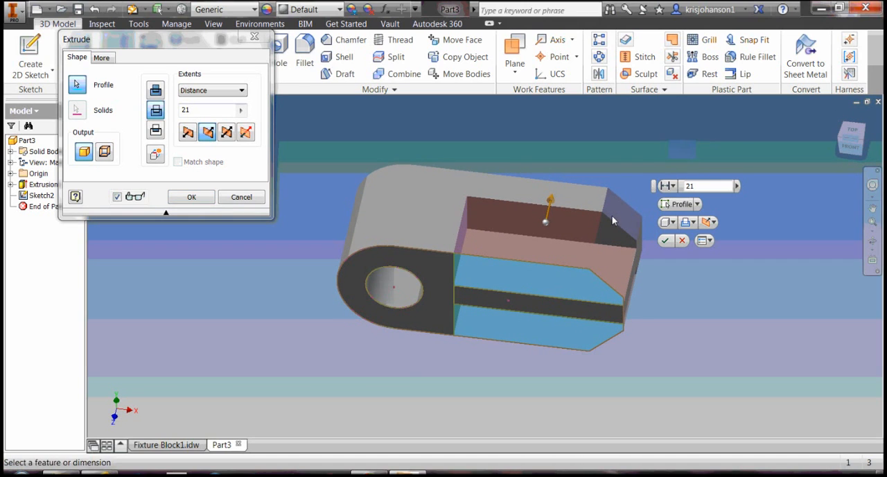
mouse_move(651, 241)
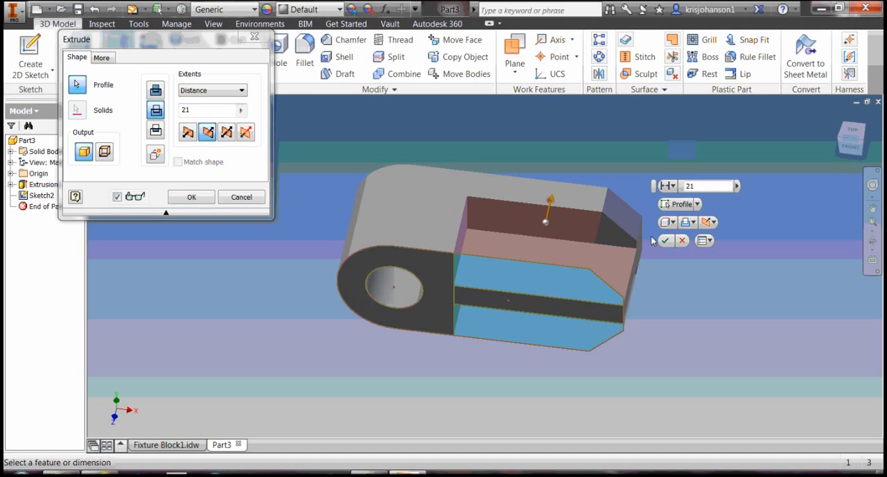
mouse_move(665, 240)
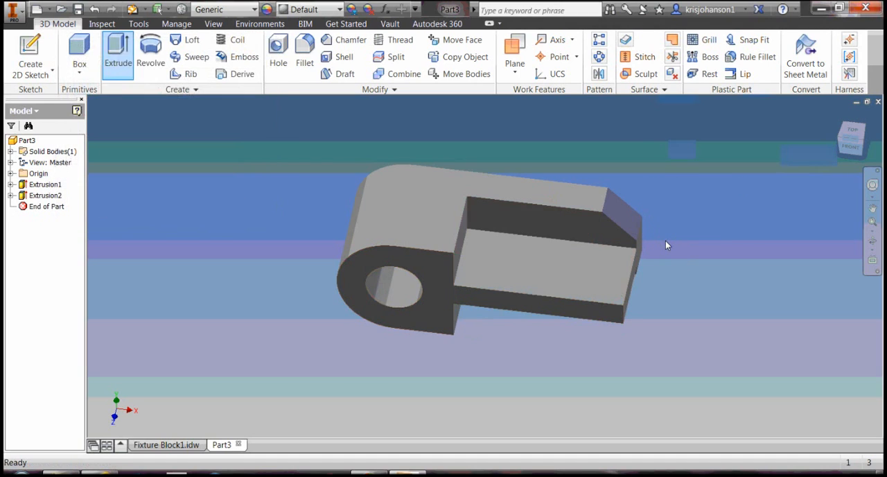
mouse_move(840, 166)
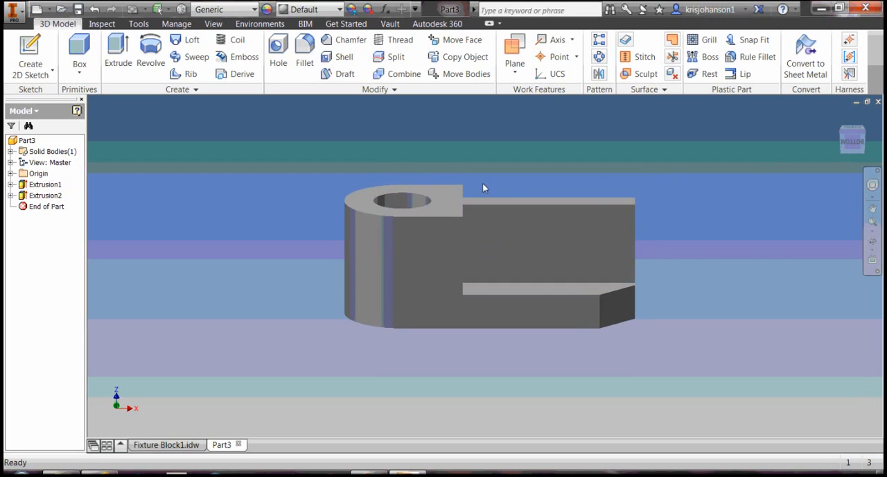
Turn the view with the ViewCube to face the part's side profile straight on
click(547, 247)
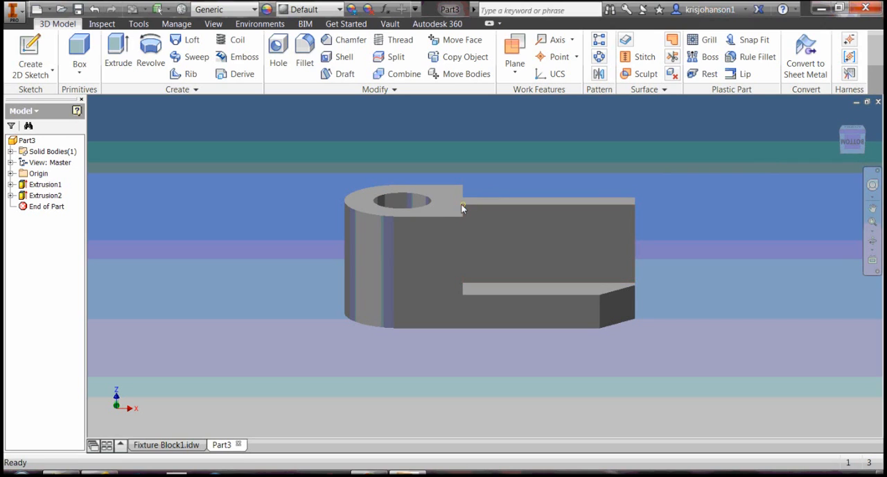
mouse_move(746, 196)
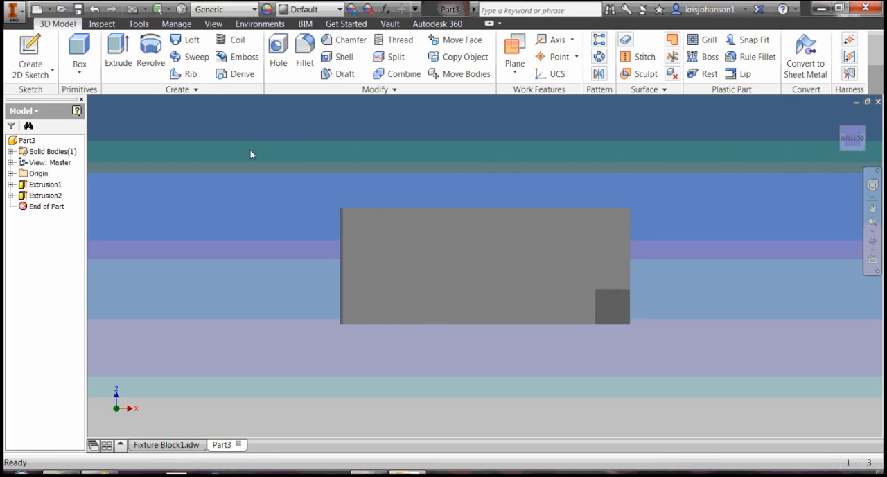
mouse_move(30, 53)
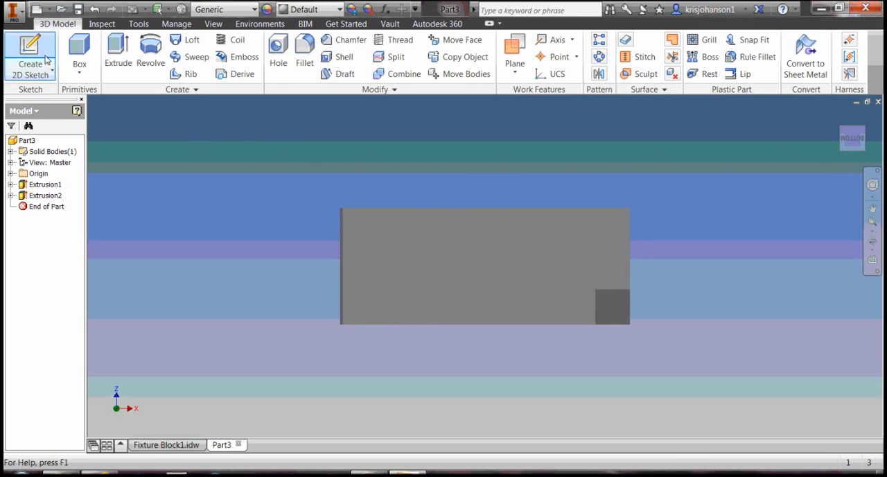
Sketch a diagonal line on the raised block's side face from the top edge to the lower corner, then finish Sketch3
click(29, 67)
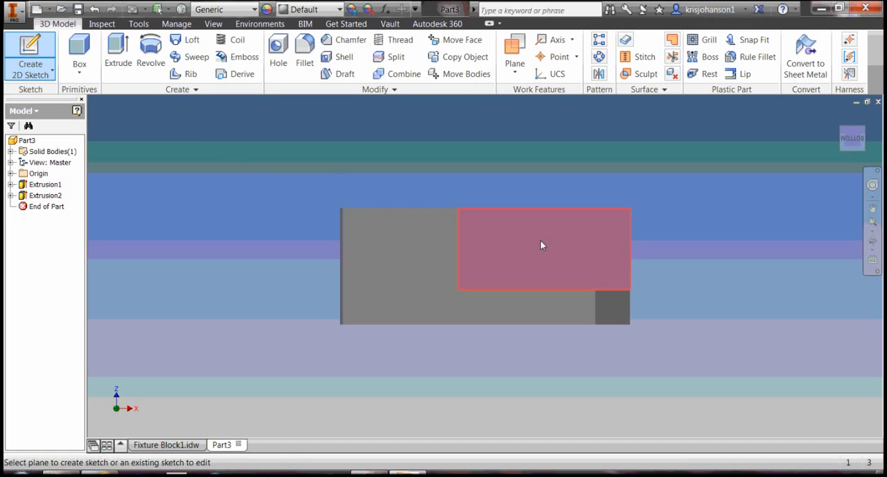
click(543, 250)
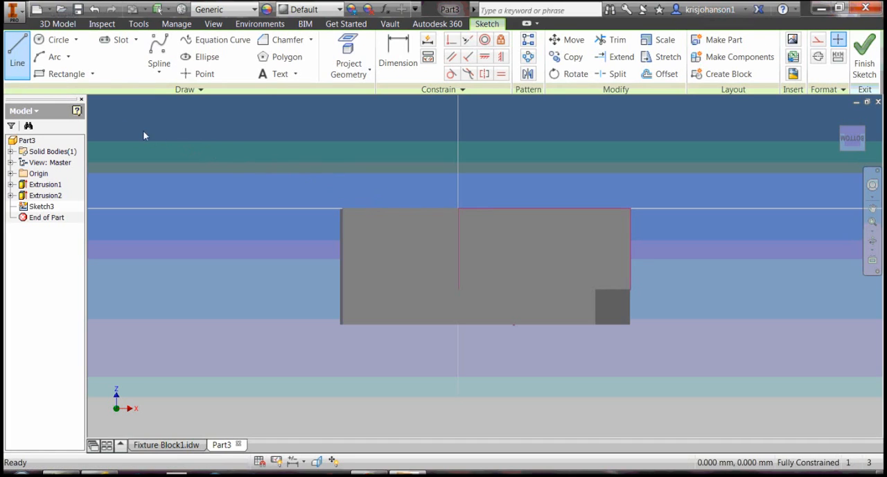
click(66, 73)
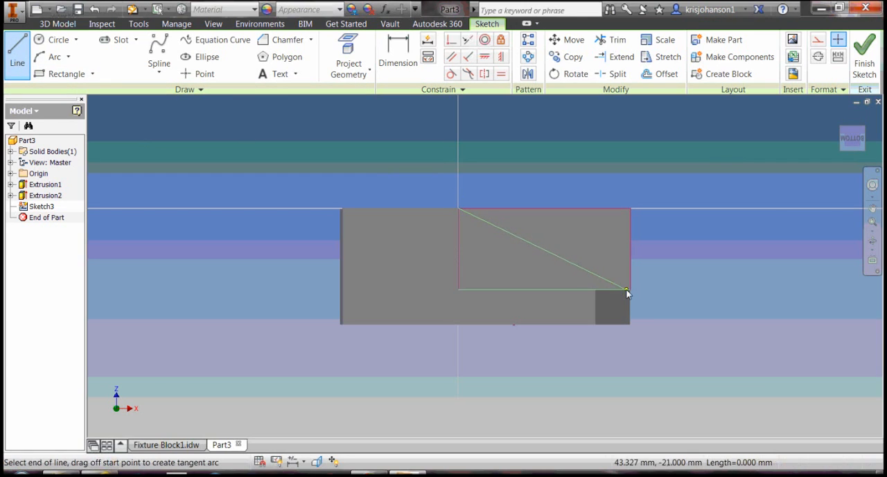
click(627, 289)
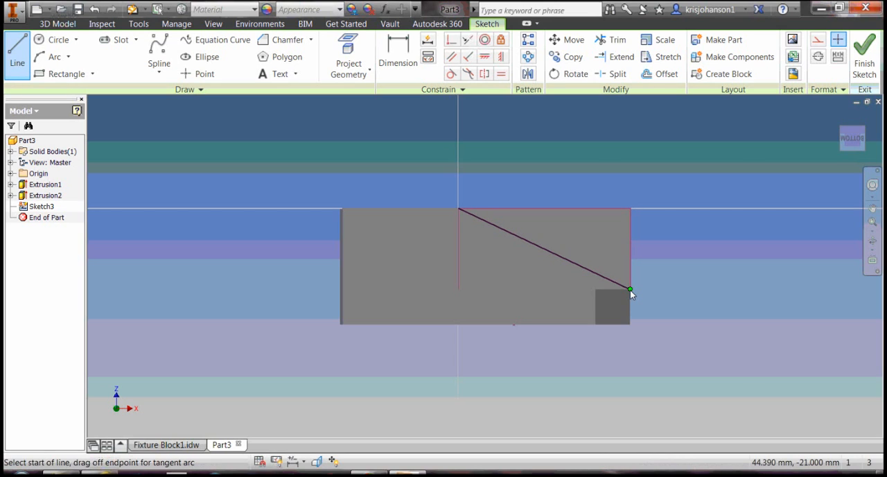
click(865, 55)
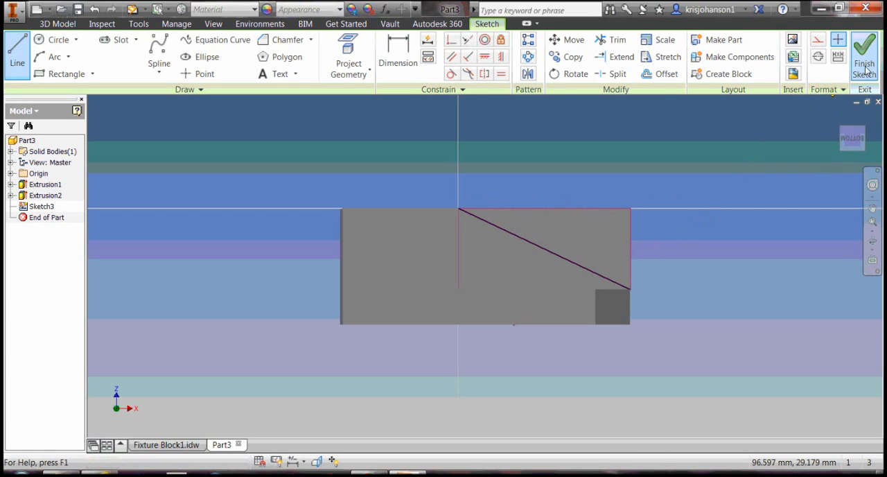
click(865, 53)
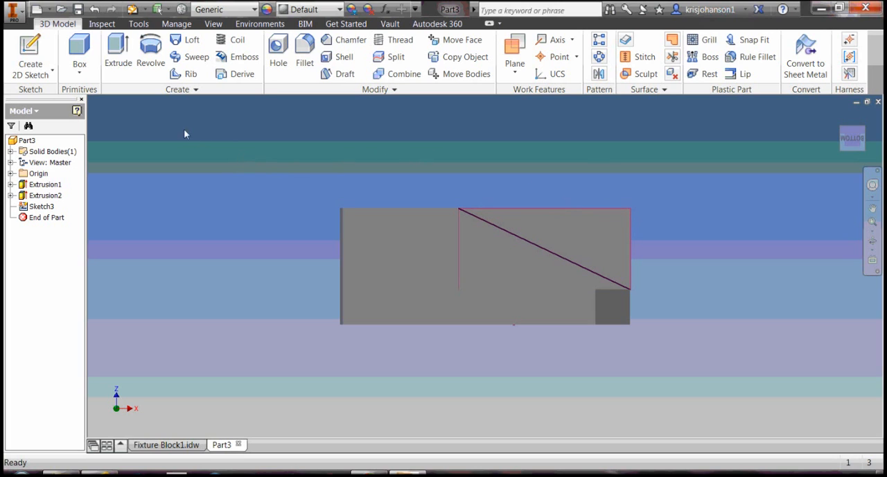
Extrude-cut the triangle above the diagonal, direction flipped and Extents All, leaving a sloped arm top
click(116, 53)
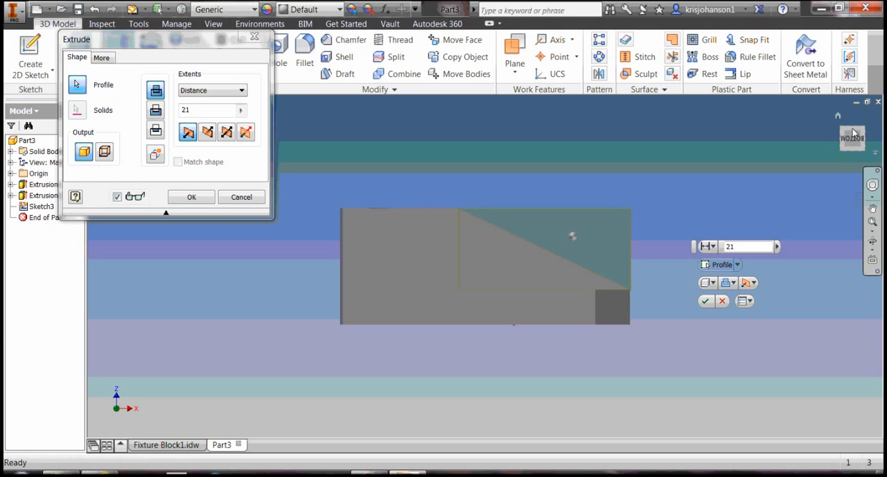
click(851, 138)
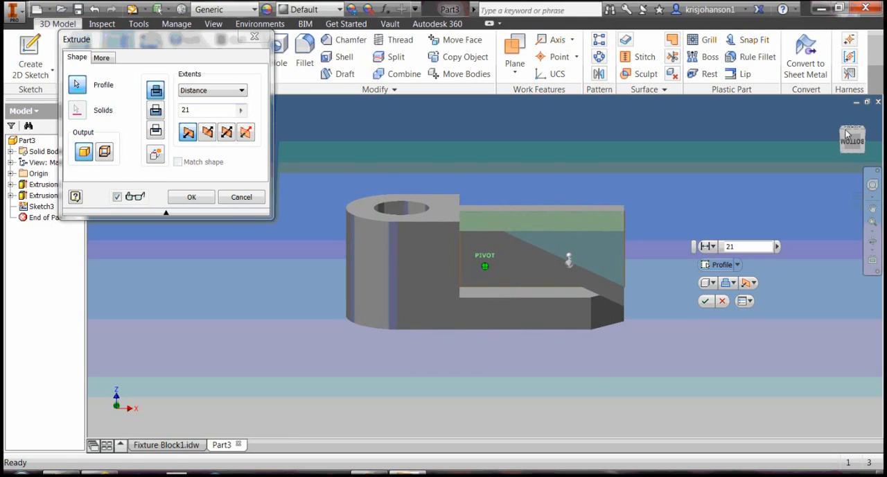
mouse_move(451, 158)
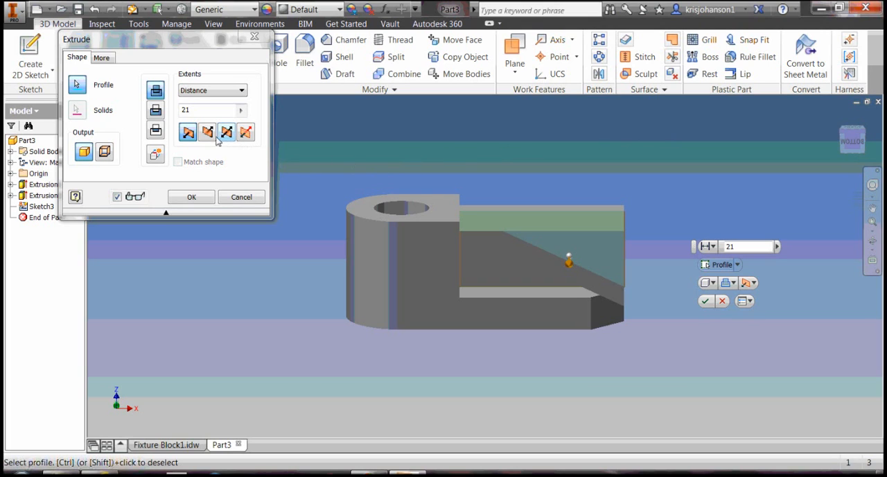
click(207, 132)
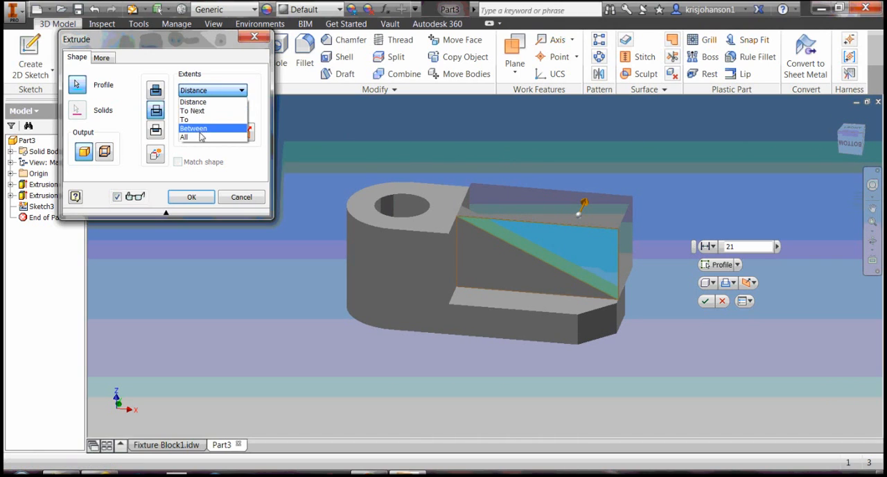
click(201, 135)
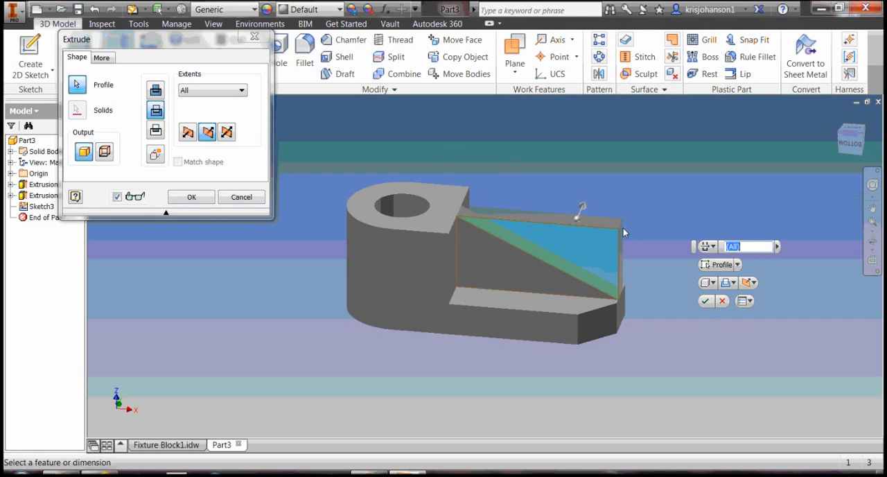
mouse_move(783, 229)
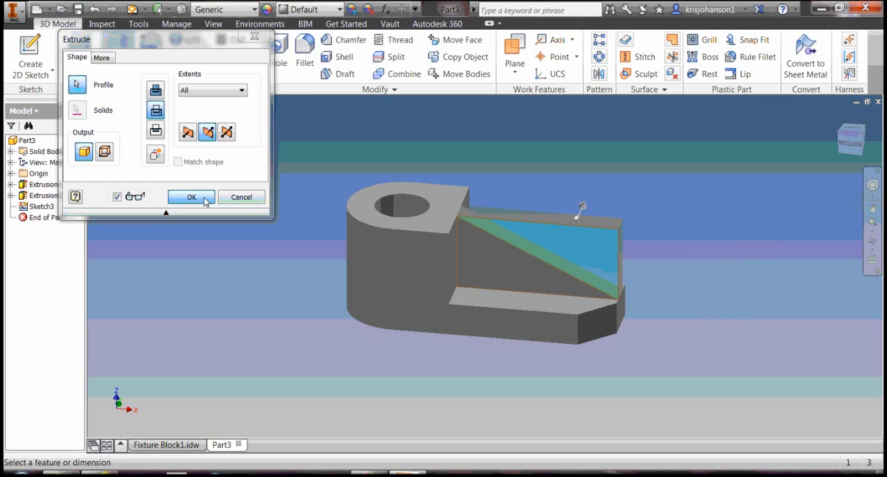
click(191, 197)
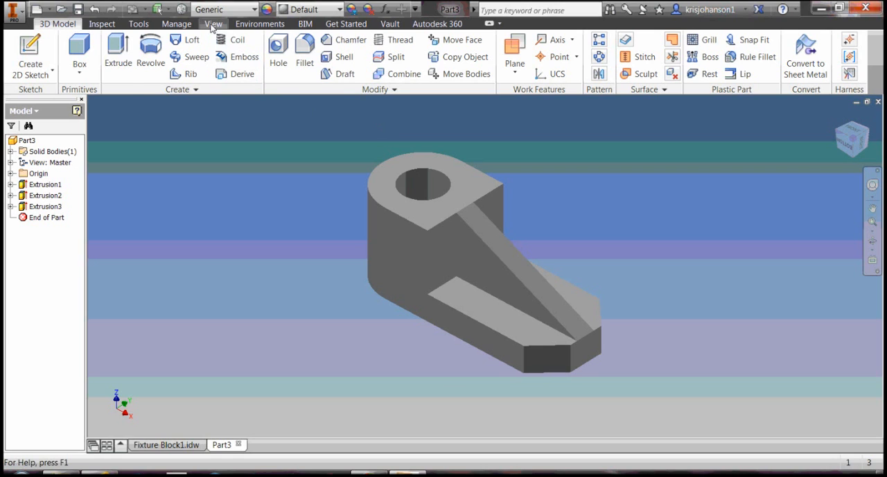
click(214, 24)
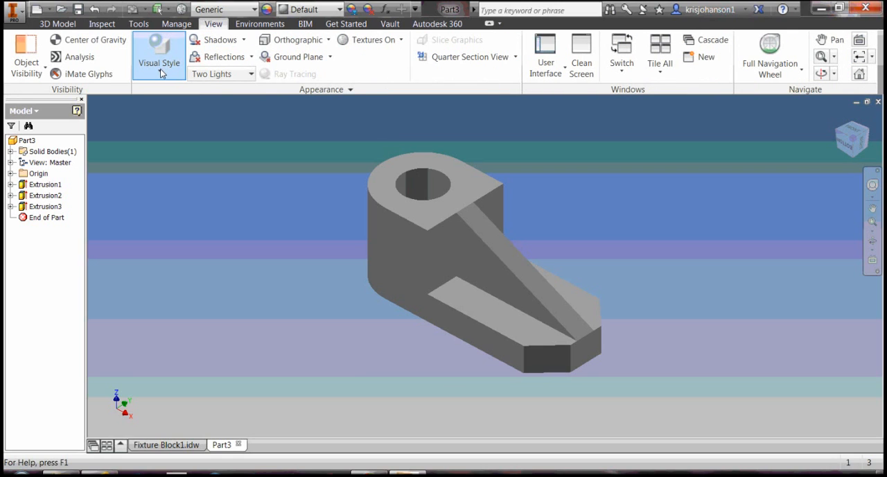
mouse_move(197, 155)
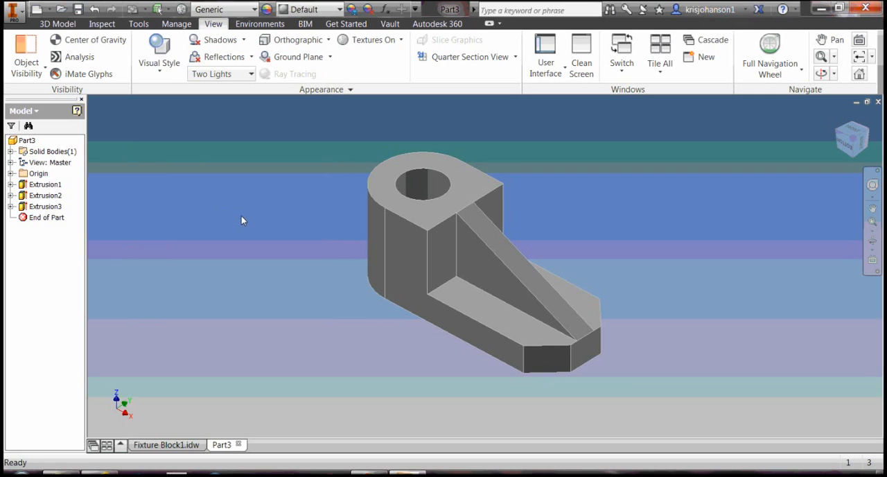
mouse_move(261, 224)
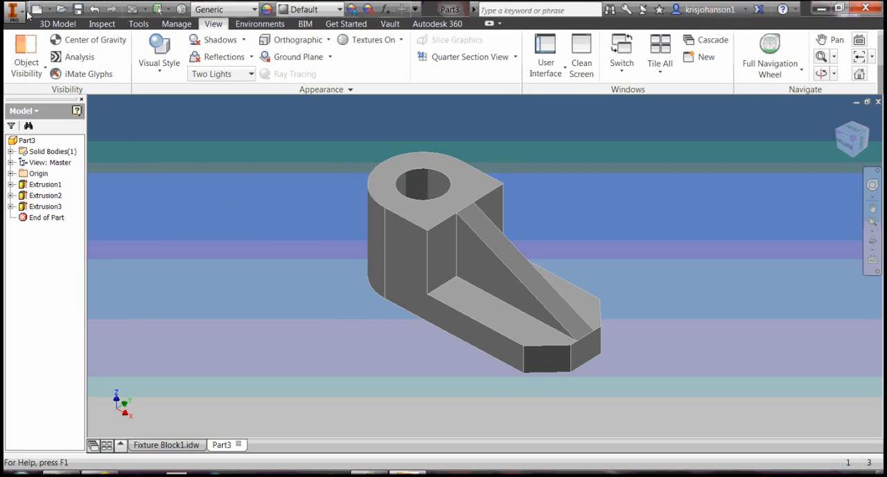
Create a new drawing file from the application menu's New > Drawing
click(13, 9)
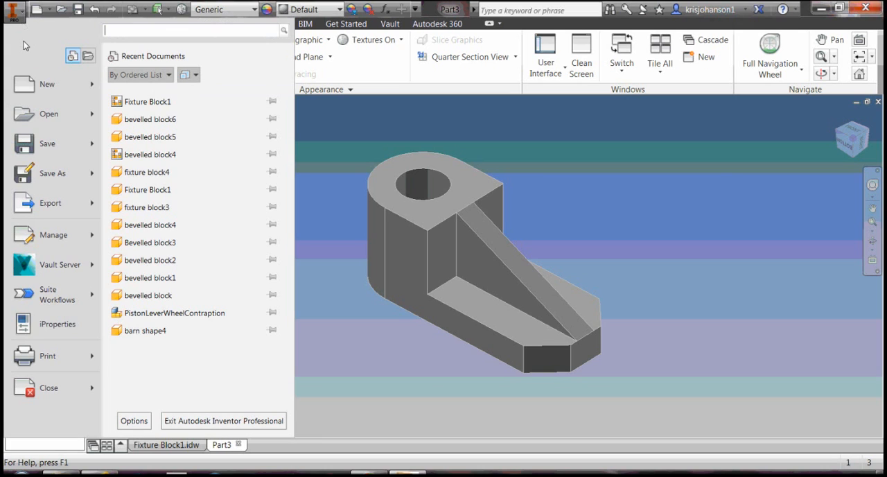
click(47, 83)
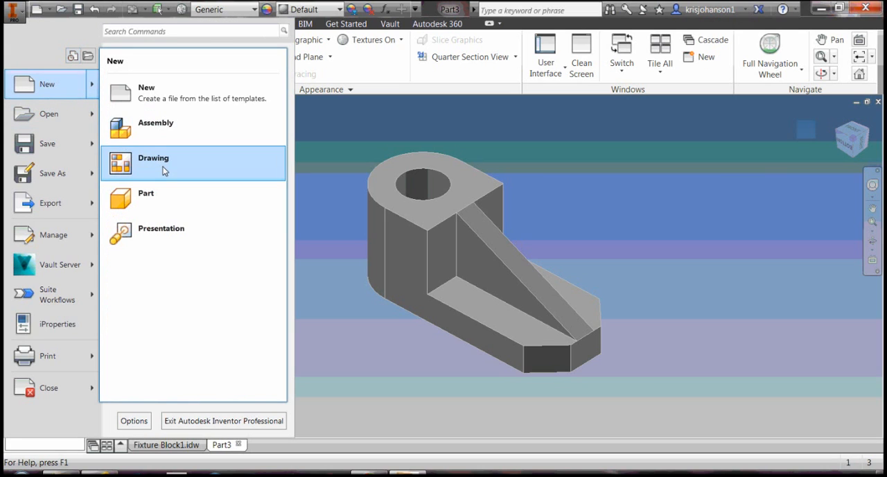
click(153, 164)
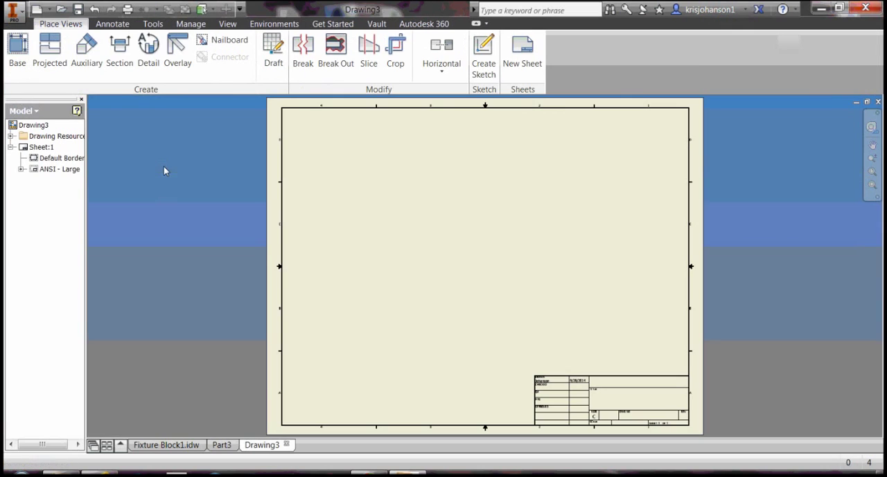
mouse_move(194, 172)
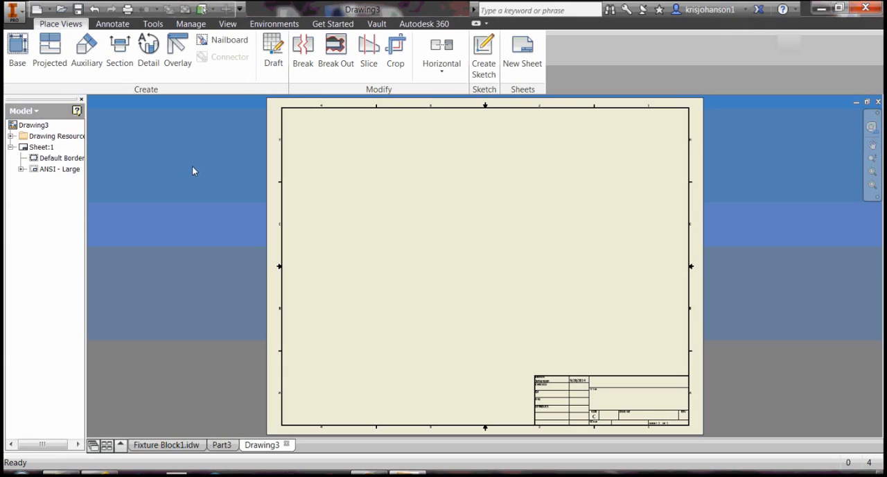
mouse_move(208, 156)
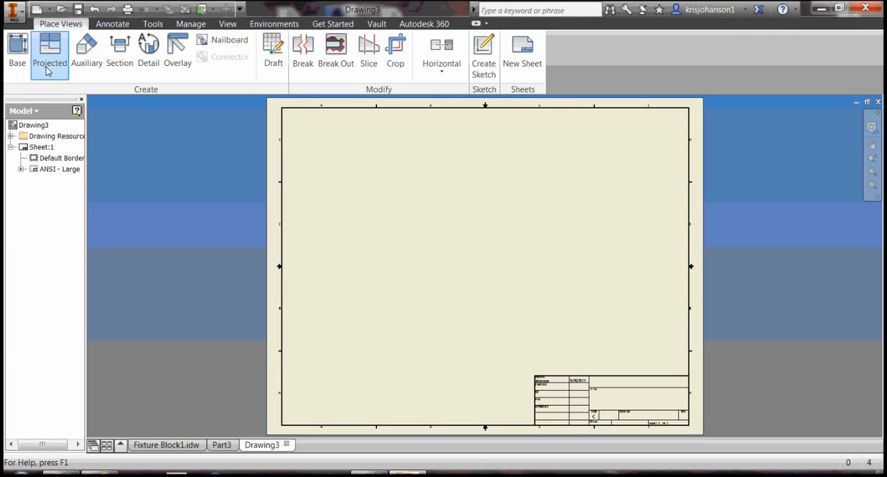
Place a base view of Part3 in Bottom orientation and pick a larger scale from the list
click(16, 53)
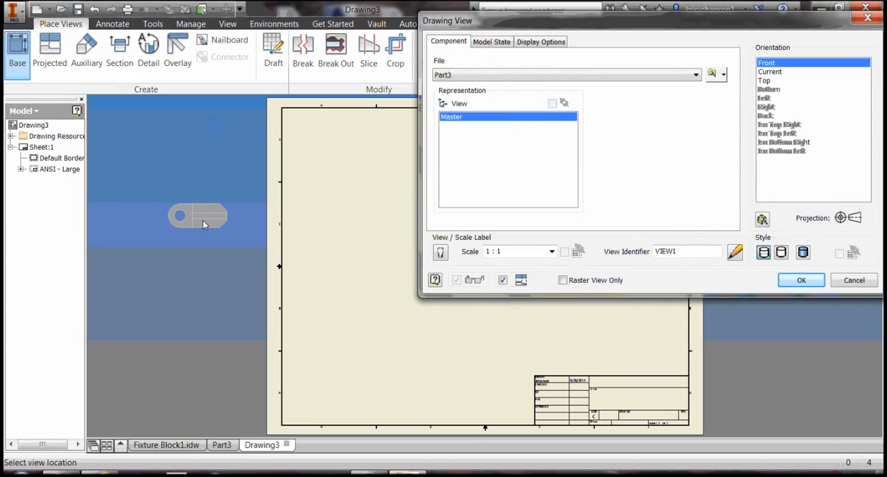
mouse_move(369, 299)
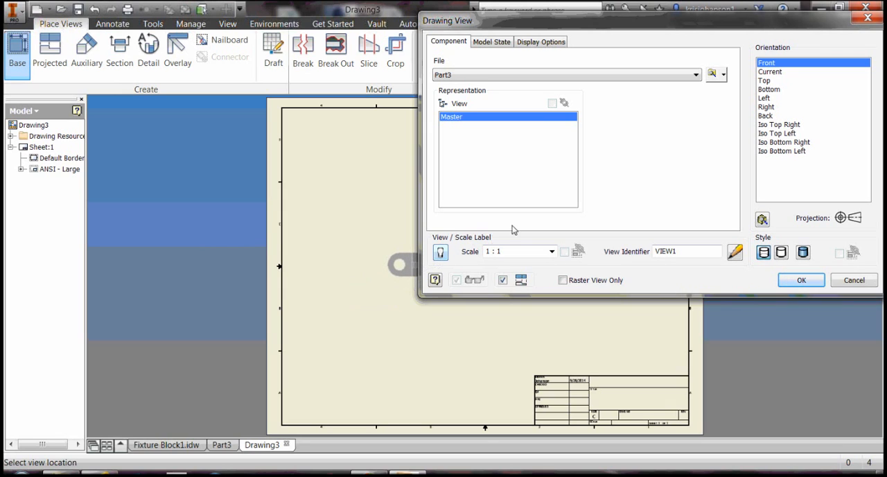
mouse_move(767, 100)
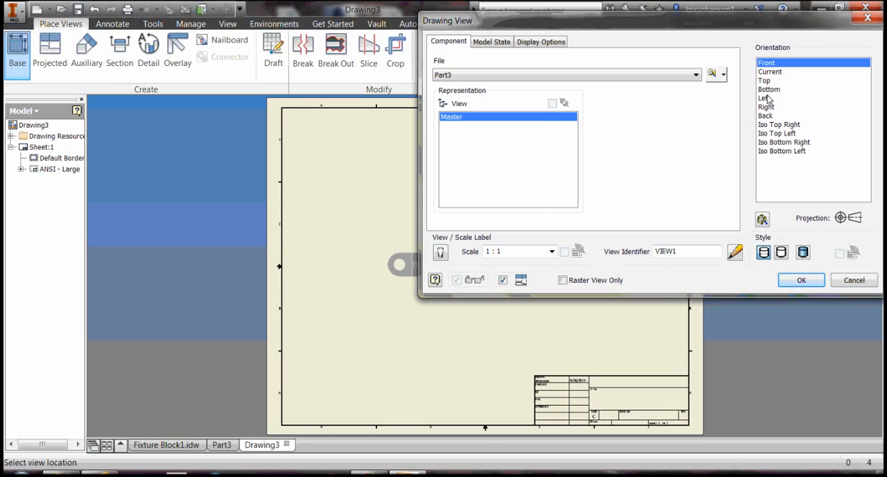
click(770, 88)
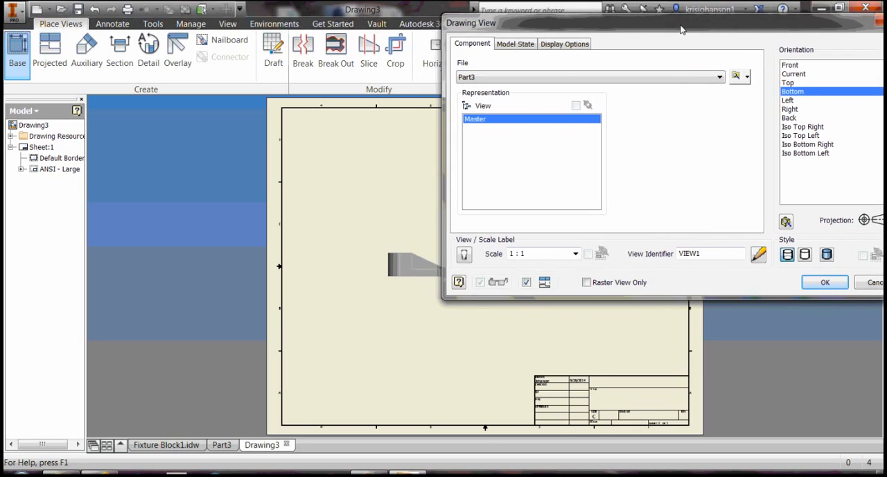
mouse_move(655, 158)
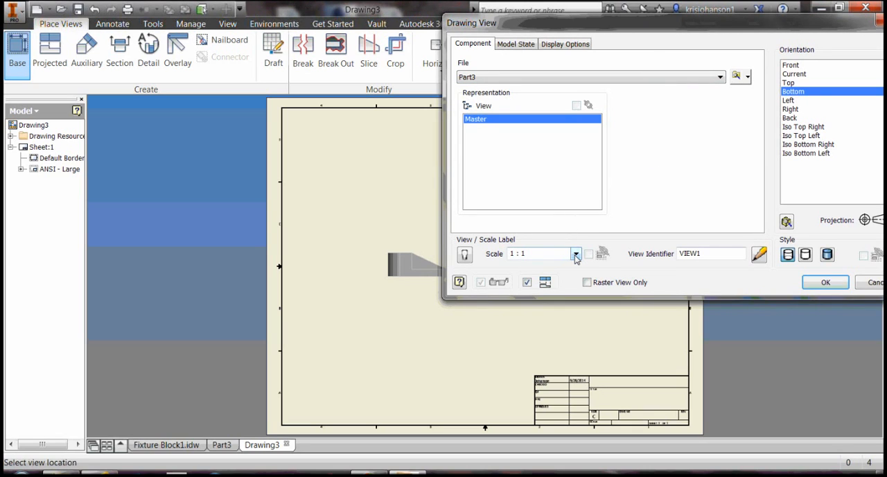
click(577, 254)
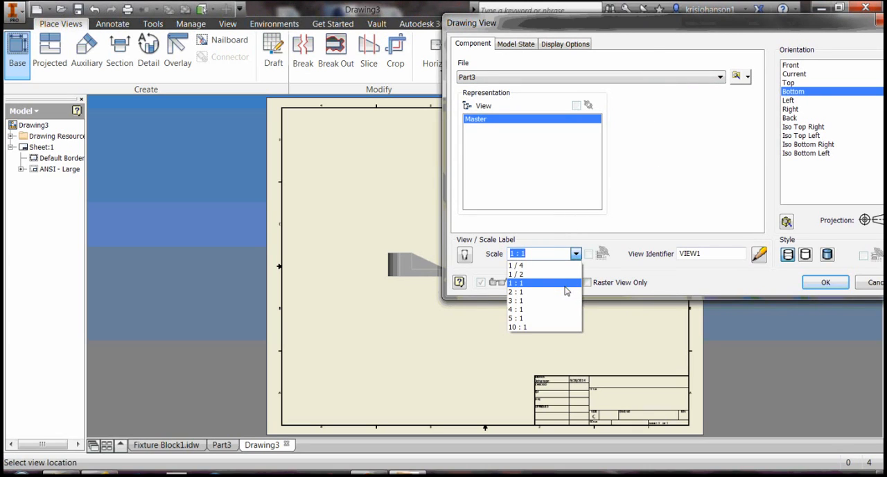
click(515, 291)
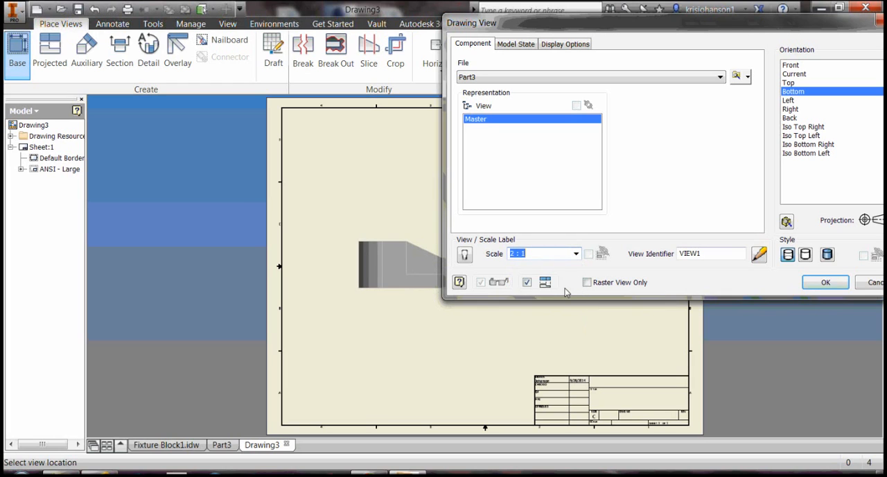
mouse_move(824, 283)
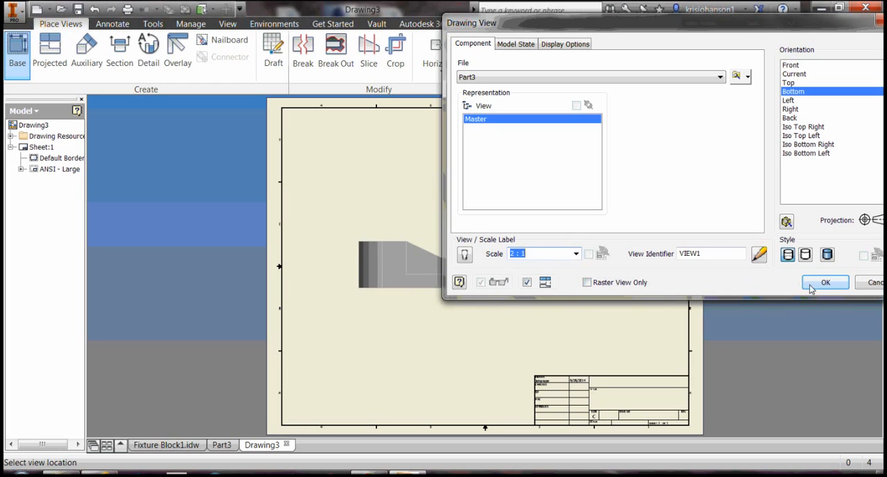
Confirm the base view, then save the part as fixture block5 so VIEW1 lands on the sheet
click(825, 283)
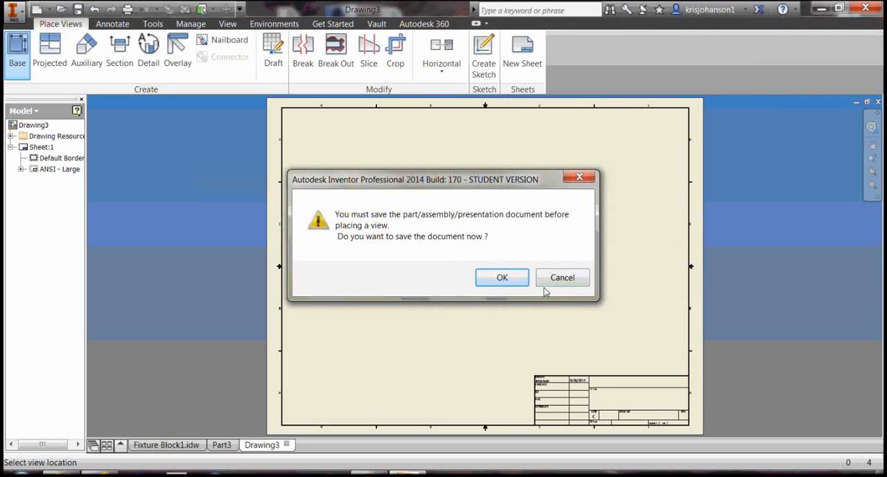
mouse_move(501, 278)
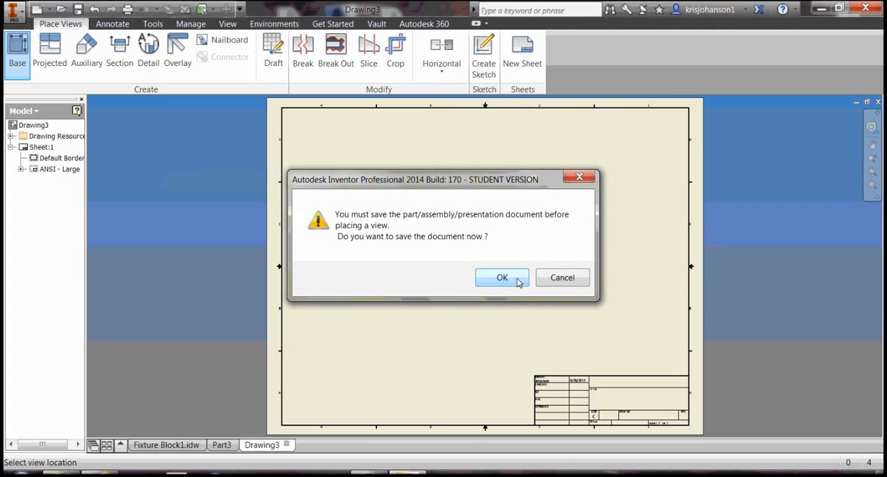
click(502, 277)
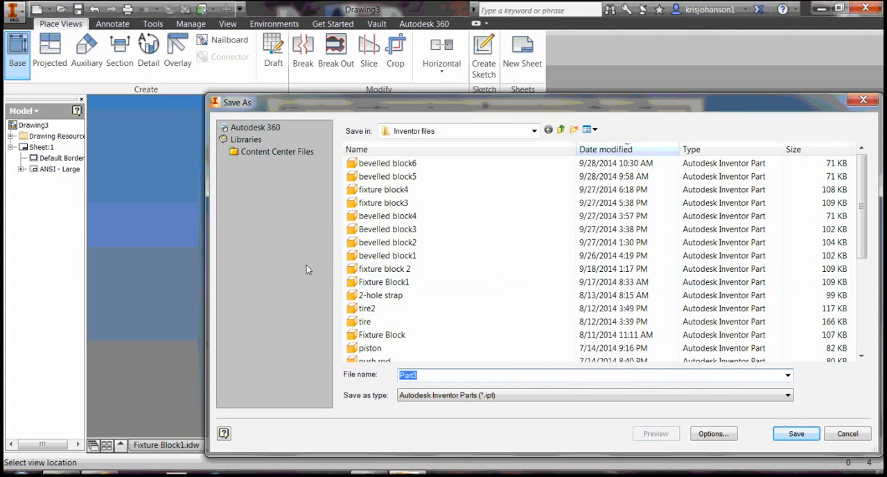
text(f)
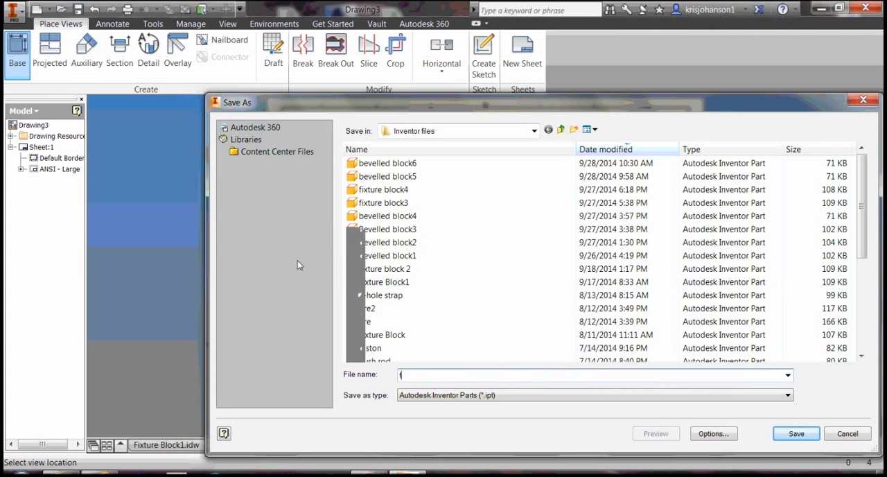
text(fixture block5)
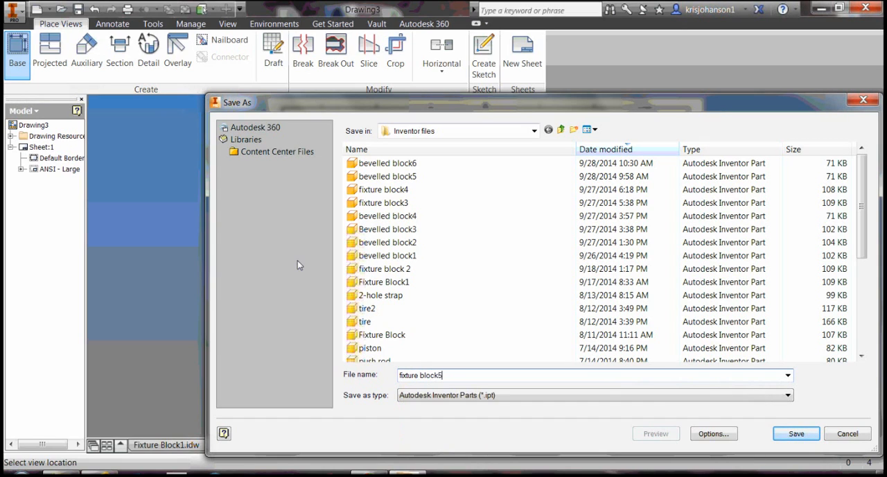
click(795, 432)
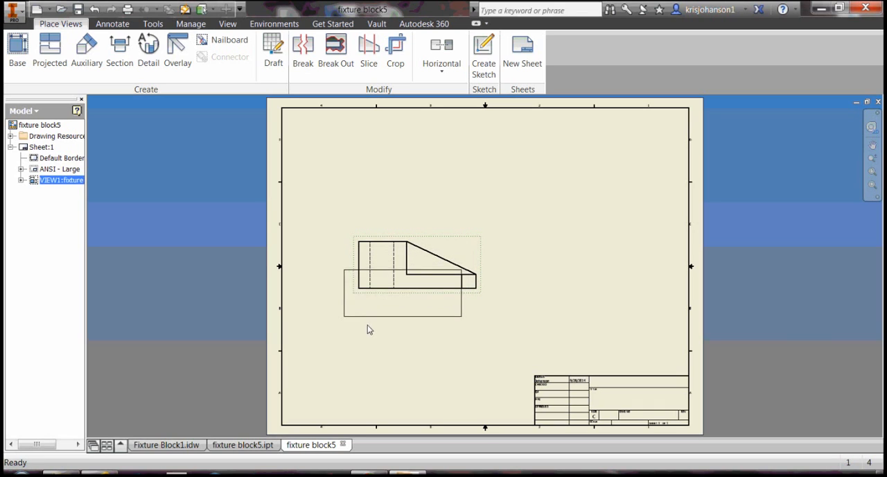
Drag base view VIEW1 down to the lower-left area of the sheet
drag(402, 294, 394, 339)
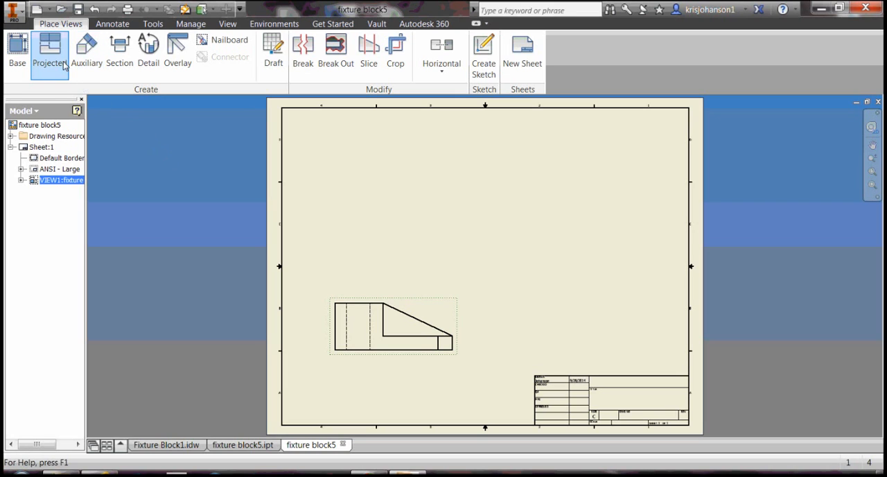
Project top, side and isometric views from the base view and create them
click(50, 52)
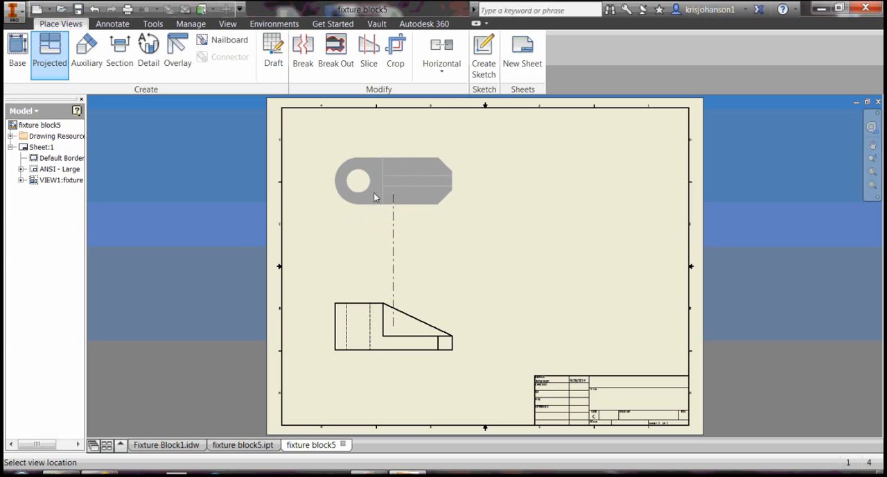
mouse_move(580, 317)
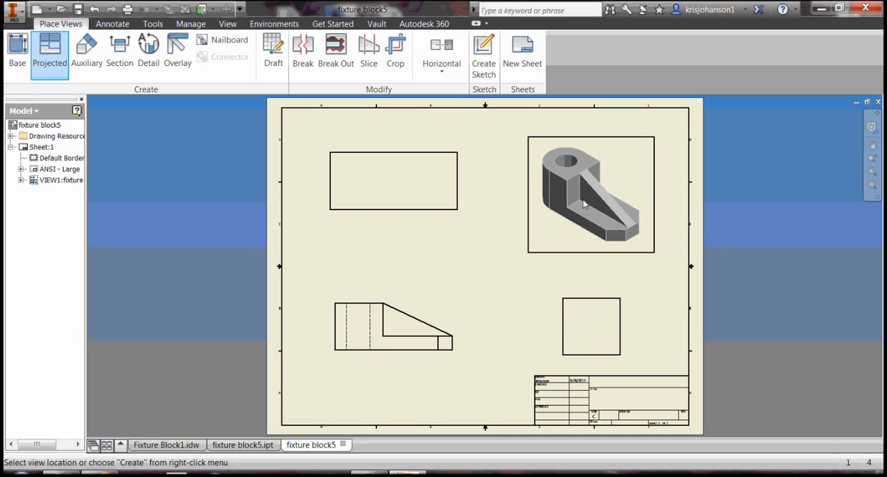
right_click(585, 202)
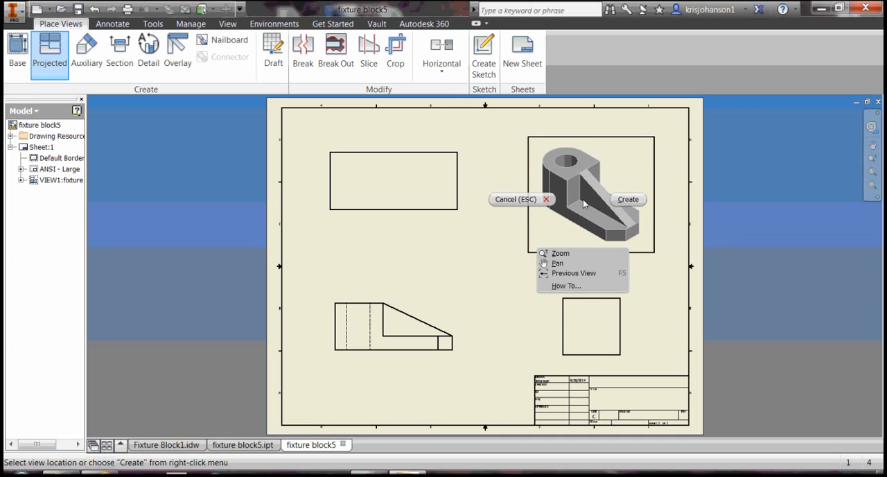
click(627, 200)
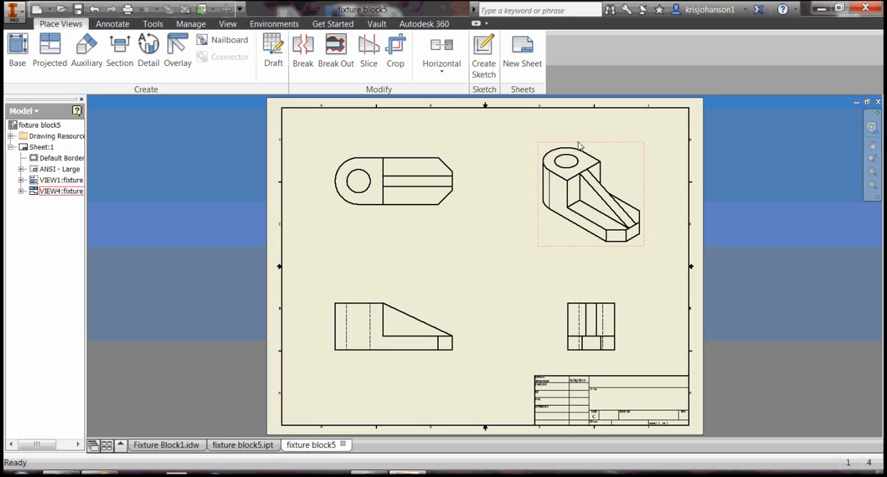
right_click(589, 194)
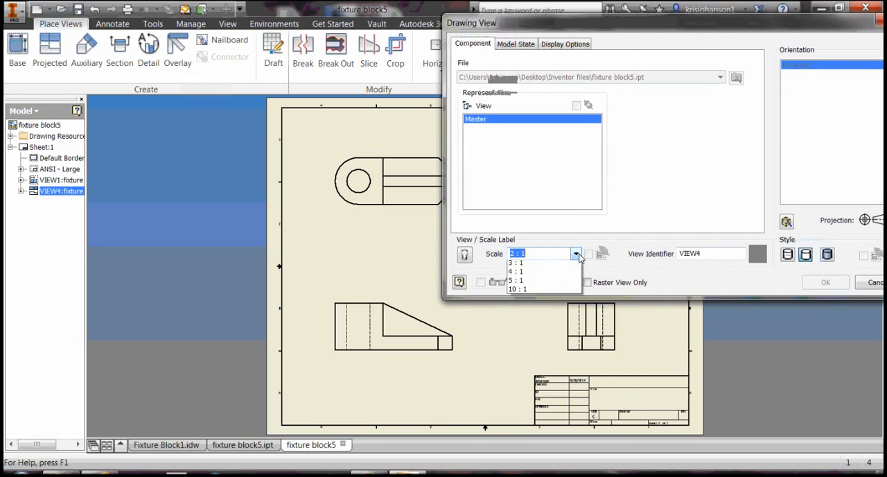
Set the isometric view VIEW4 scale to 3:1
click(577, 254)
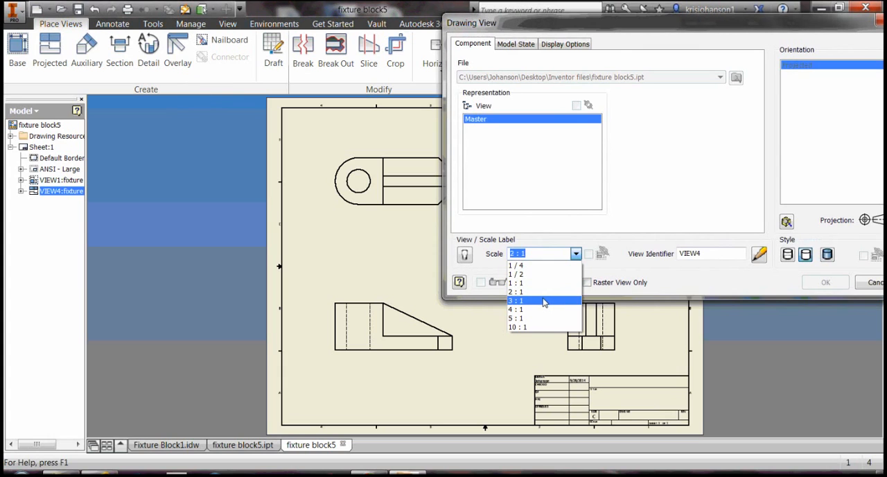
click(516, 299)
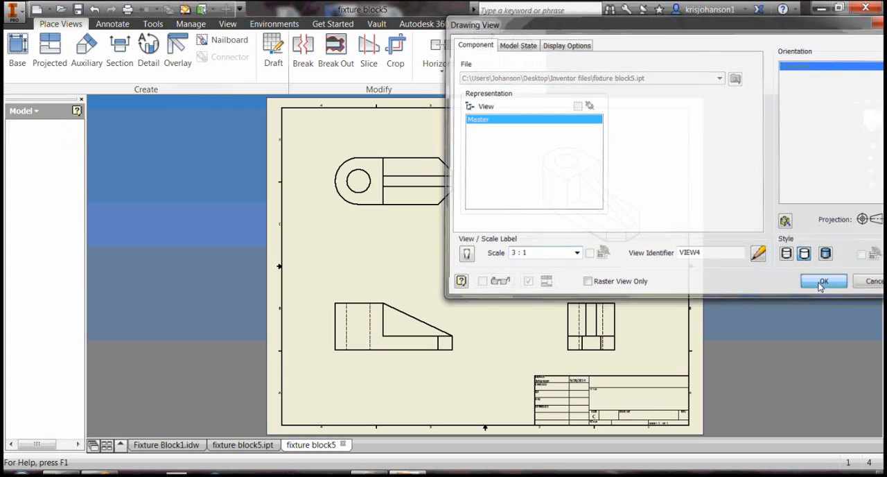
click(823, 281)
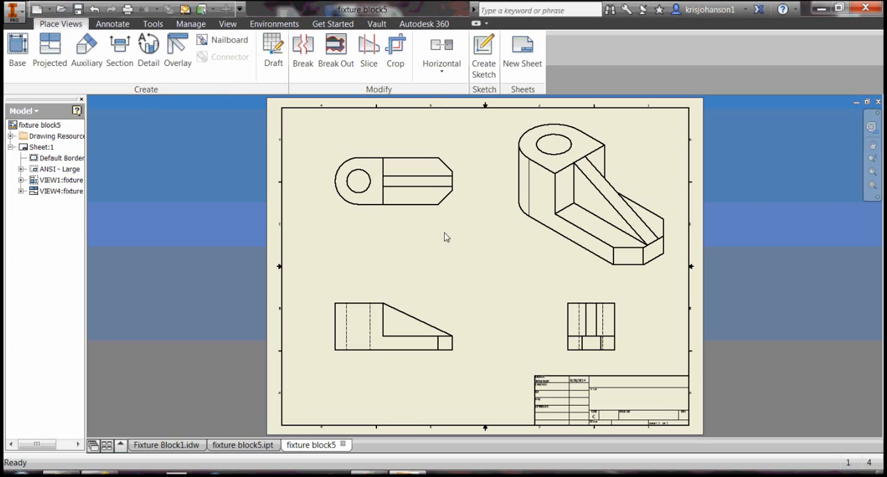
Shift the front view slightly left, with the top view following above it
click(394, 326)
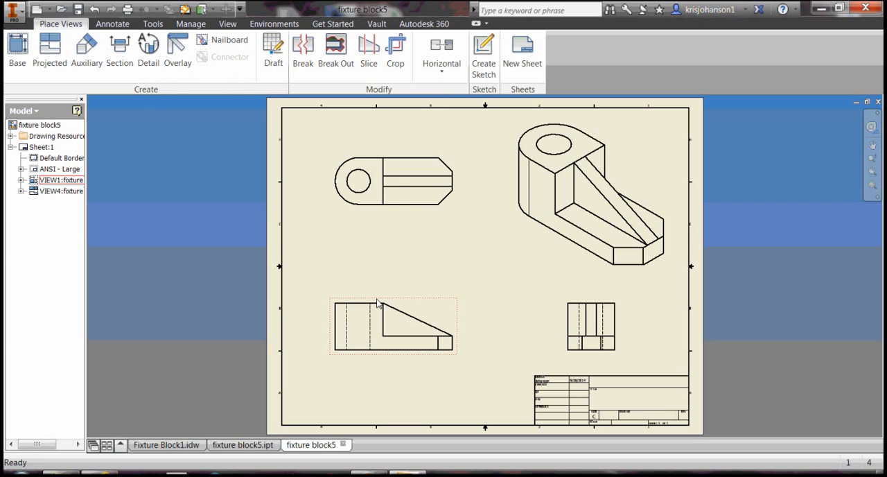
drag(393, 325, 396, 307)
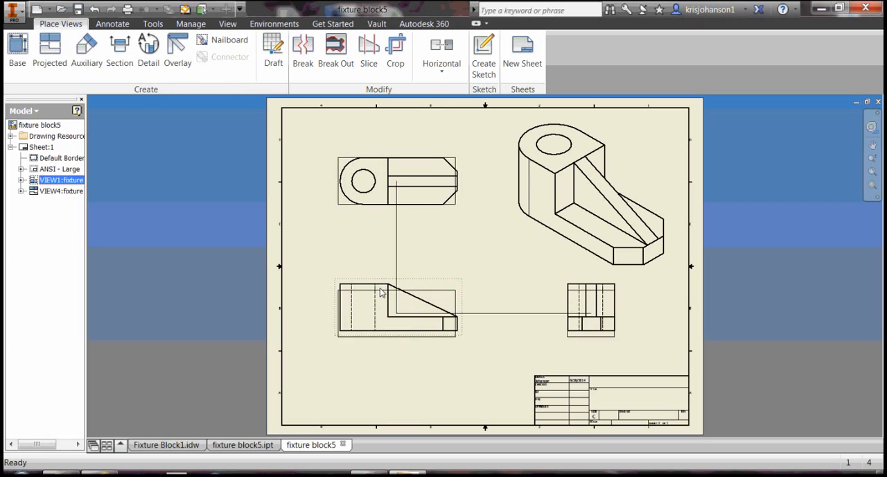
drag(381, 291, 374, 319)
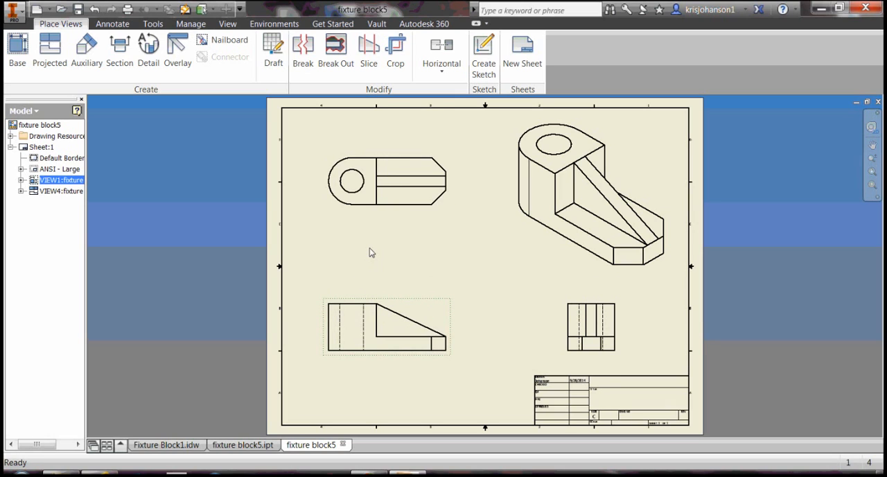
mouse_move(366, 252)
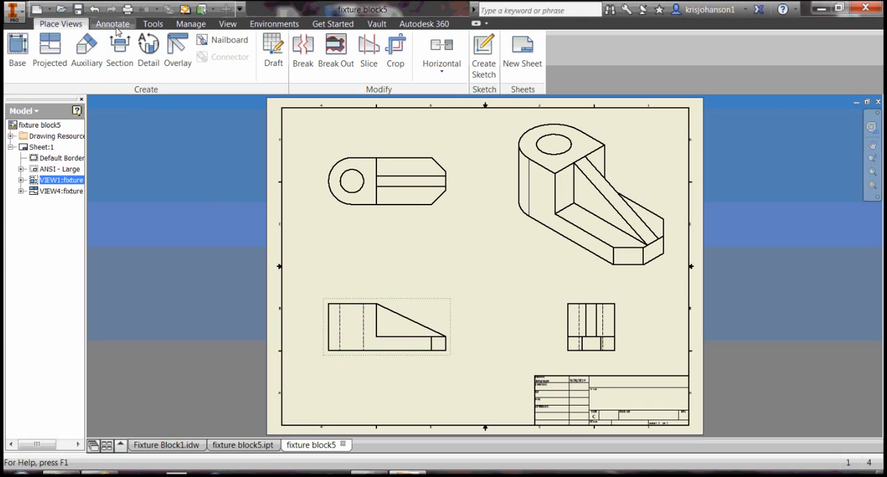
Start the Dimension tool with the Default - mm (ANSI) style for the views
click(113, 22)
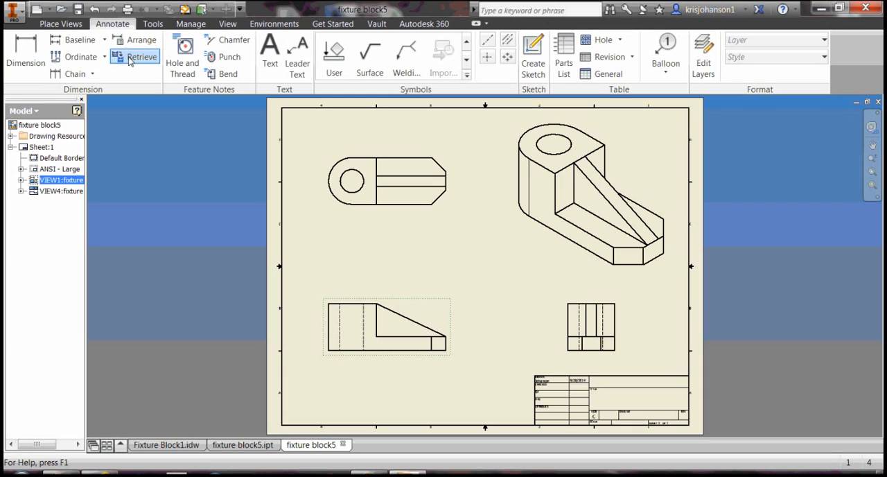
mouse_move(138, 57)
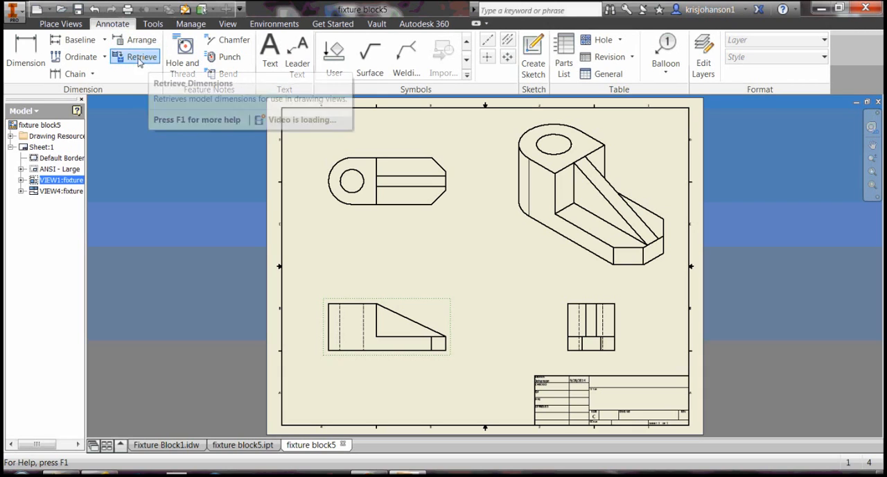
mouse_move(140, 161)
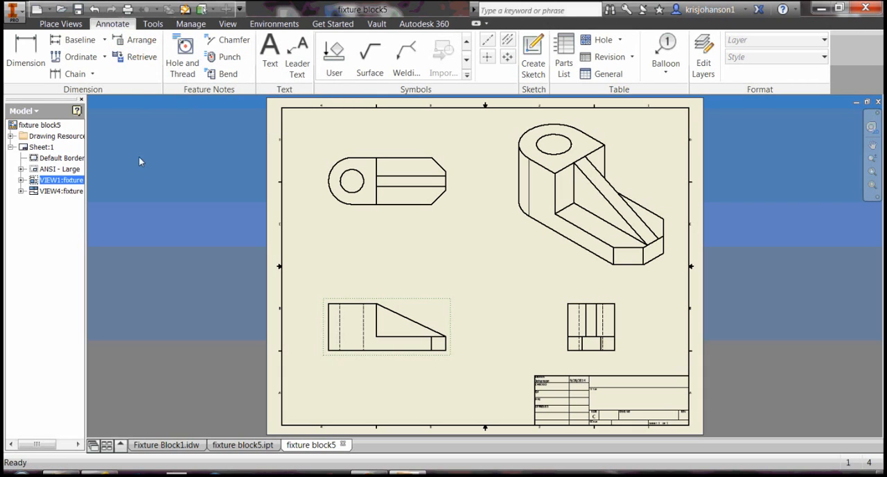
mouse_move(147, 148)
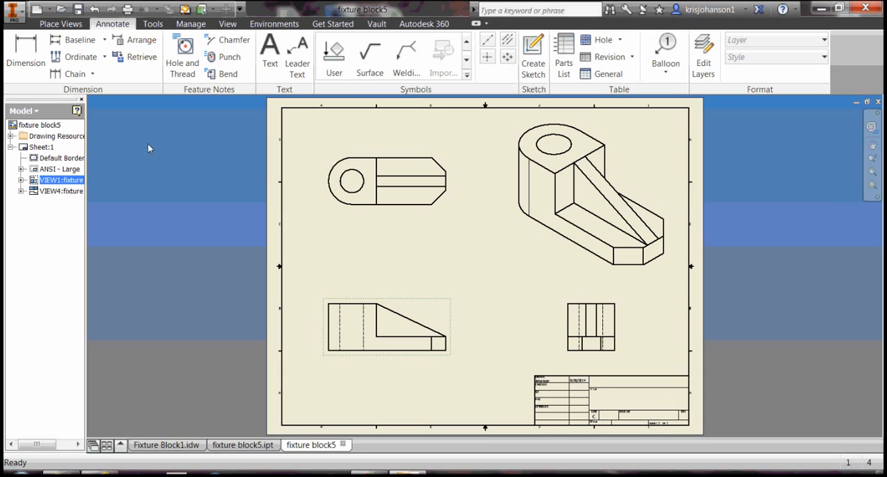
click(25, 61)
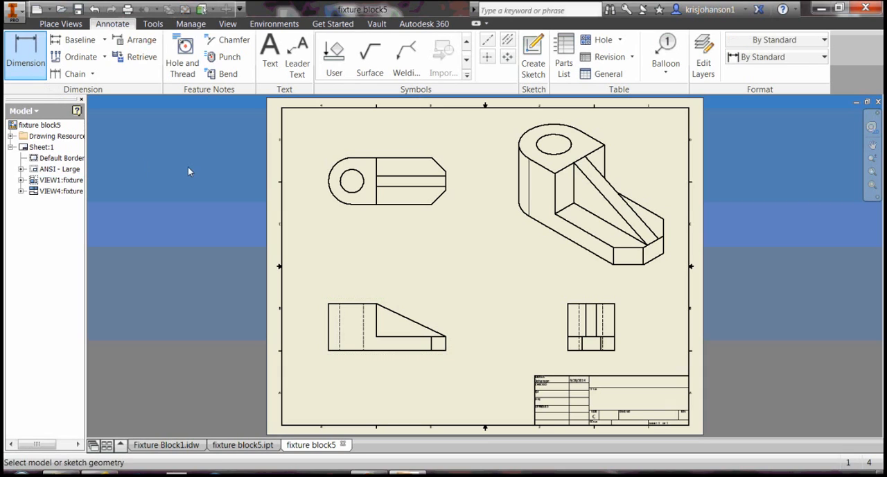
mouse_move(222, 239)
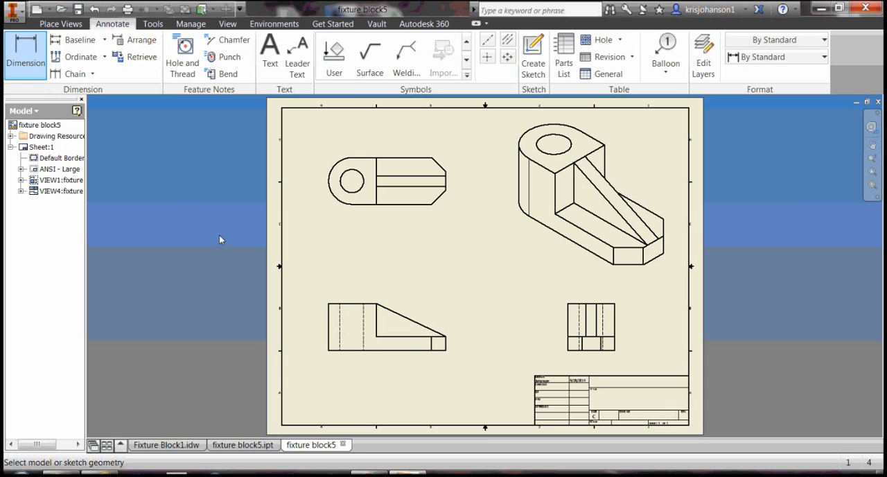
mouse_move(224, 241)
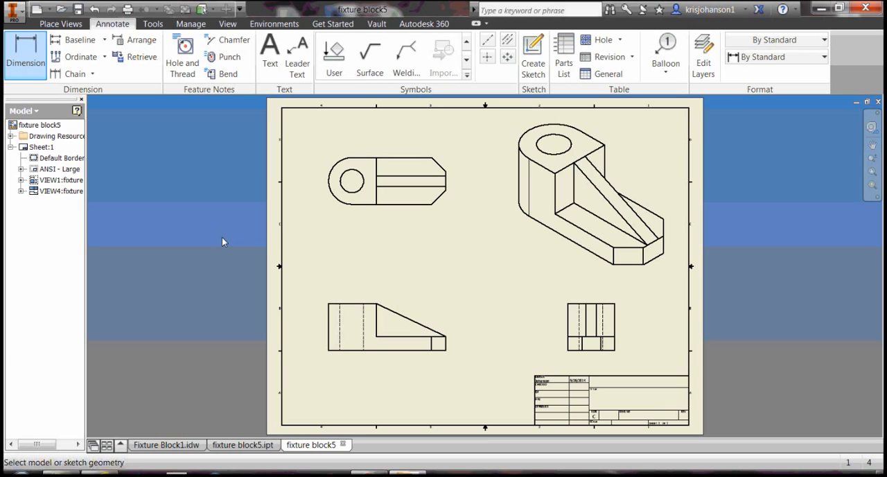
mouse_move(586, 198)
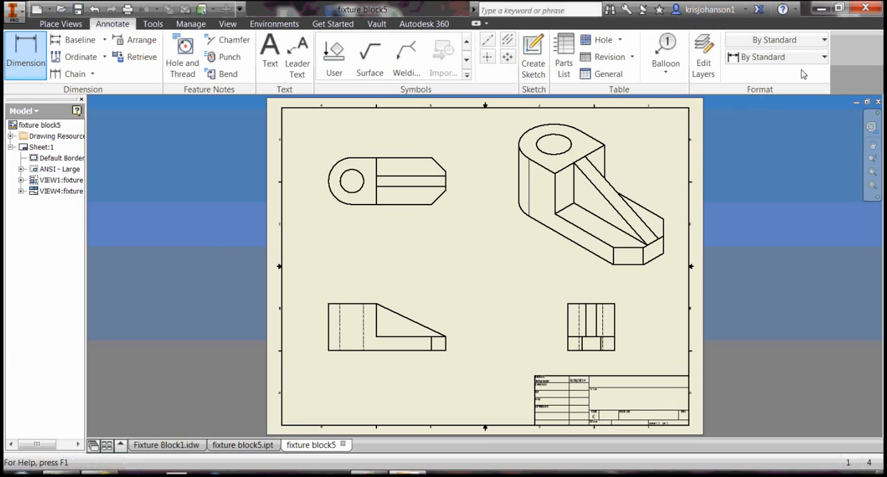
click(822, 57)
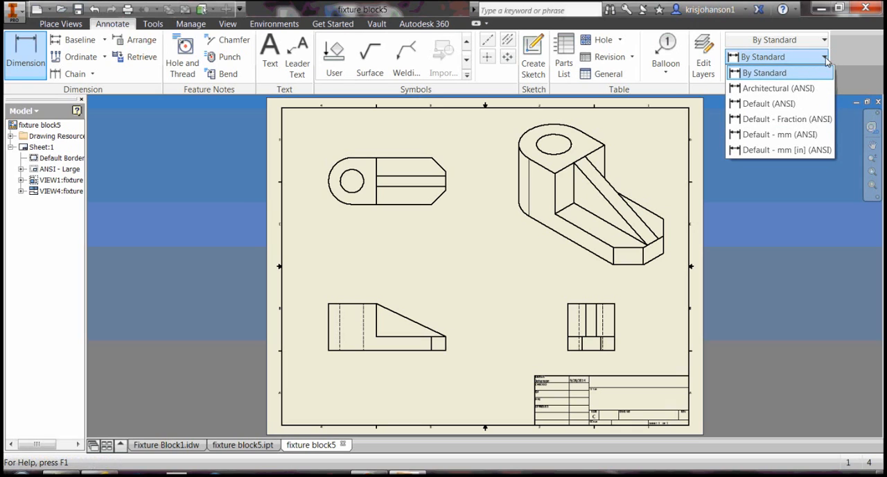
mouse_move(785, 133)
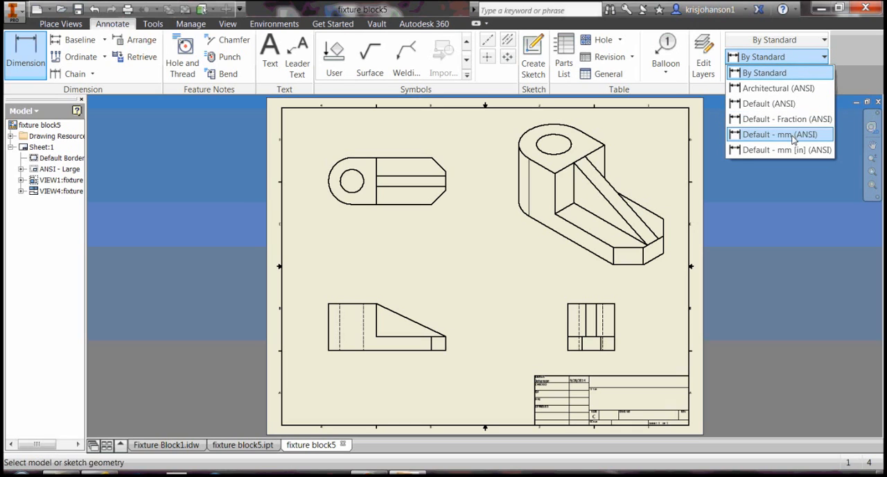
click(782, 134)
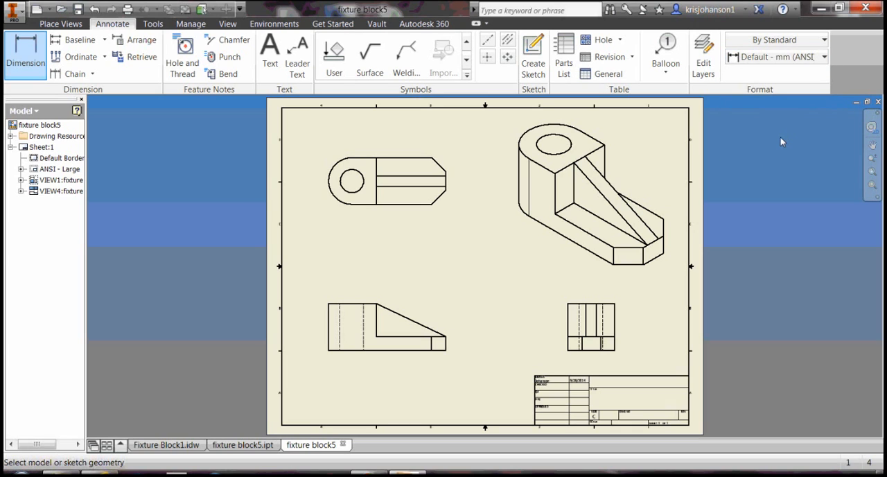
mouse_move(382, 306)
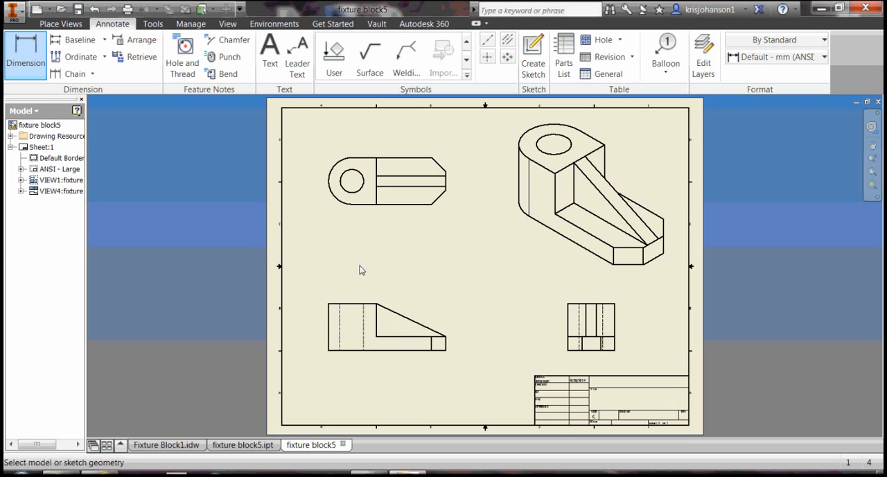
click(327, 325)
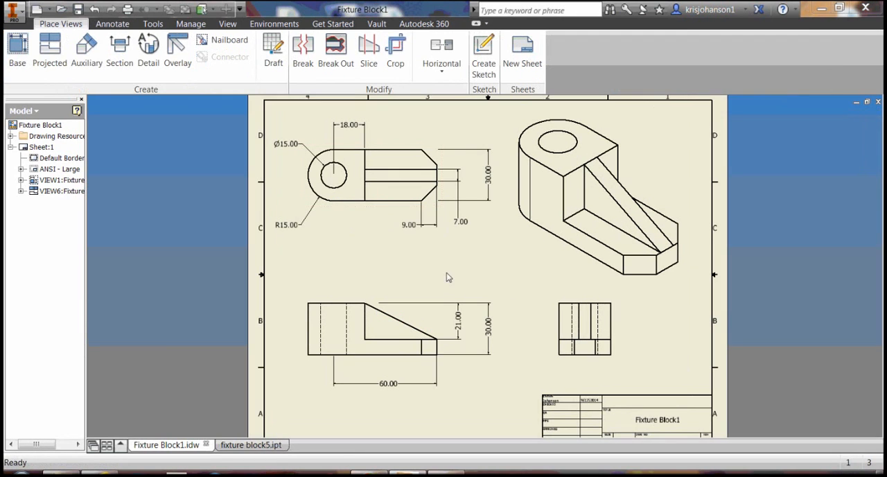
mouse_move(463, 271)
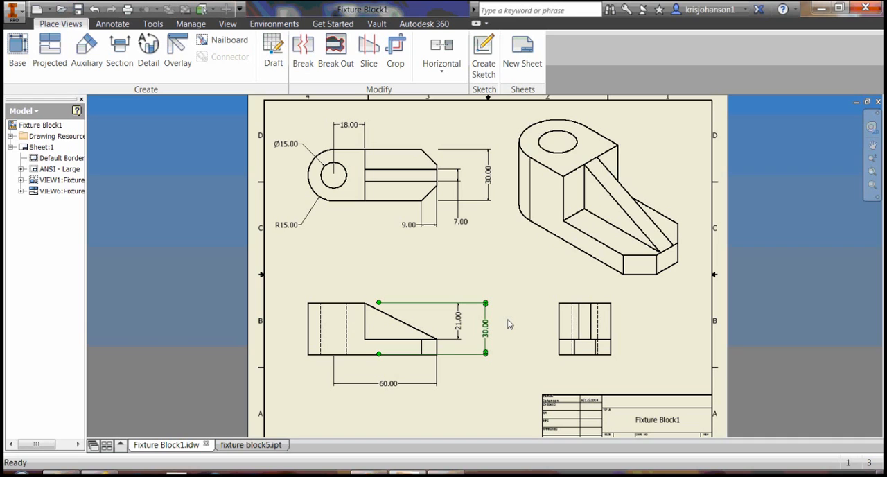
mouse_move(508, 316)
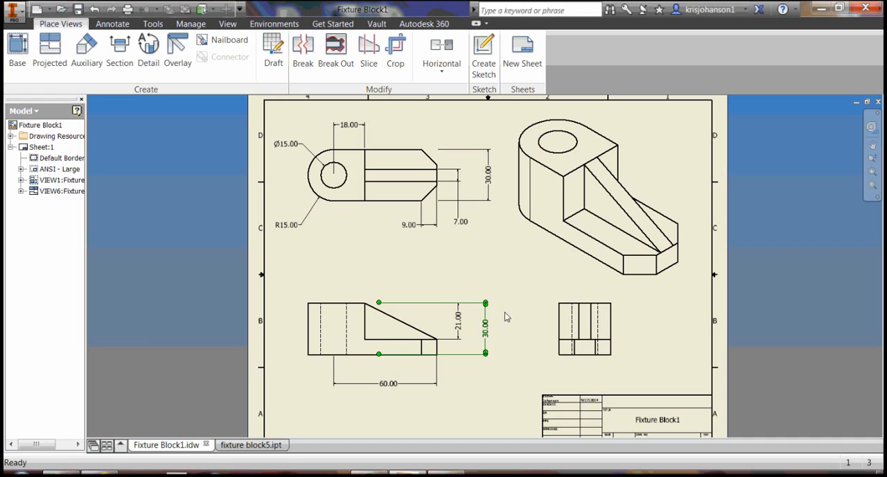
mouse_move(579, 387)
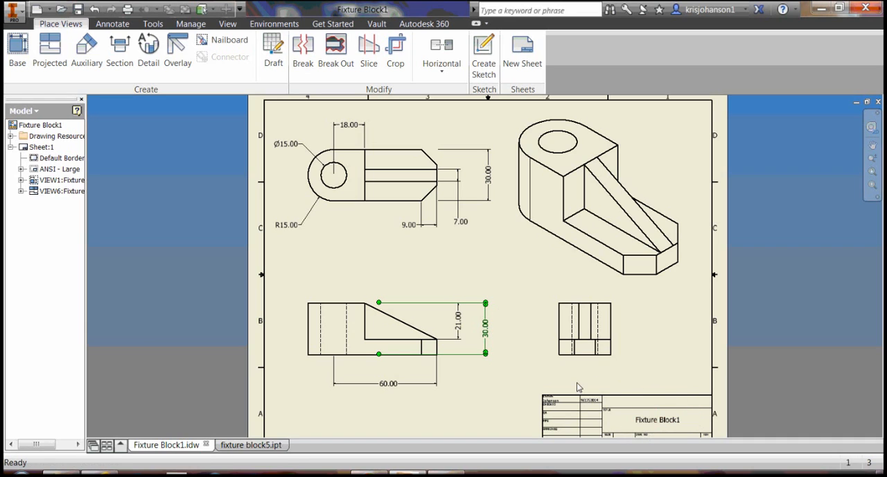
mouse_move(572, 381)
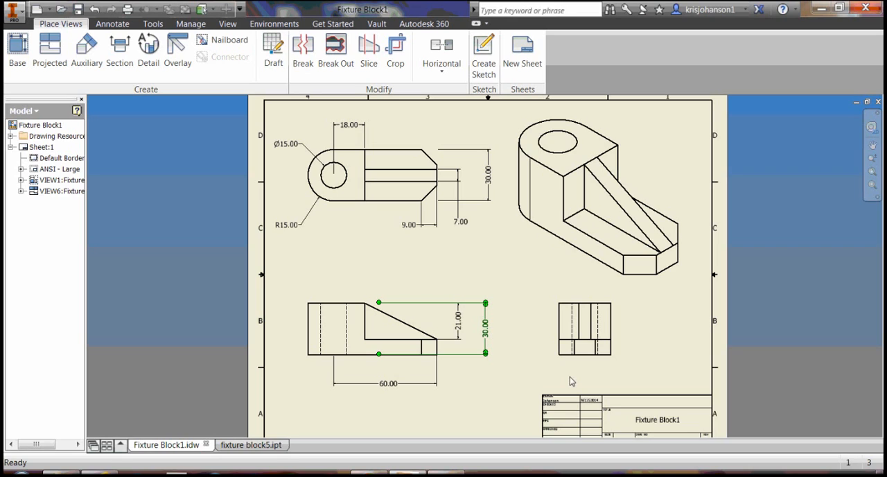
mouse_move(626, 385)
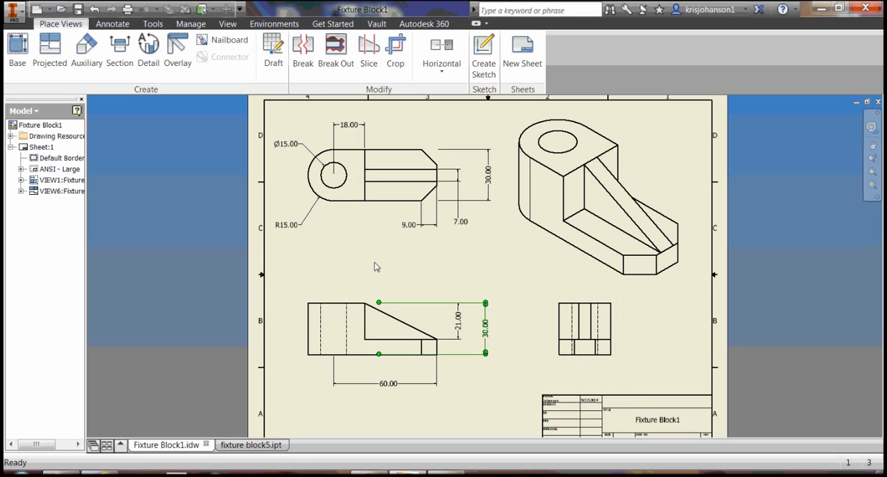
mouse_move(194, 106)
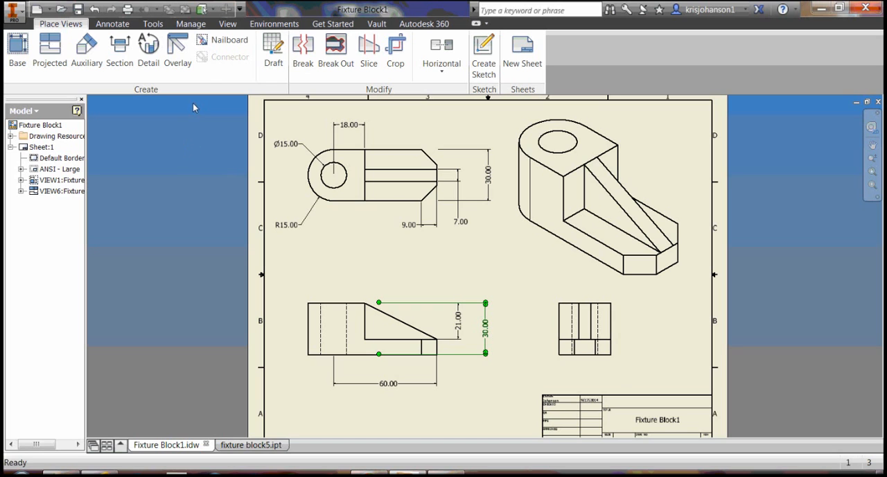
Bring up the annotation tools on the finished Fixture Block1 drawing
click(110, 22)
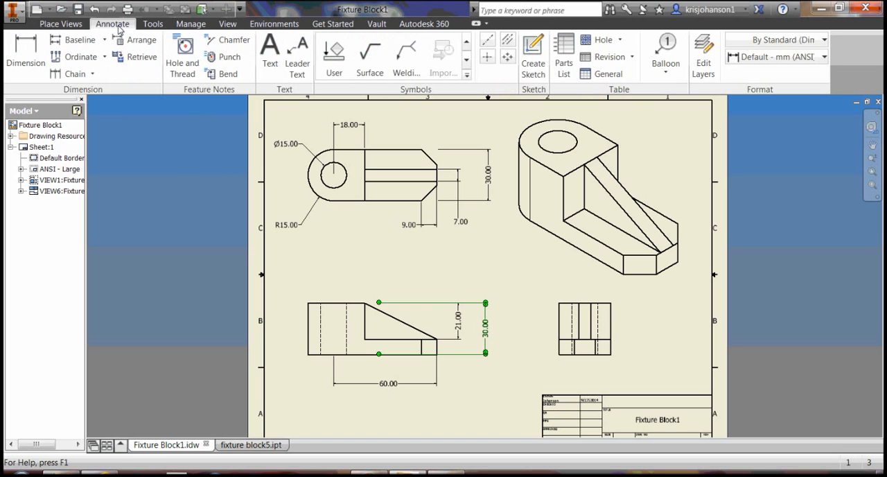